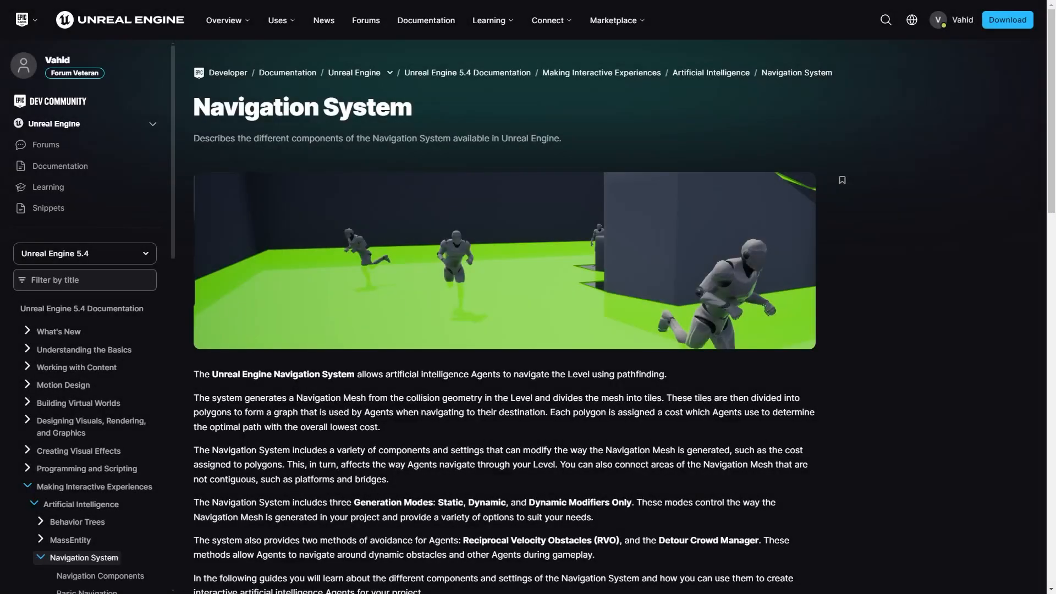
# Step: Place a Nav Mesh Bounds Volume over the tile grid and set its X size to 1300
pyautogui.scroll(-3)
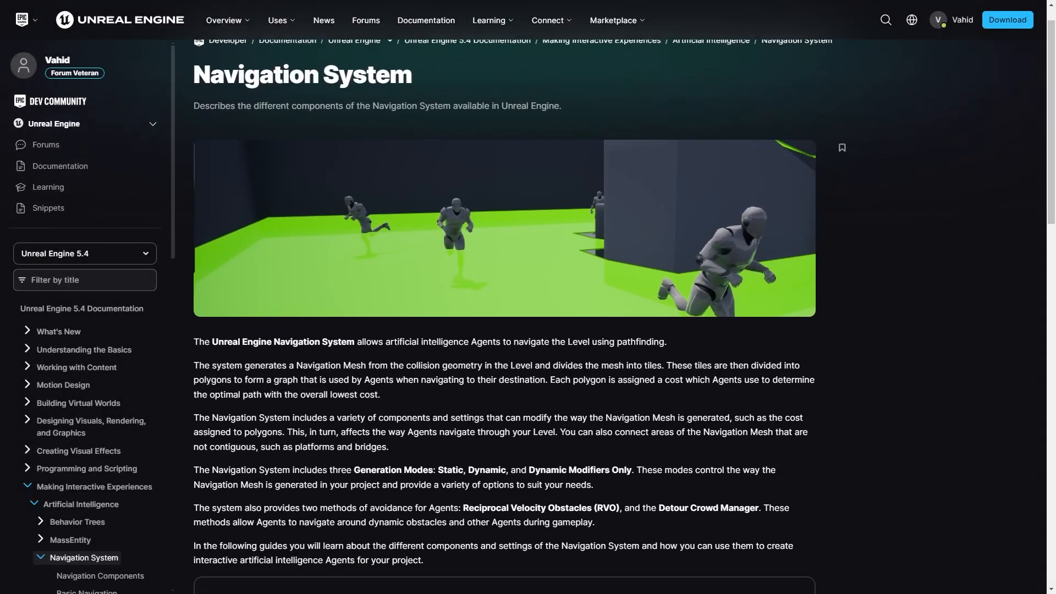
pyautogui.scroll(-3)
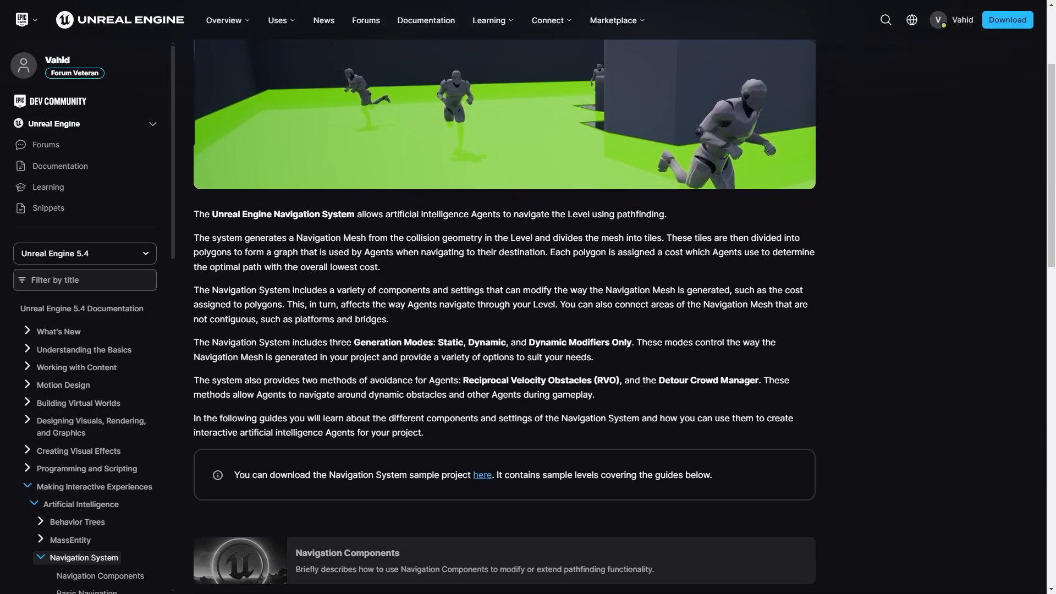
pyautogui.scroll(-3)
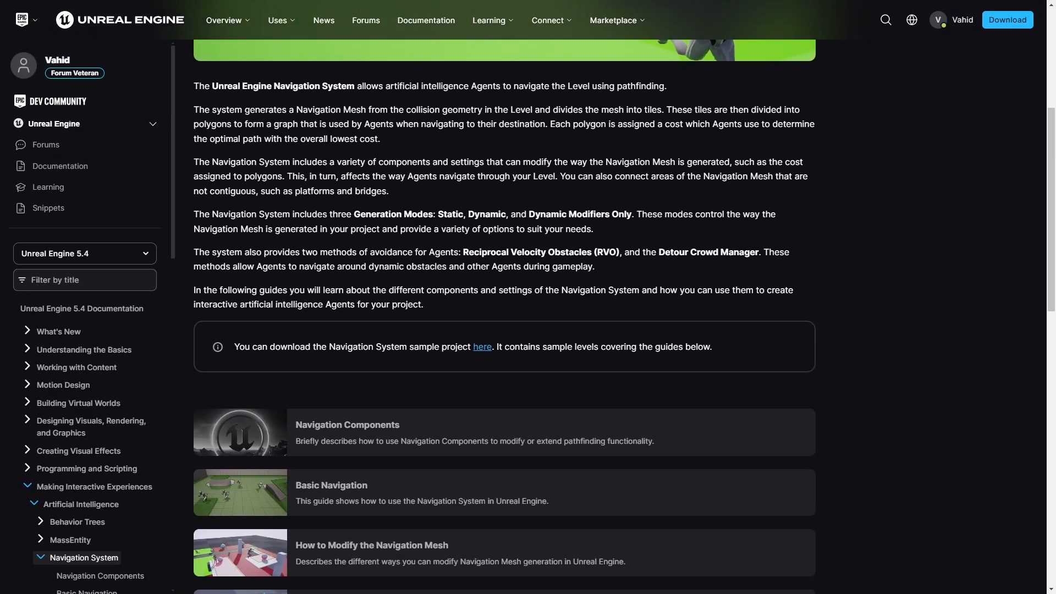
pyautogui.scroll(-3)
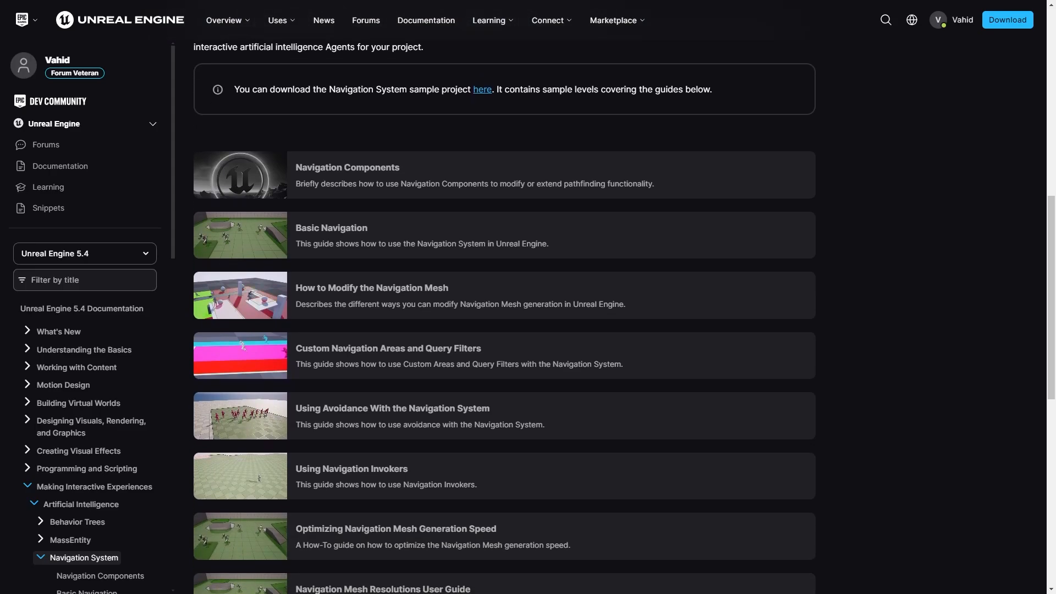
pyautogui.scroll(-3)
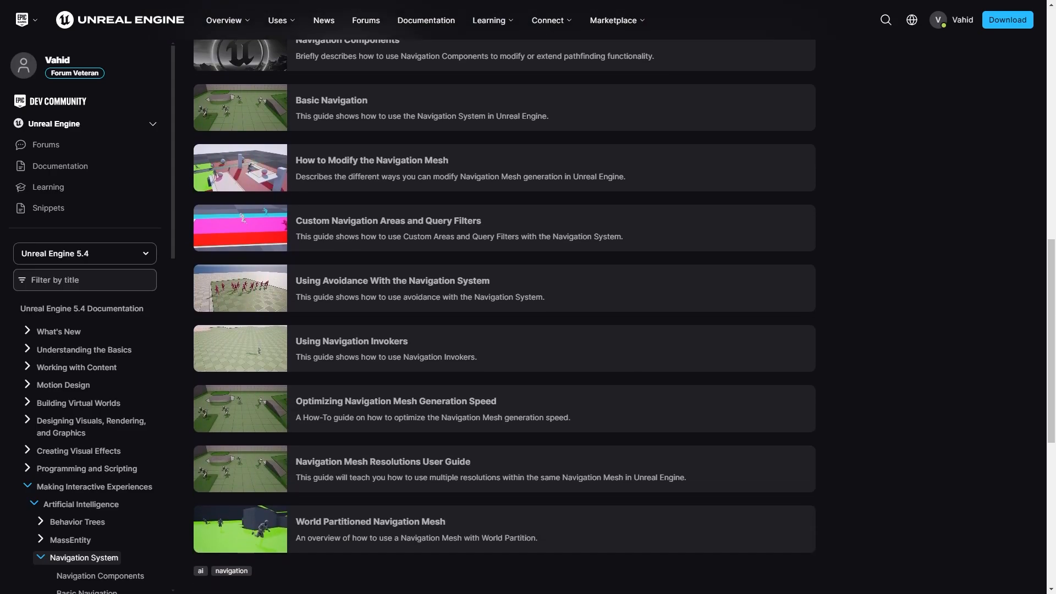
pyautogui.scroll(-3)
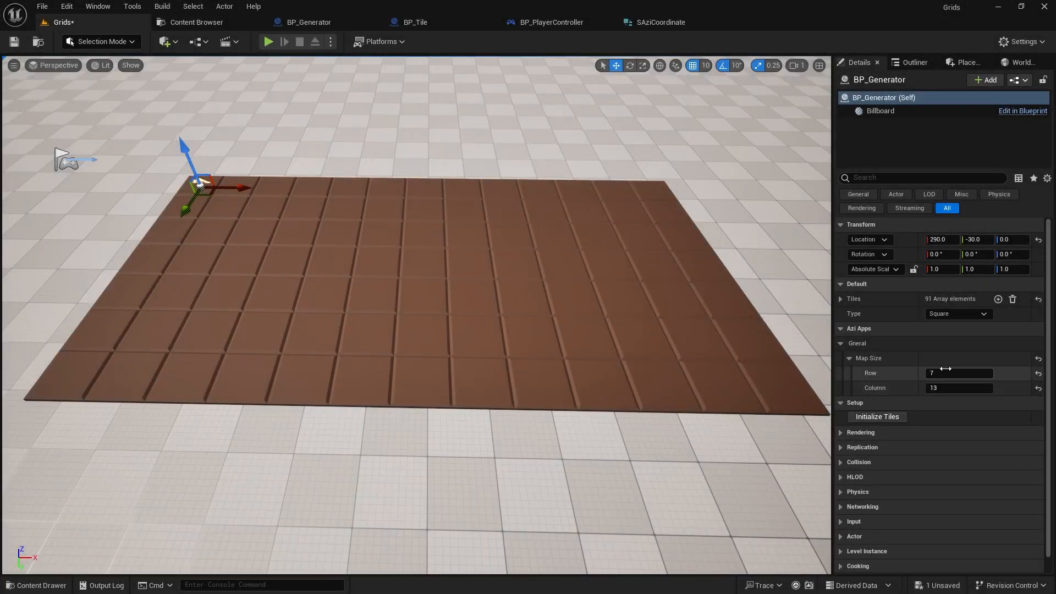
pyautogui.click(960, 387)
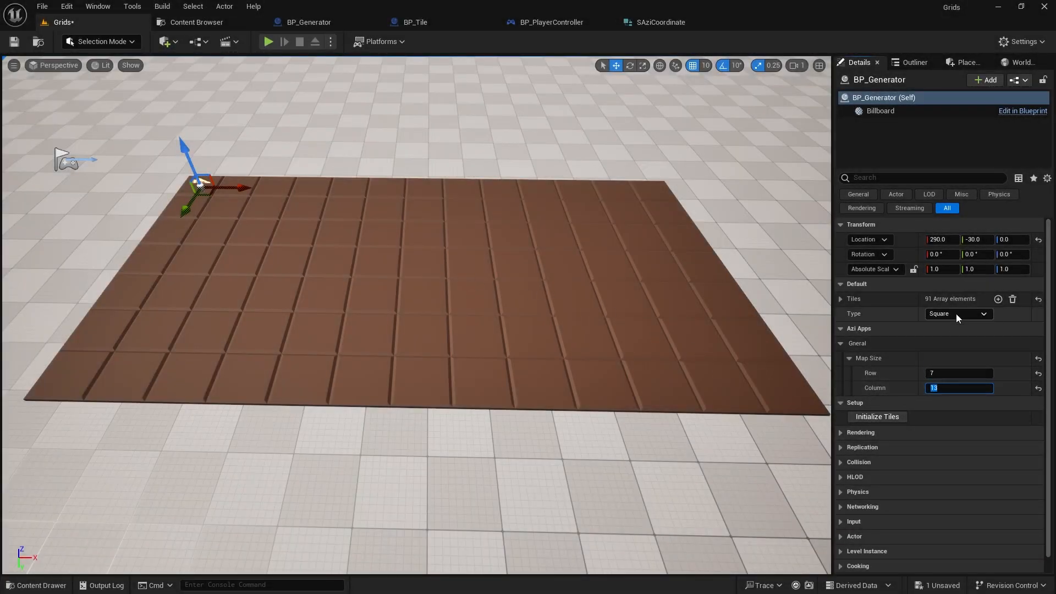
pyautogui.click(964, 62)
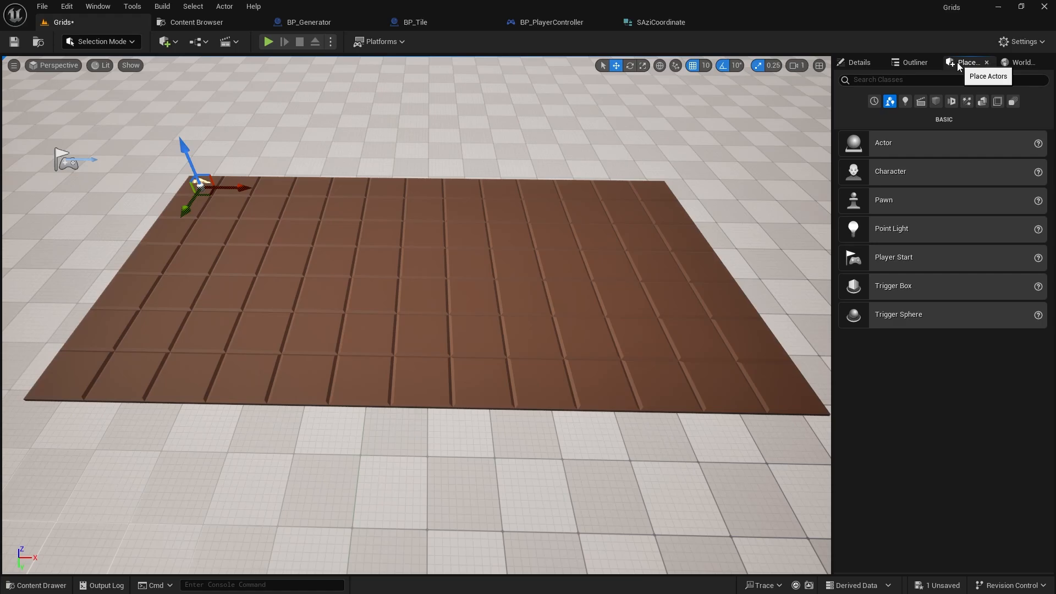
pyautogui.write('nav')
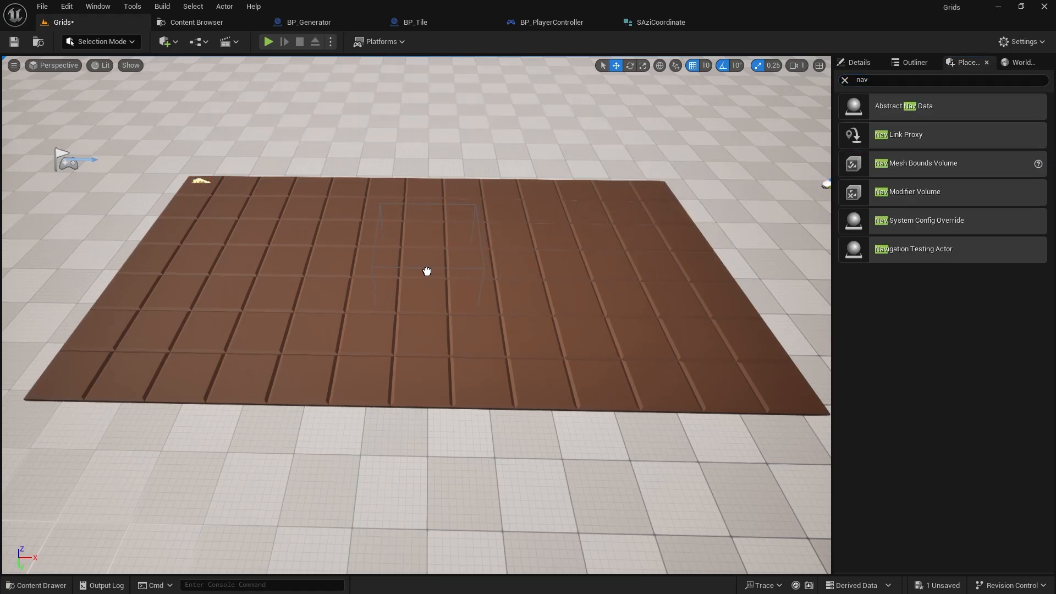
pyautogui.click(428, 269)
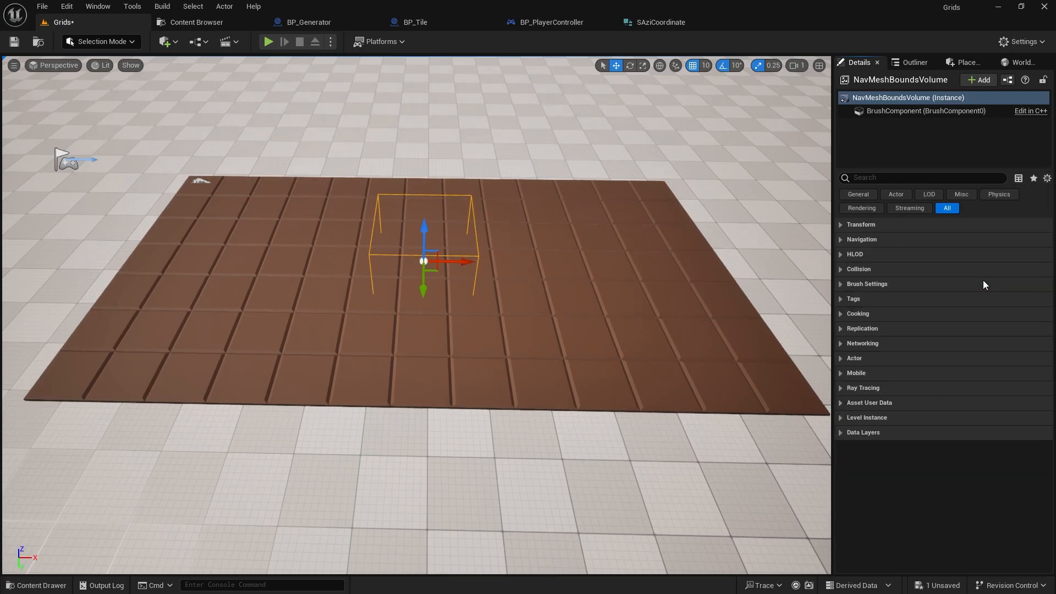
pyautogui.click(868, 284)
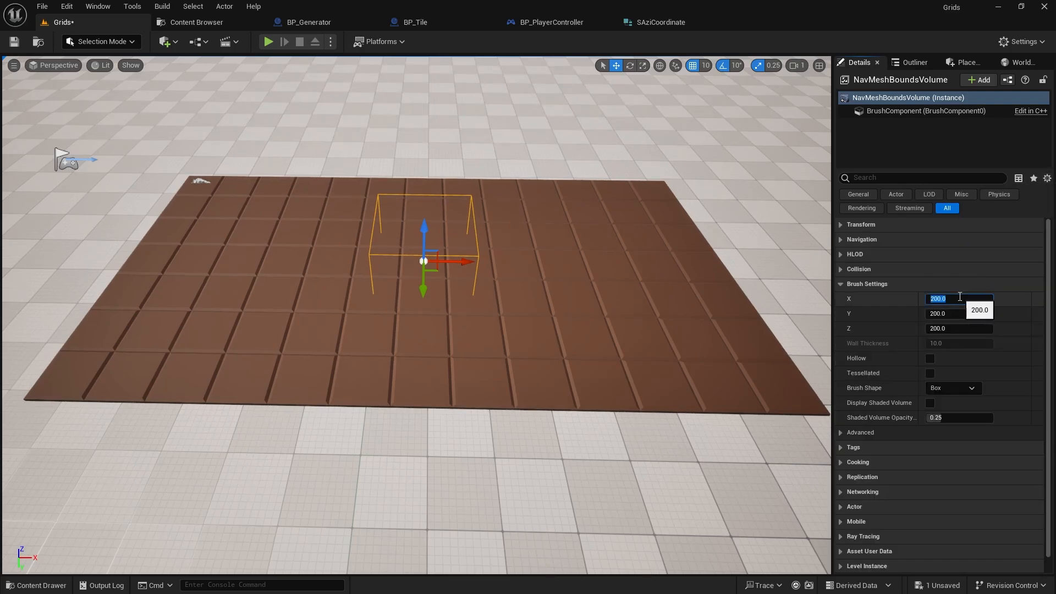
pyautogui.write('1300.0')
pyautogui.click(960, 313)
pyautogui.write('700')
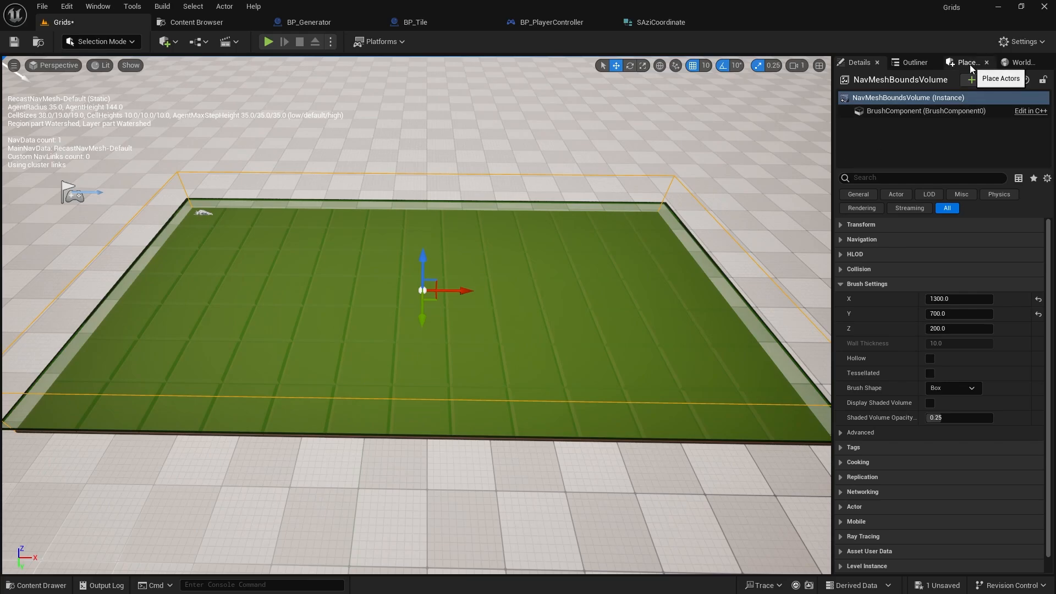
# Step: Drop a Cube from Shapes onto the grid and scale it down to 0.25
pyautogui.click(967, 62)
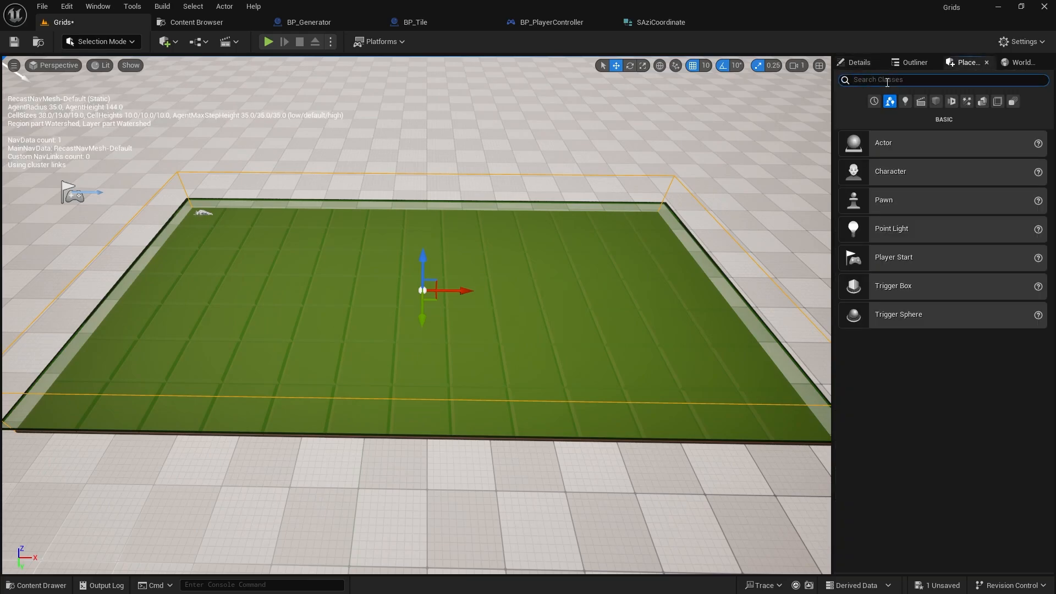
pyautogui.click(935, 102)
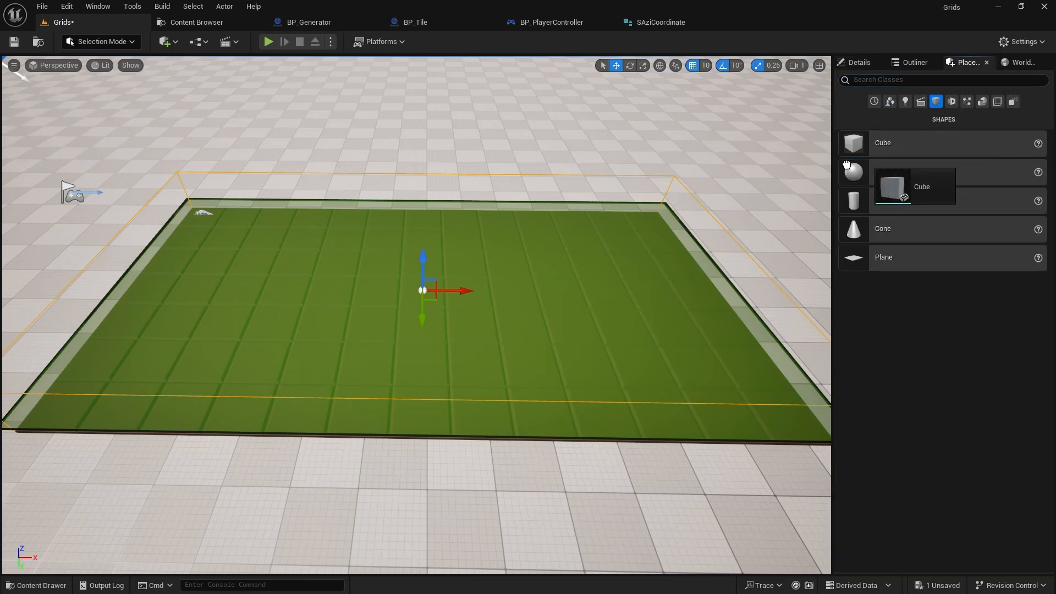
pyautogui.moveTo(852, 142); pyautogui.dragTo(599, 259)
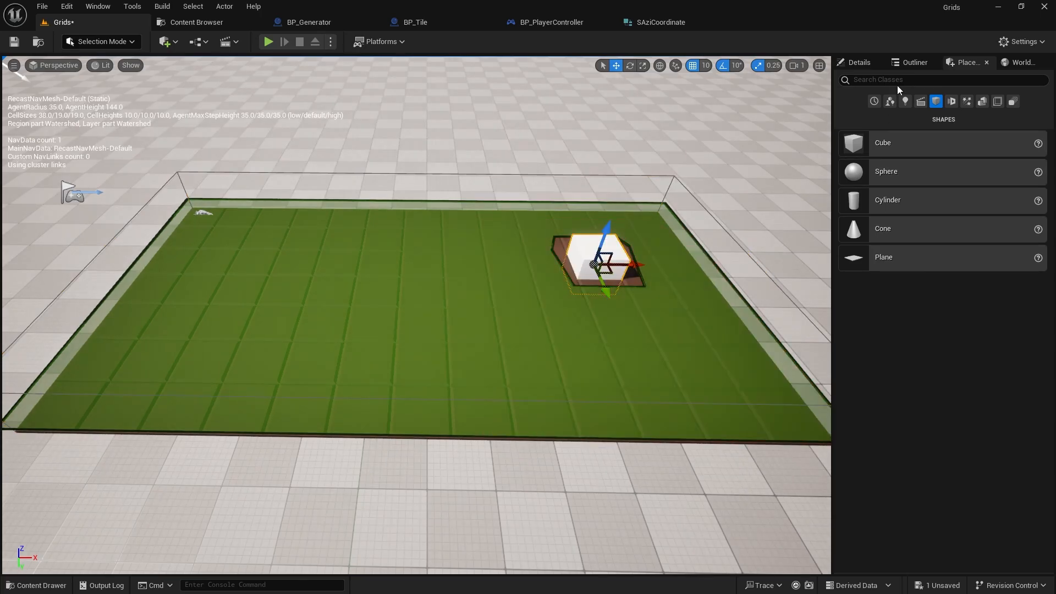
pyautogui.click(914, 62)
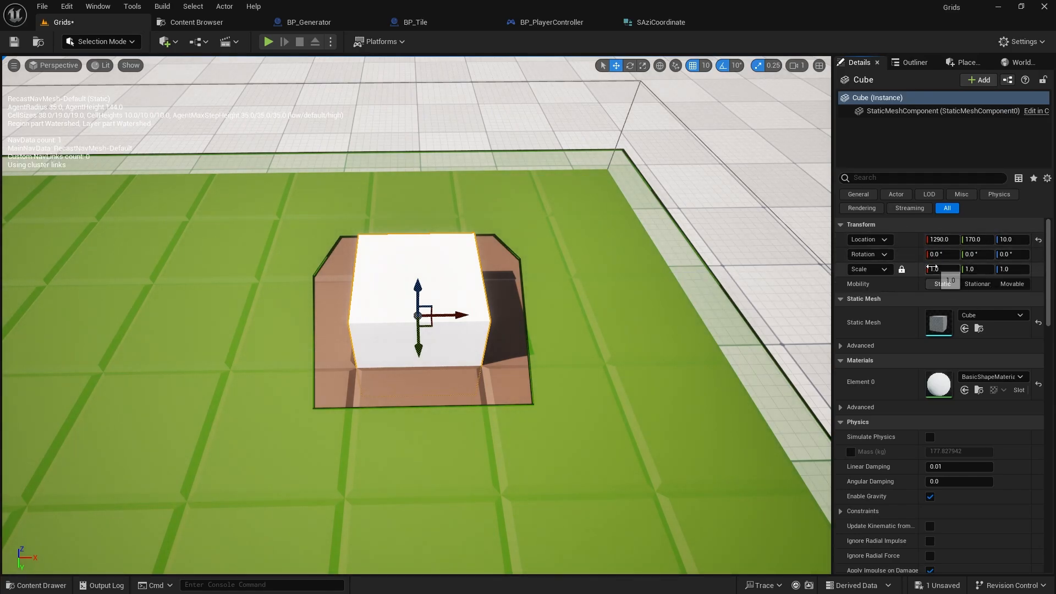
pyautogui.write('0.25')
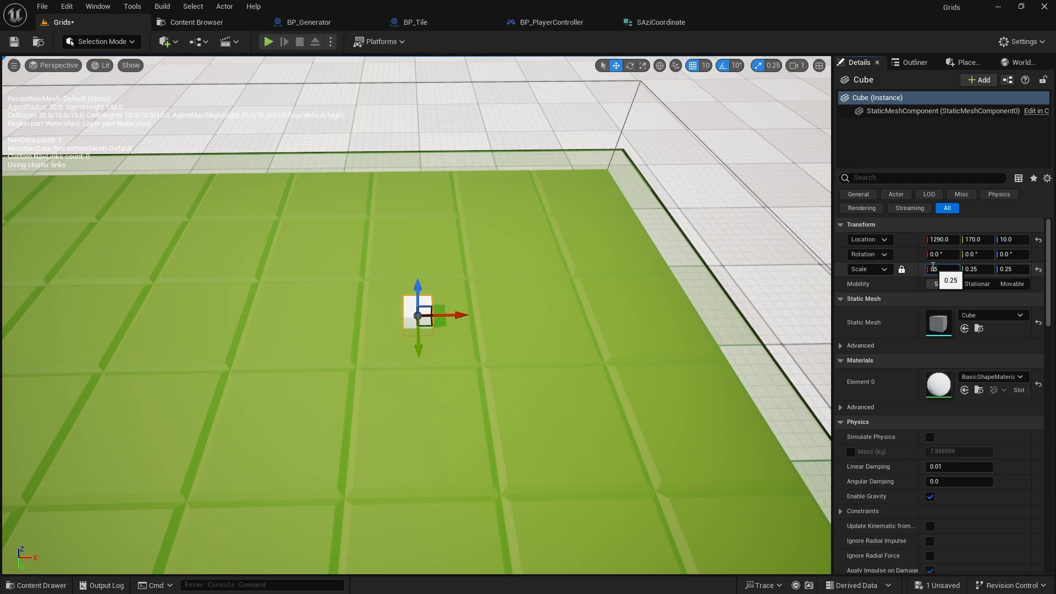
pyautogui.write('0.5')
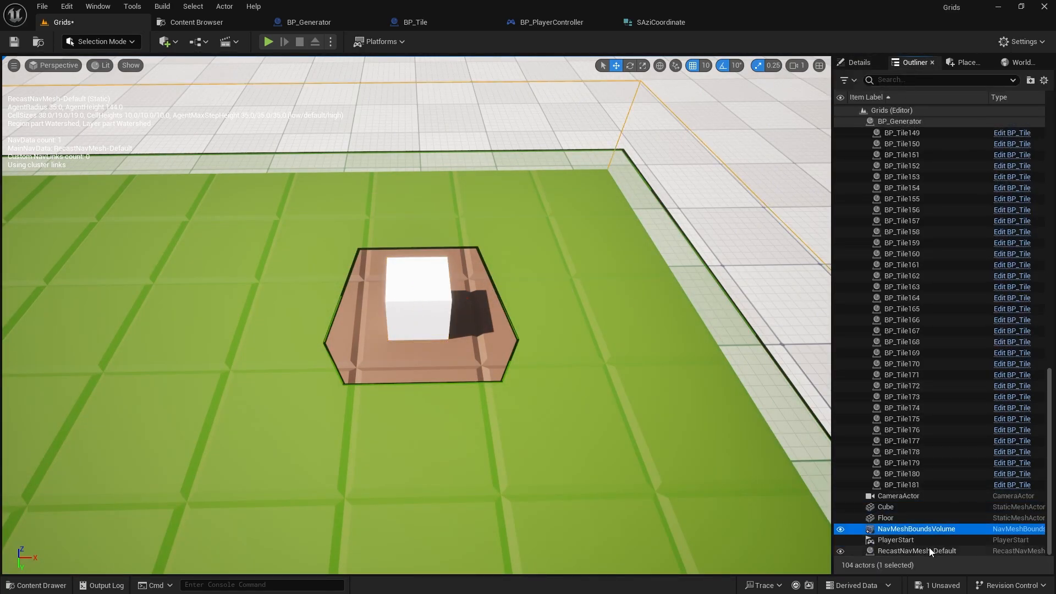
pyautogui.click(916, 550)
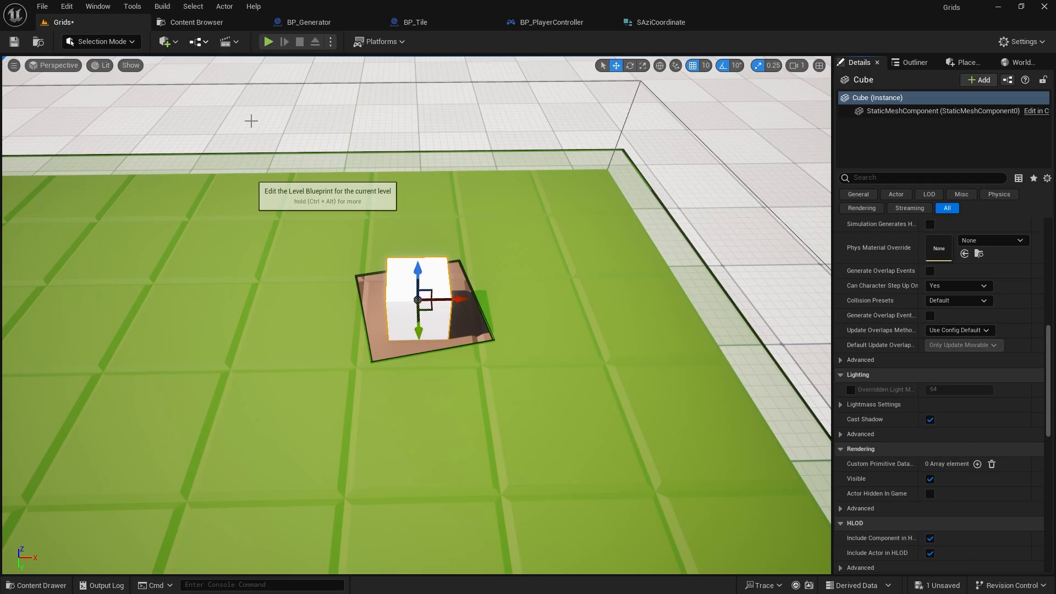
# Step: Add GetRandomLocationInNavigableRadius and Get Actor Location nodes to the Level Blueprint
pyautogui.write('get rando')
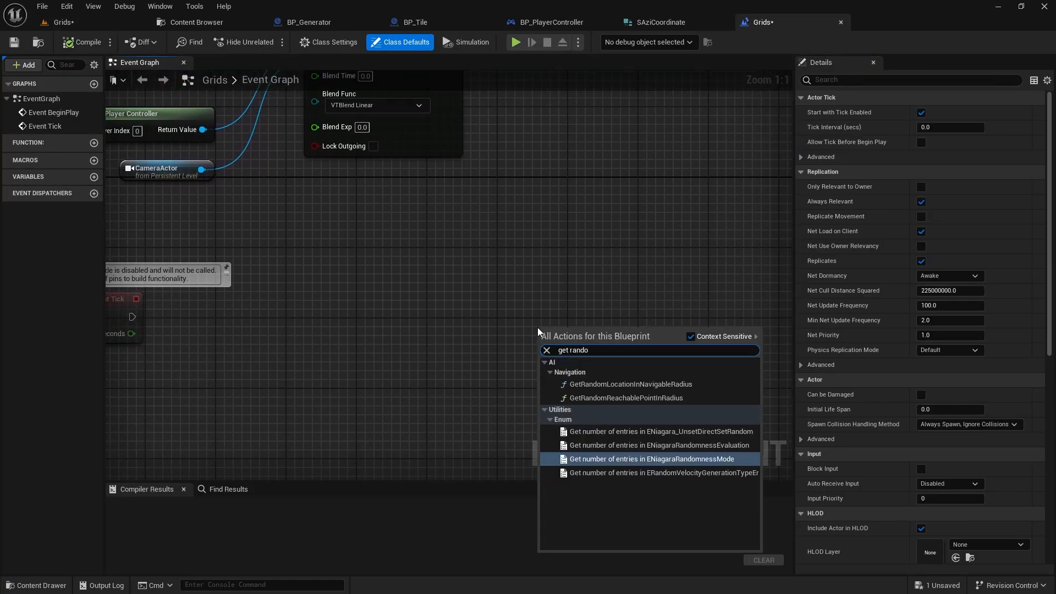
pyautogui.click(629, 384)
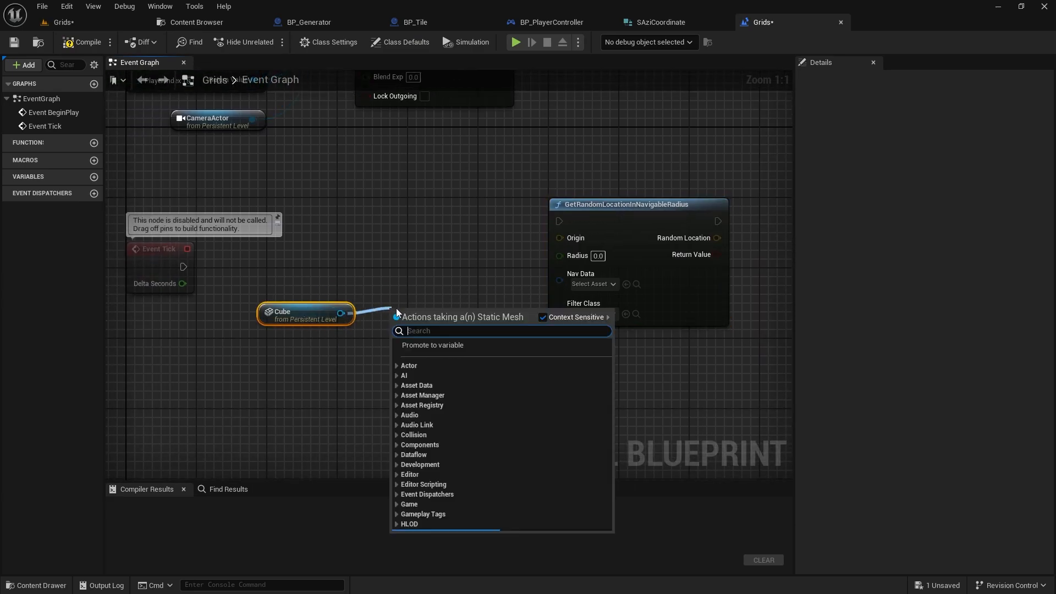
pyautogui.write('get actor lo')
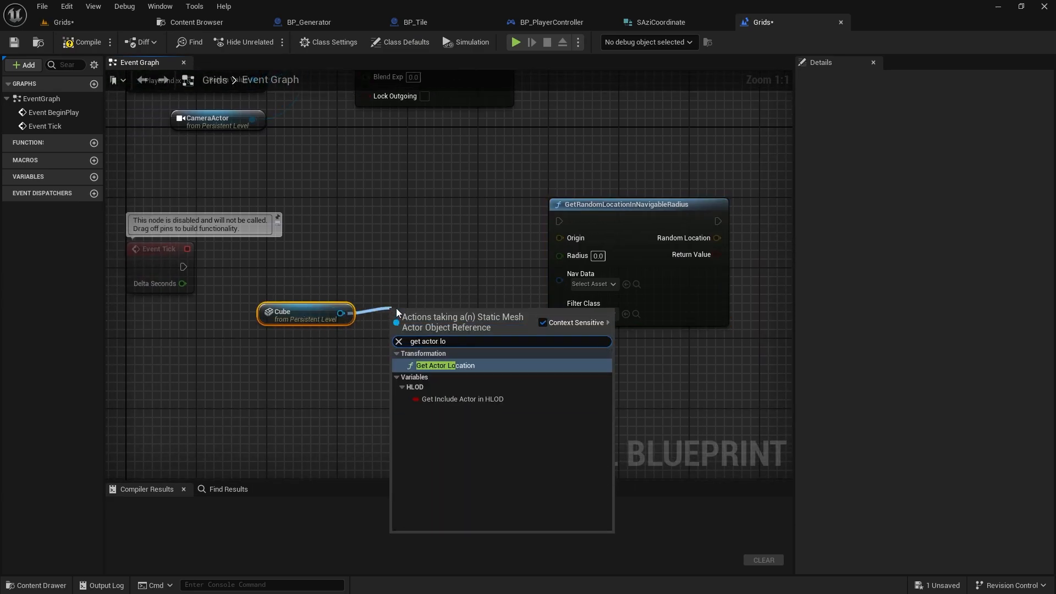
pyautogui.click(445, 365)
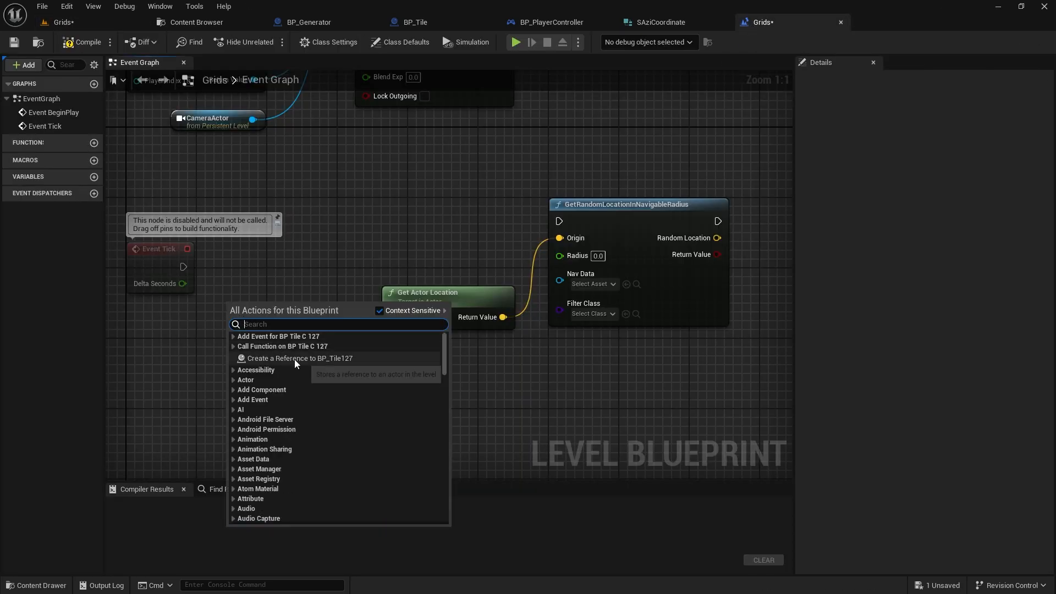
# Step: Reference BP_Tile127 and set Radius to 32, then delete the test nodes and save
pyautogui.click(298, 358)
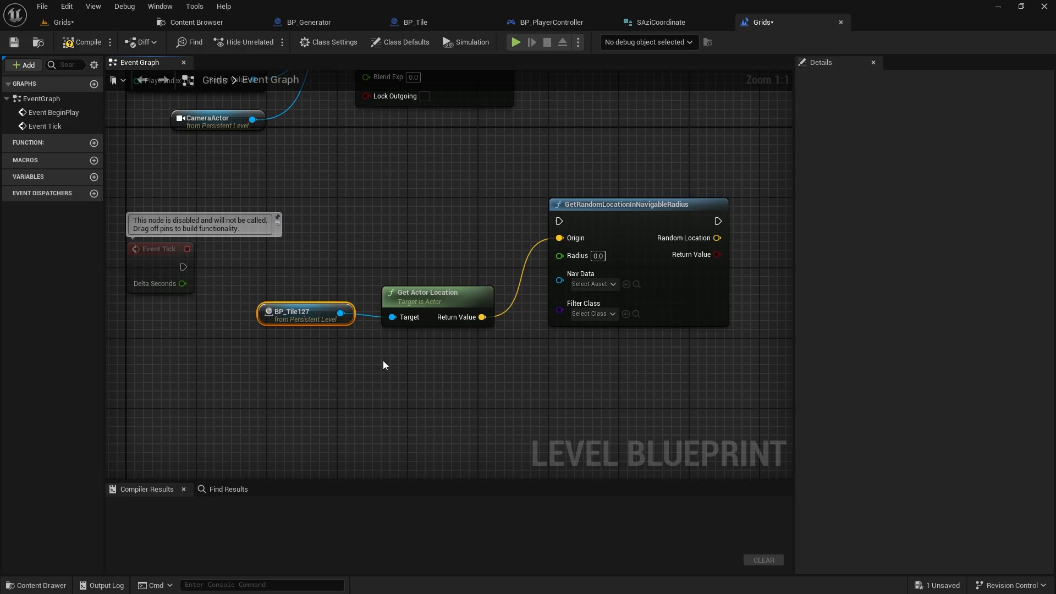
pyautogui.click(598, 255)
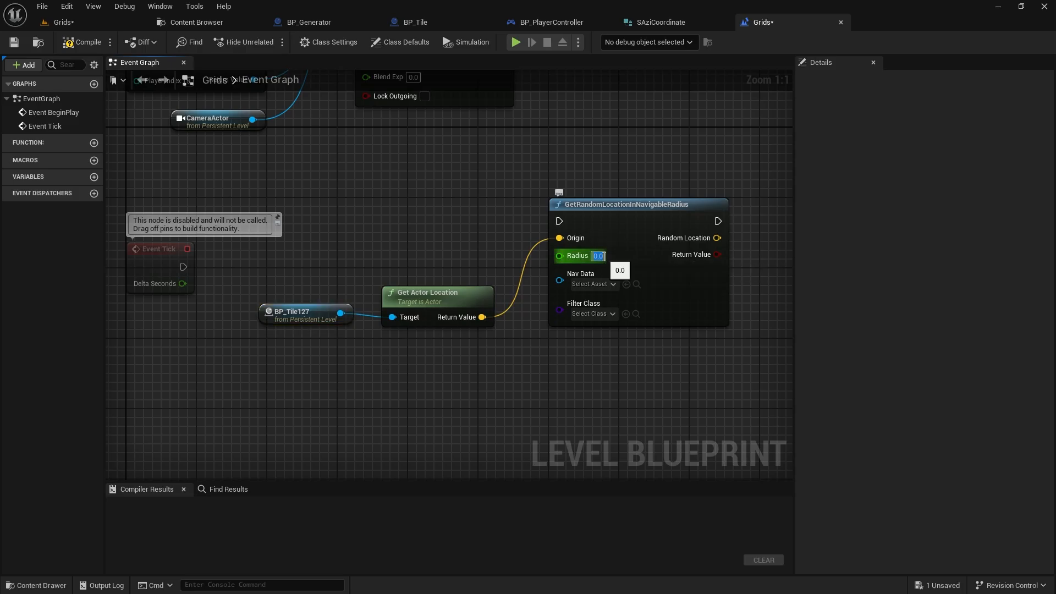
pyautogui.write('32.0')
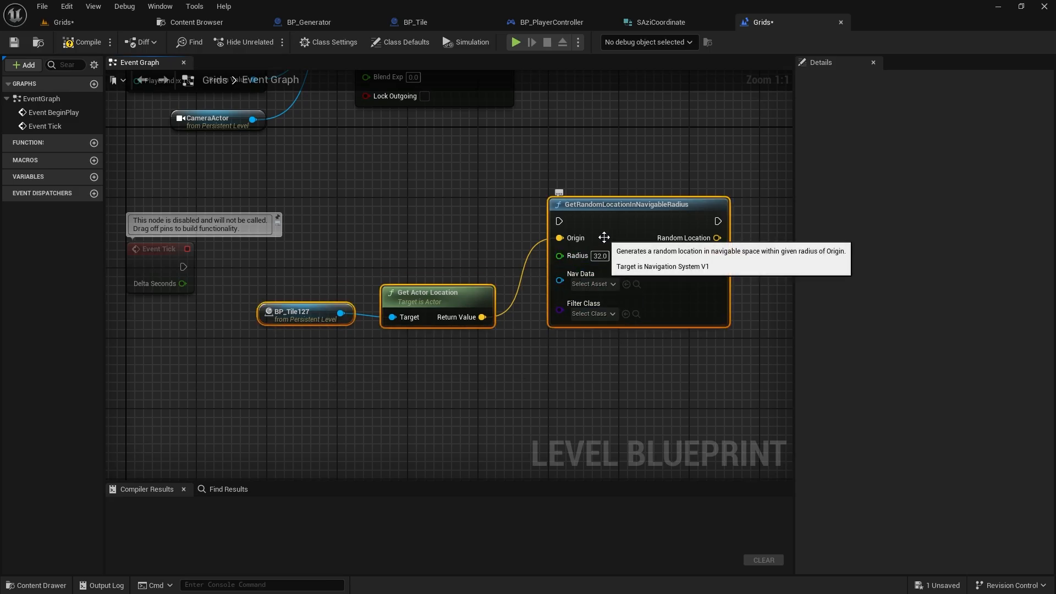
pyautogui.press('Delete')
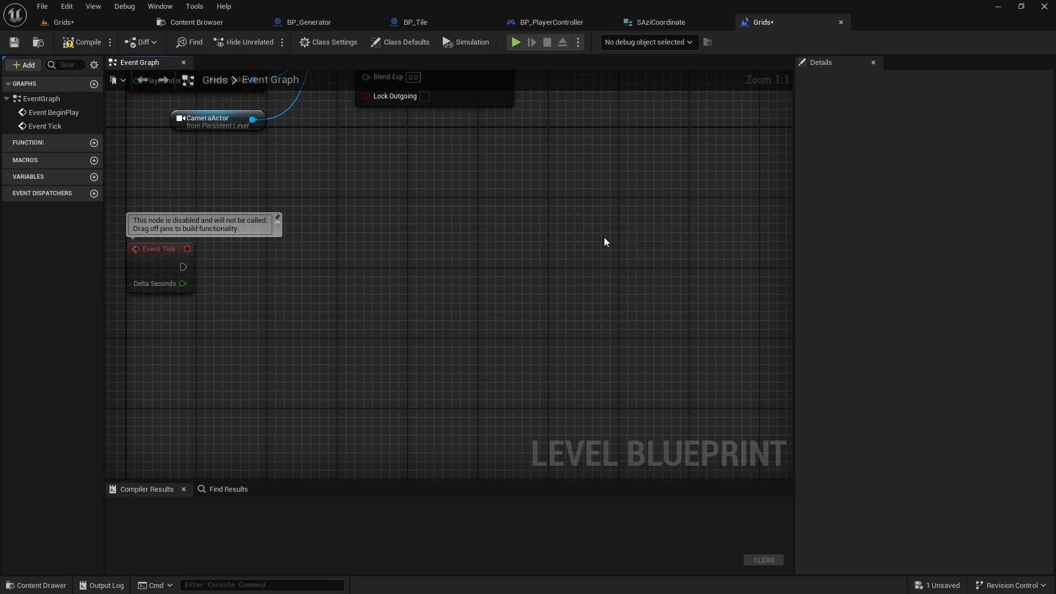
pyautogui.click(84, 41)
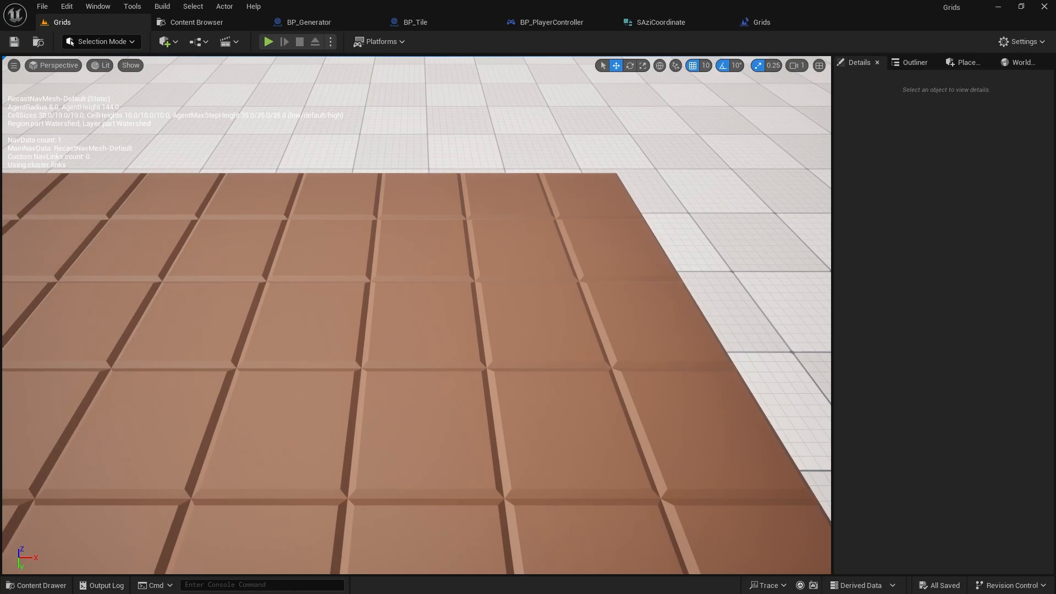
# Step: Jump to the saved grid overview and switch to the BP_Tile Blueprint
pyautogui.press('1')
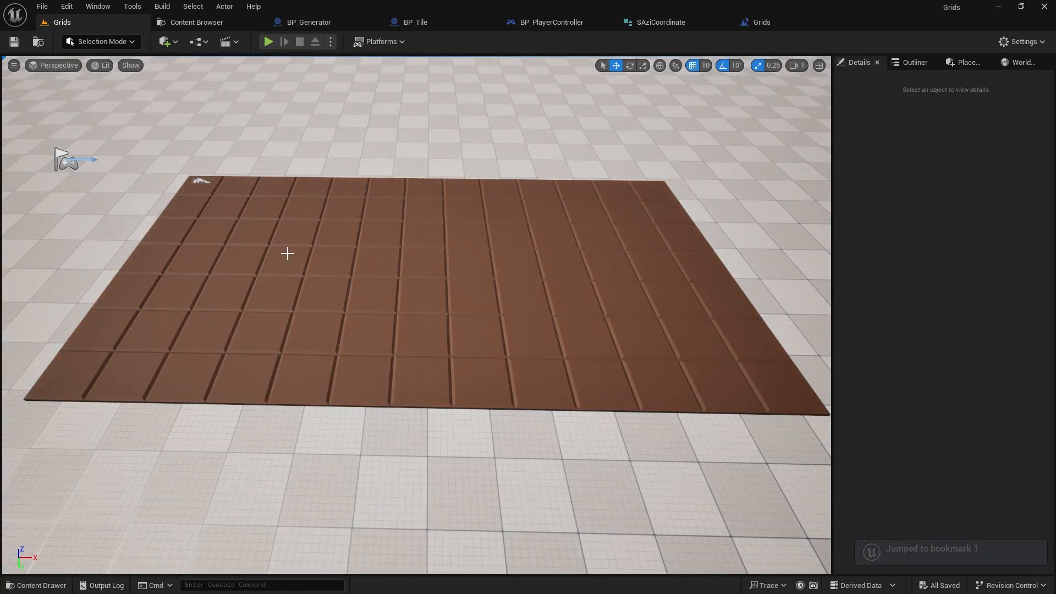
pyautogui.click(416, 21)
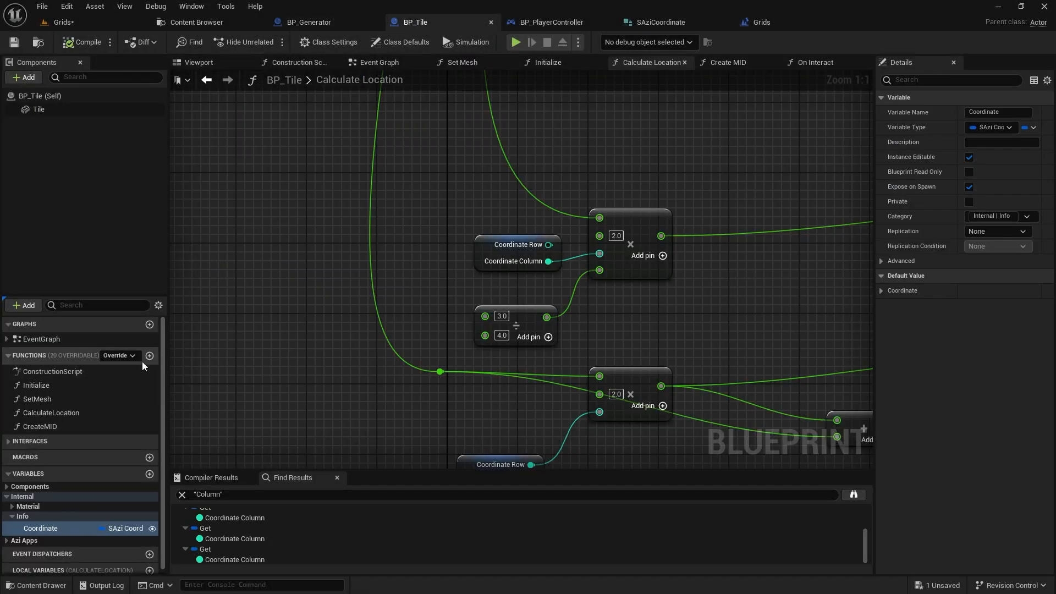
# Step: Create pure function IsWalkable with EGridType input InType and boolean output bOutWalkable
pyautogui.click(149, 354)
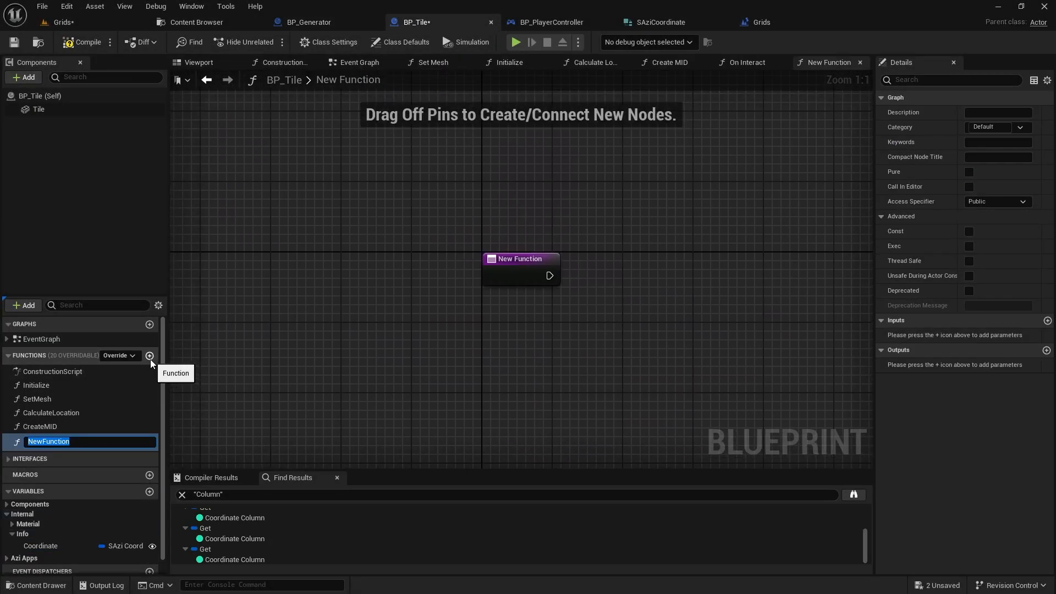
pyautogui.write('IsWalkAb')
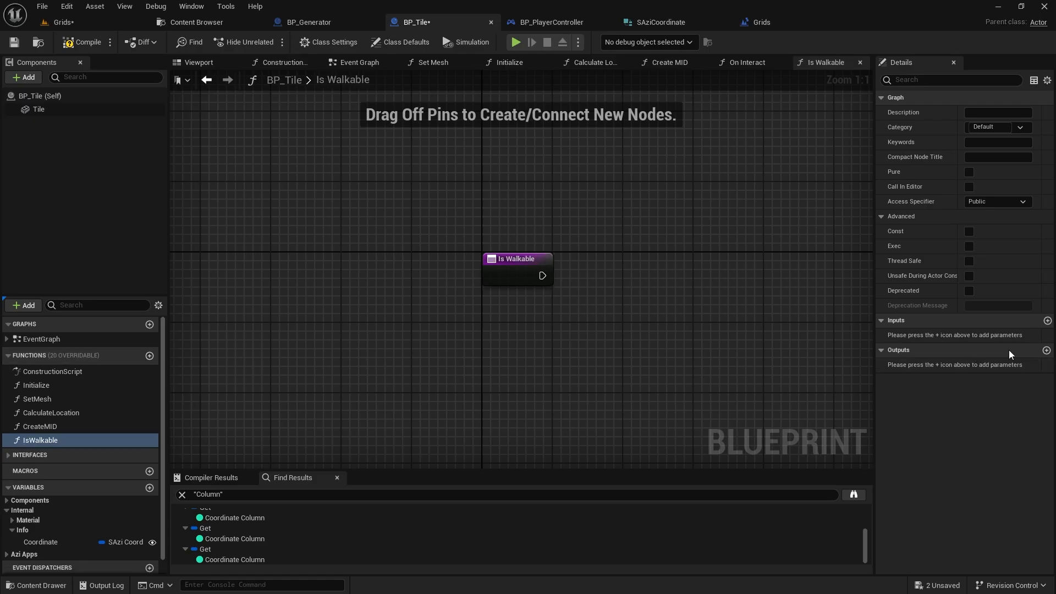
pyautogui.click(1046, 349)
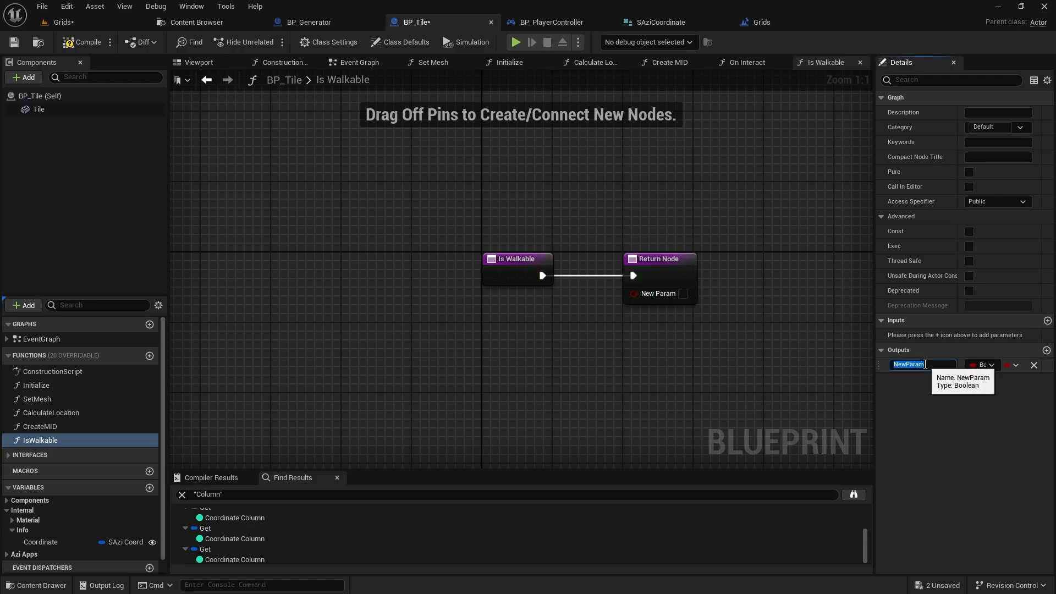
pyautogui.write('bOuta')
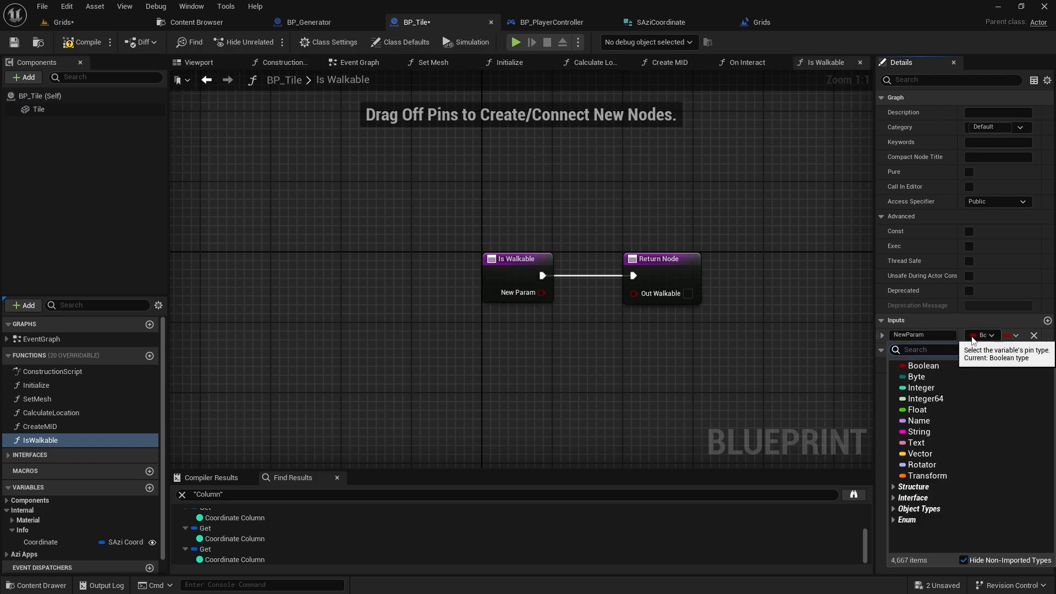
pyautogui.write('egridt')
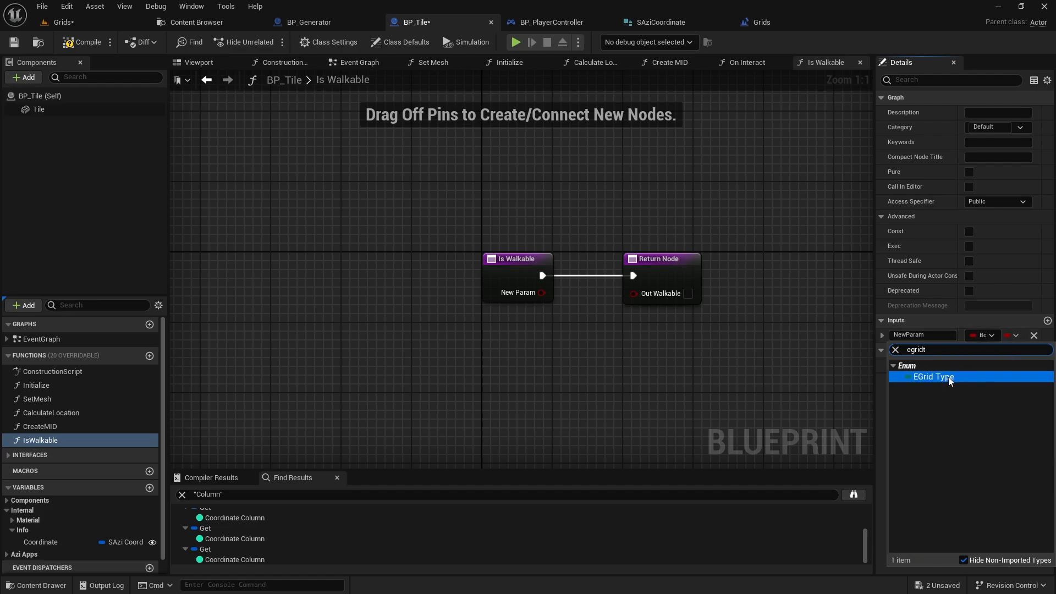
pyautogui.click(933, 376)
pyautogui.write('InType')
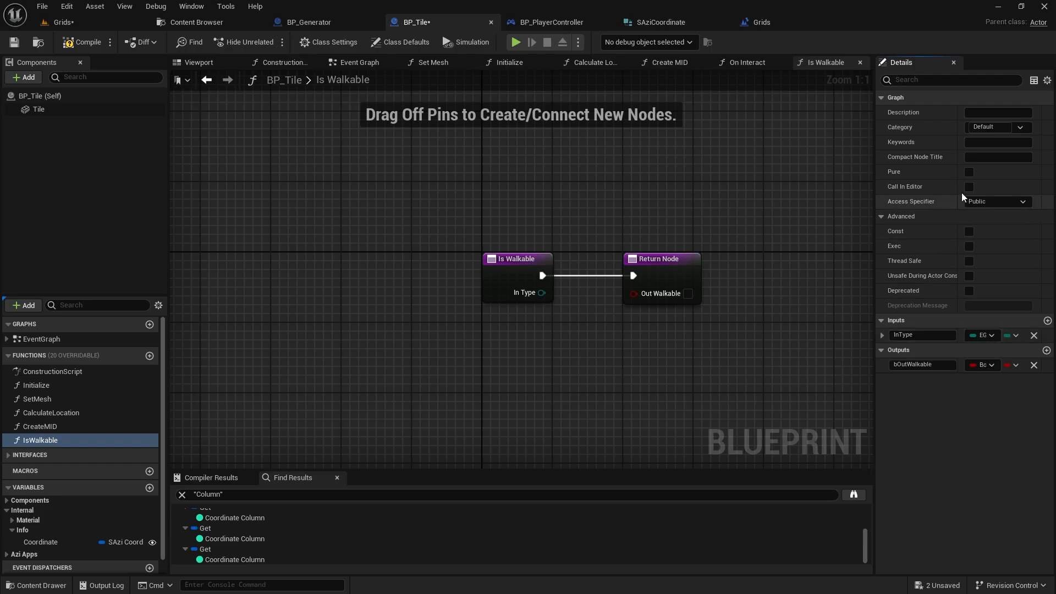
pyautogui.click(969, 171)
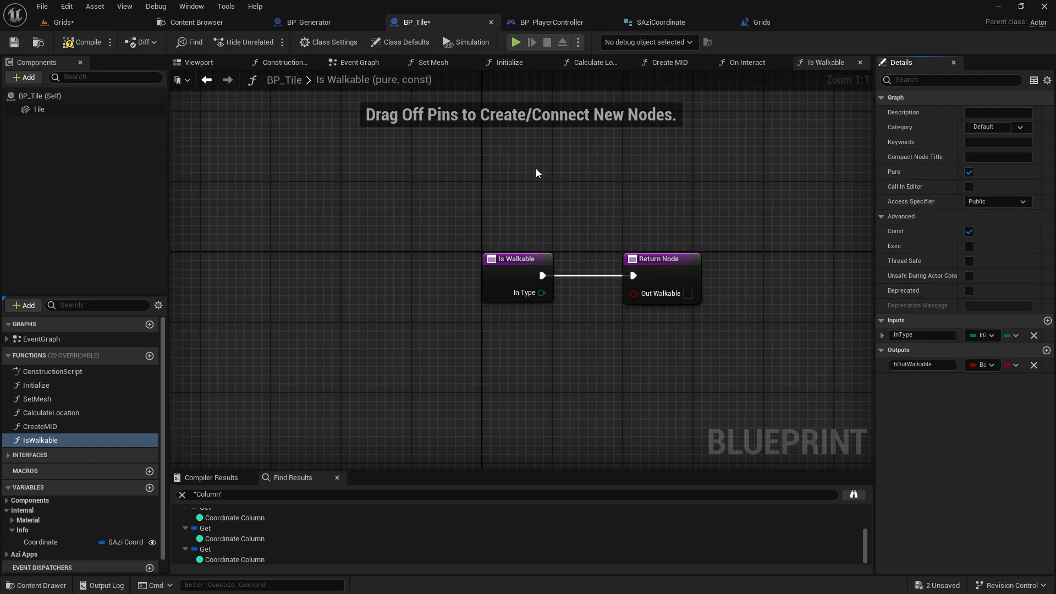
pyautogui.click(13, 41)
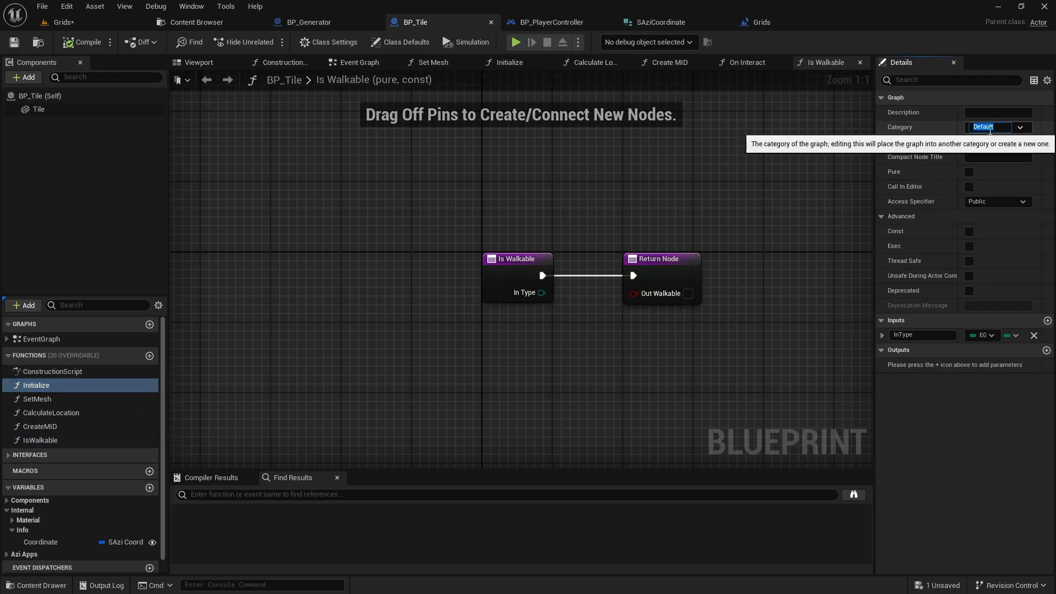
# Step: File Initialize, SetMesh, CalculateLocation and CreateMID under Setup, and IsWalkable under Path
pyautogui.write('Setup')
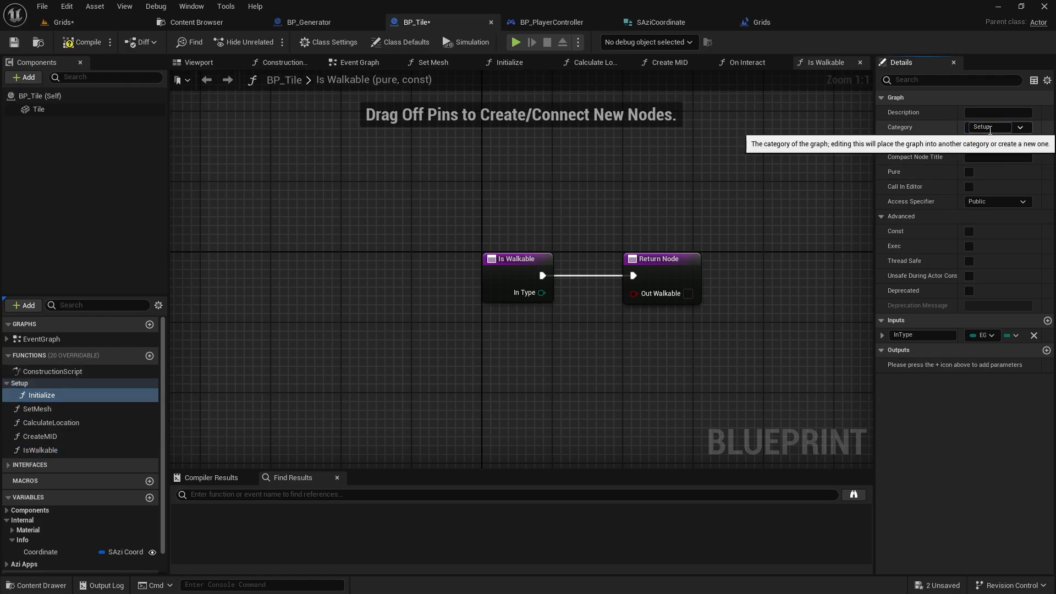
pyautogui.click(42, 409)
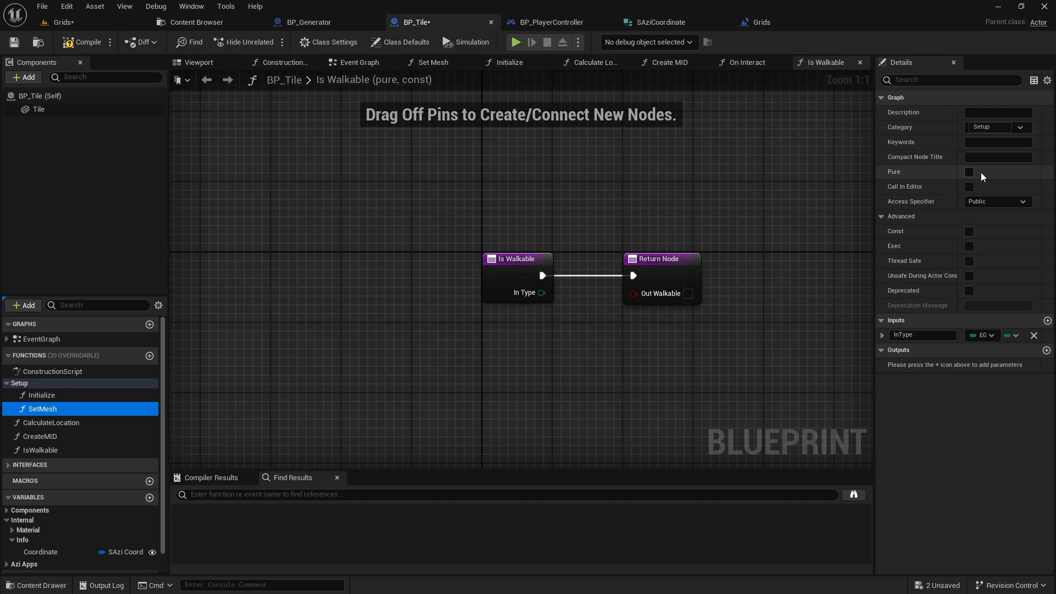
pyautogui.click(56, 423)
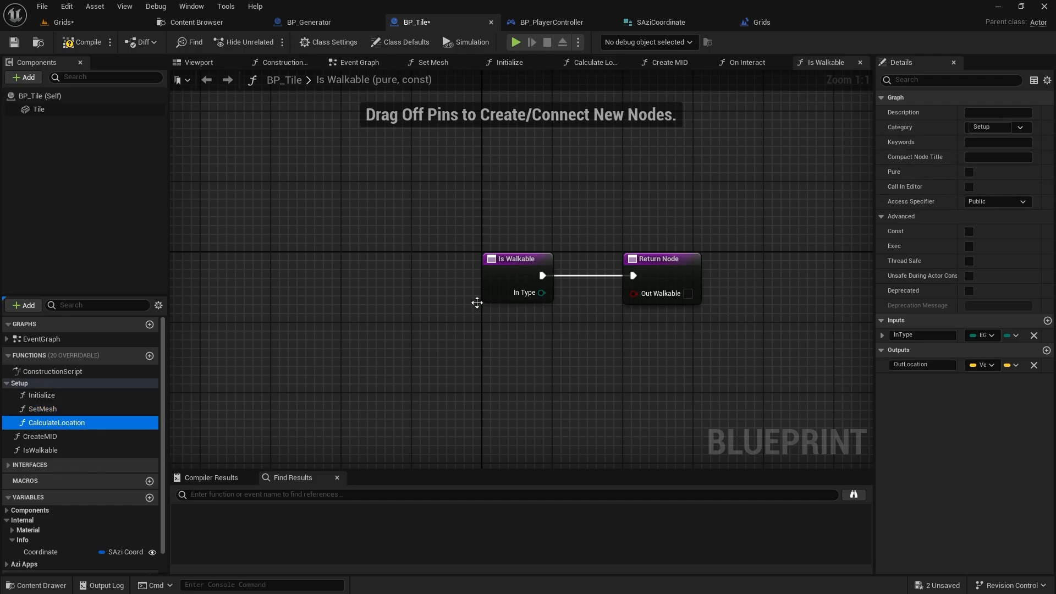
pyautogui.click(46, 436)
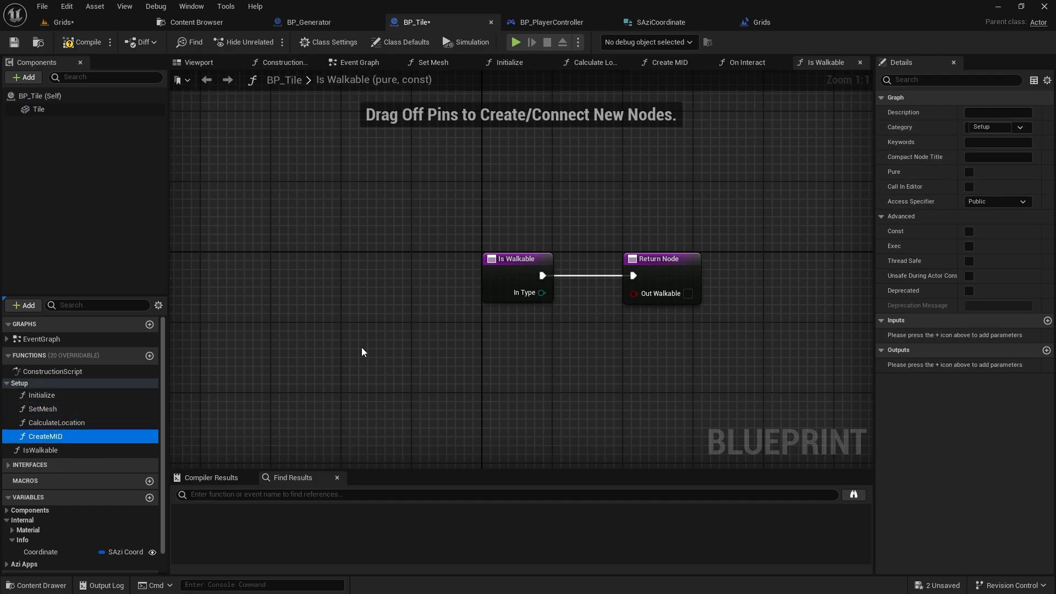
pyautogui.click(42, 450)
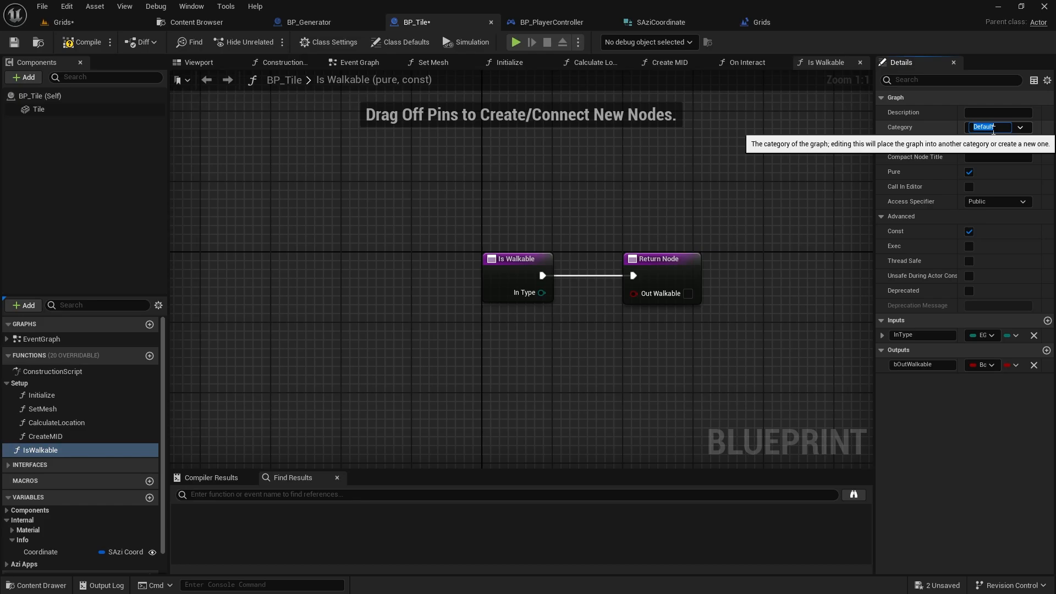
pyautogui.write('Path')
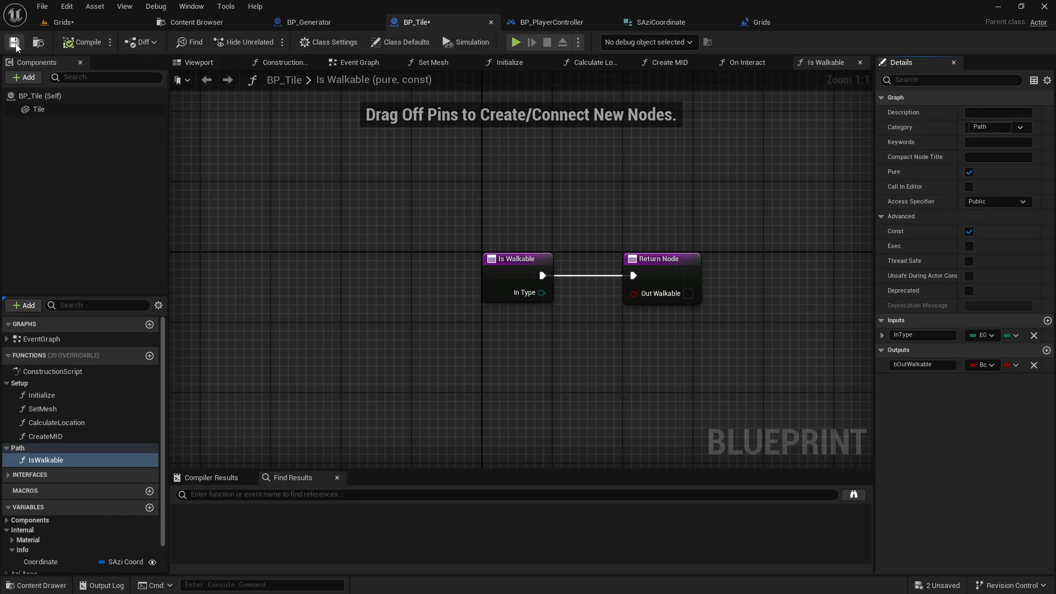
pyautogui.moveTo(541, 292); pyautogui.dragTo(599, 324)
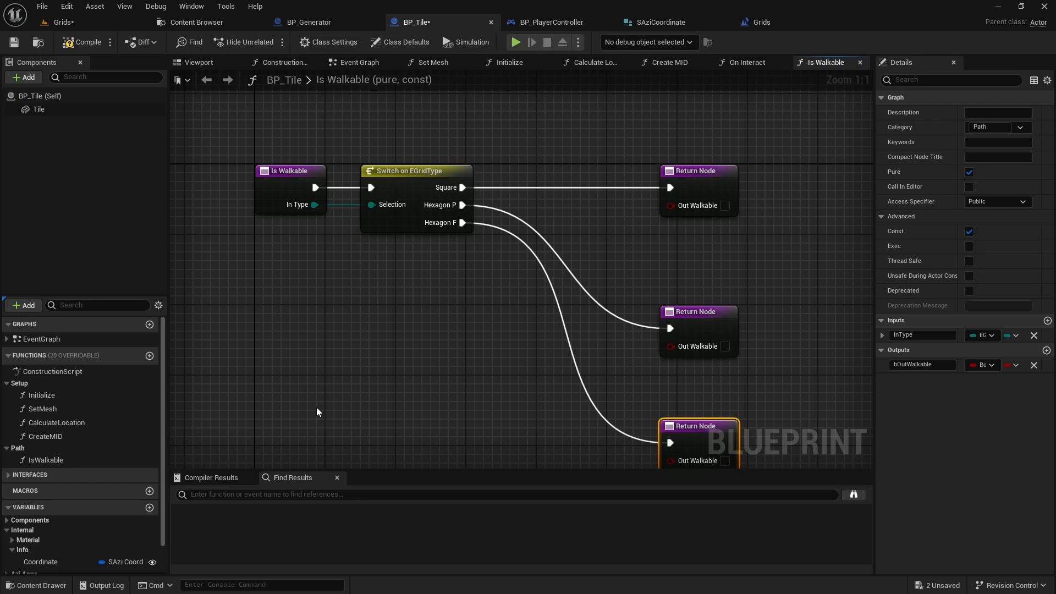
# Step: Add another new function to BP_Tile
pyautogui.click(150, 355)
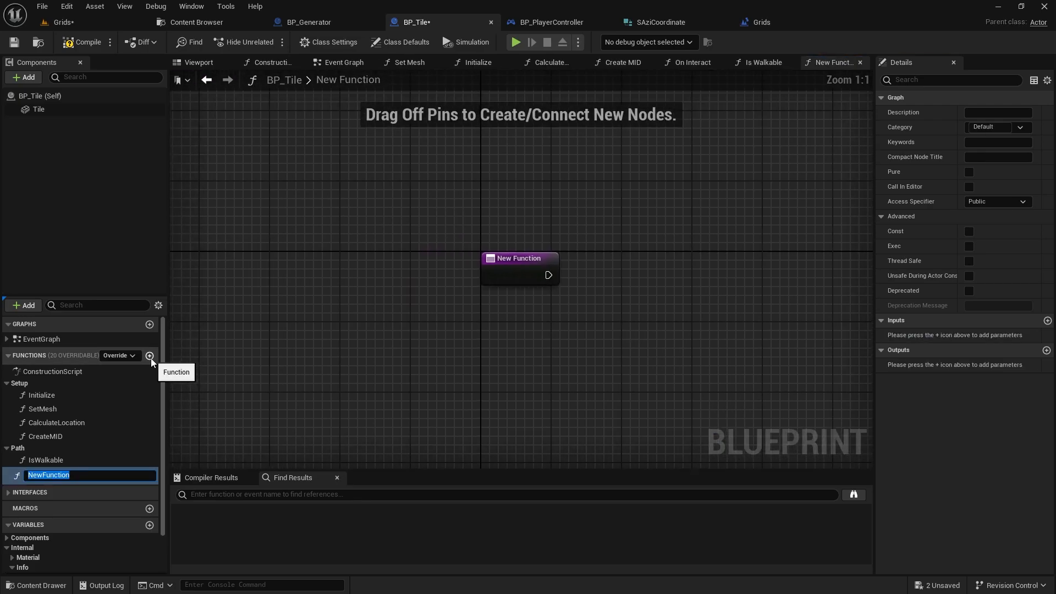
# Step: Name the function TraceOnBox, make it const under Trace, with outputs bSuccess and Hit Result OutHit
pyautogui.write('Trace')
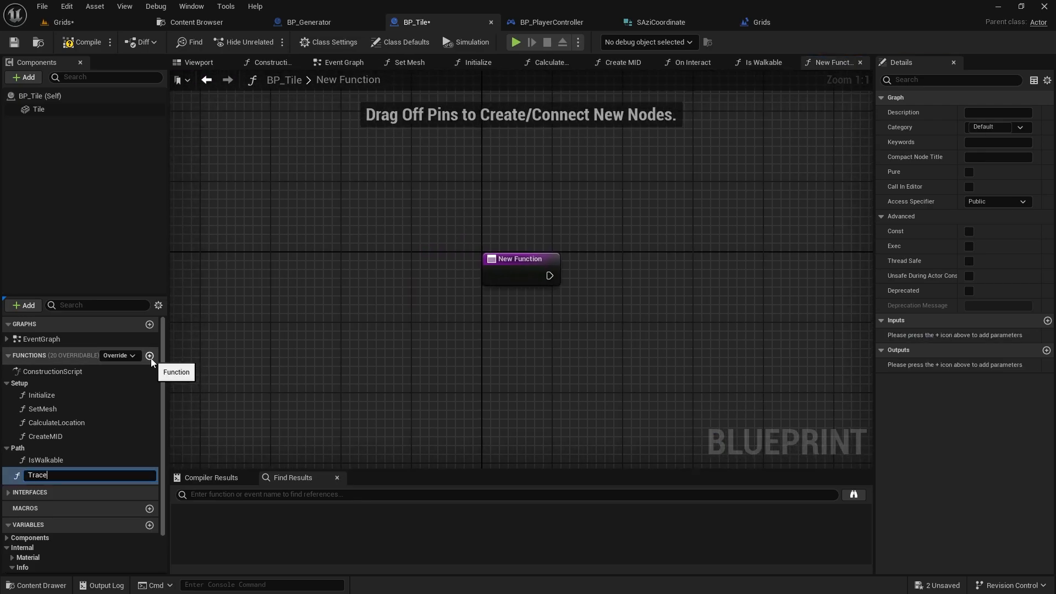
pyautogui.write('OnBox')
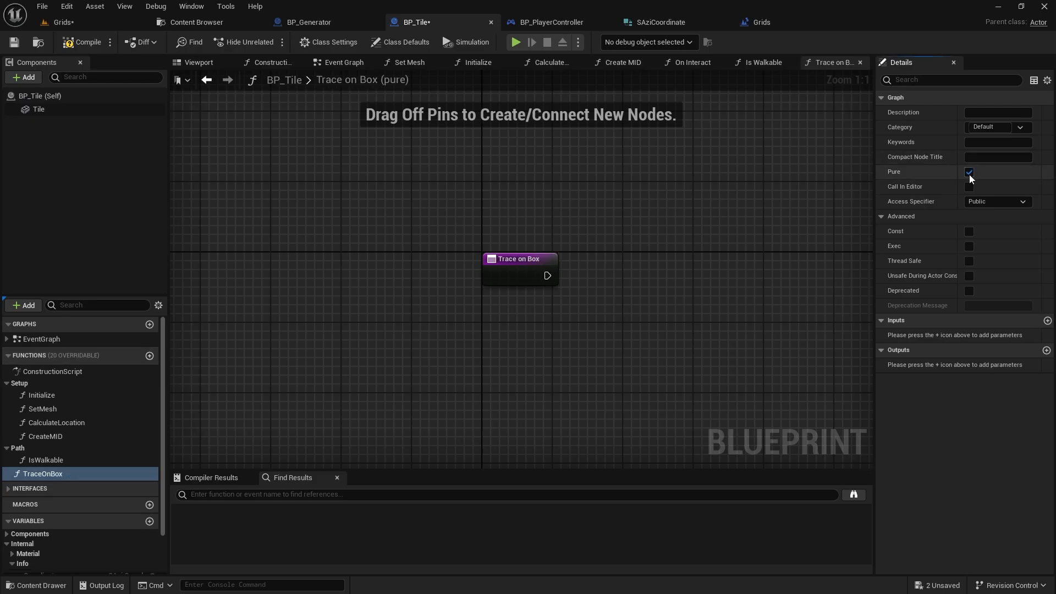
pyautogui.click(969, 232)
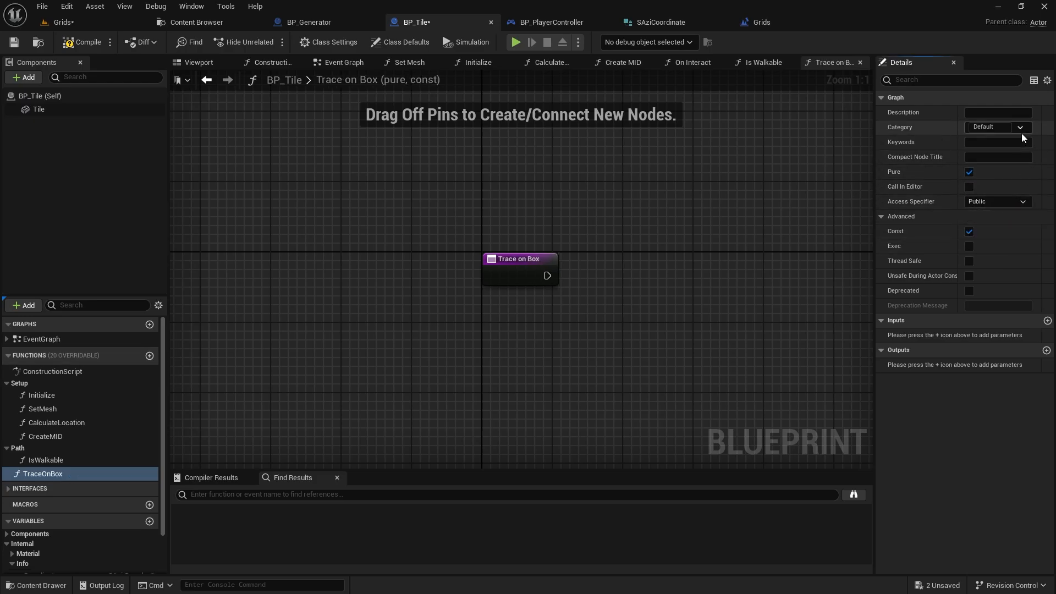
pyautogui.click(996, 127)
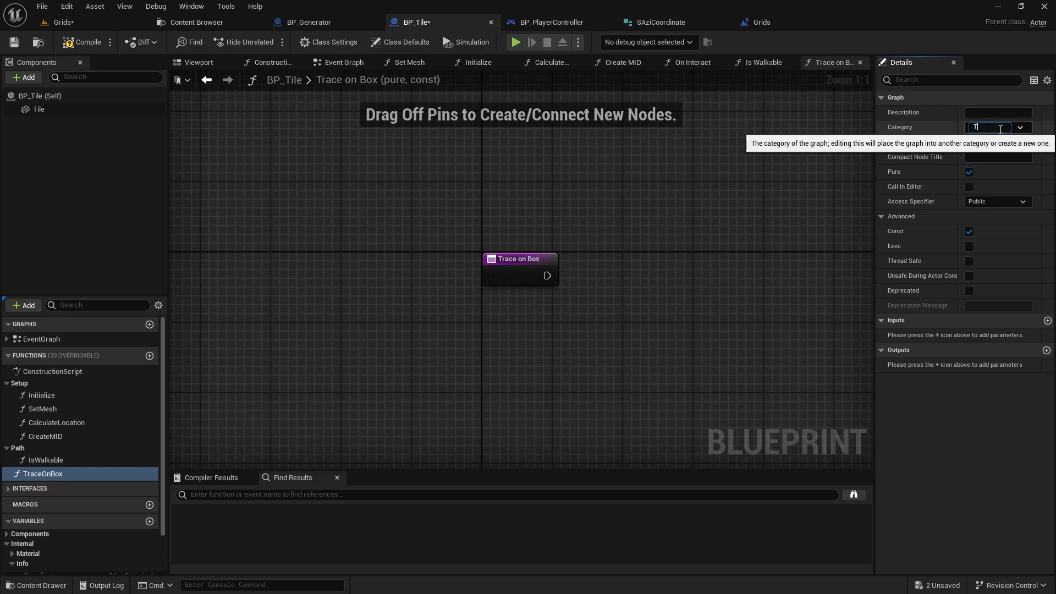
pyautogui.write('Trace')
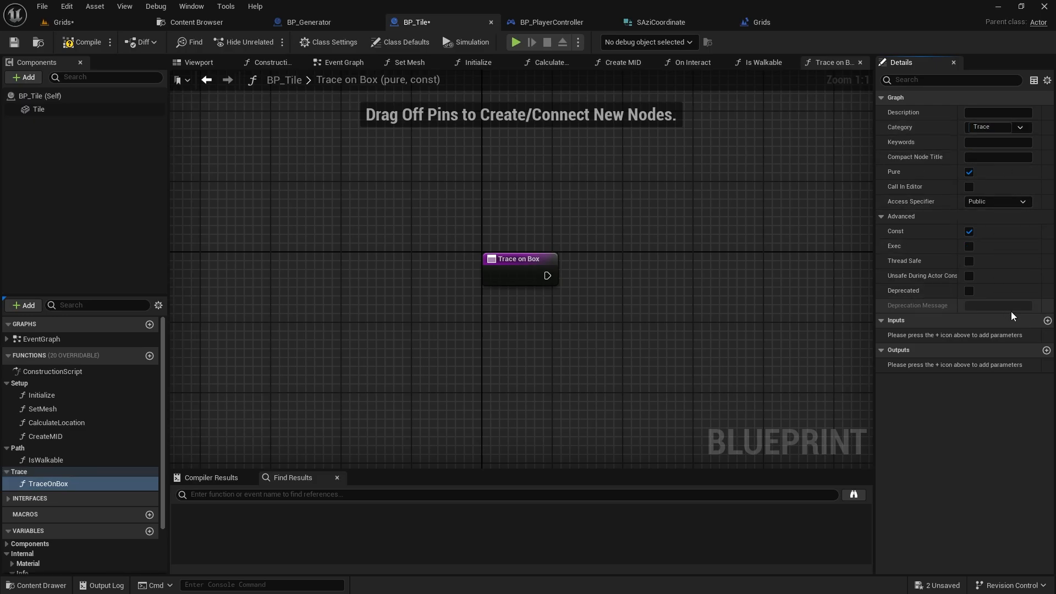
pyautogui.click(1047, 350)
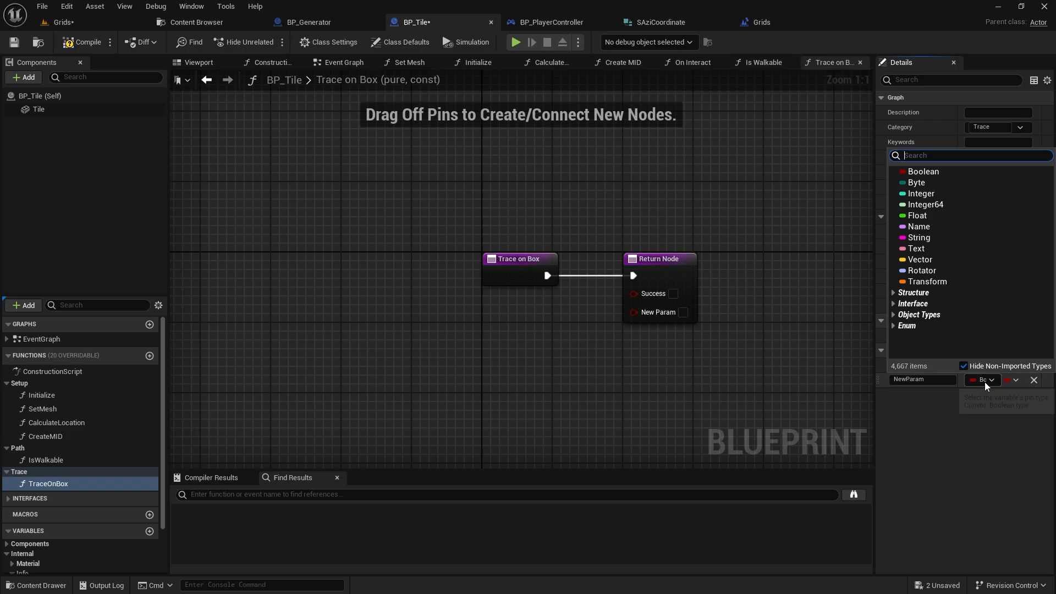
pyautogui.write('hitre')
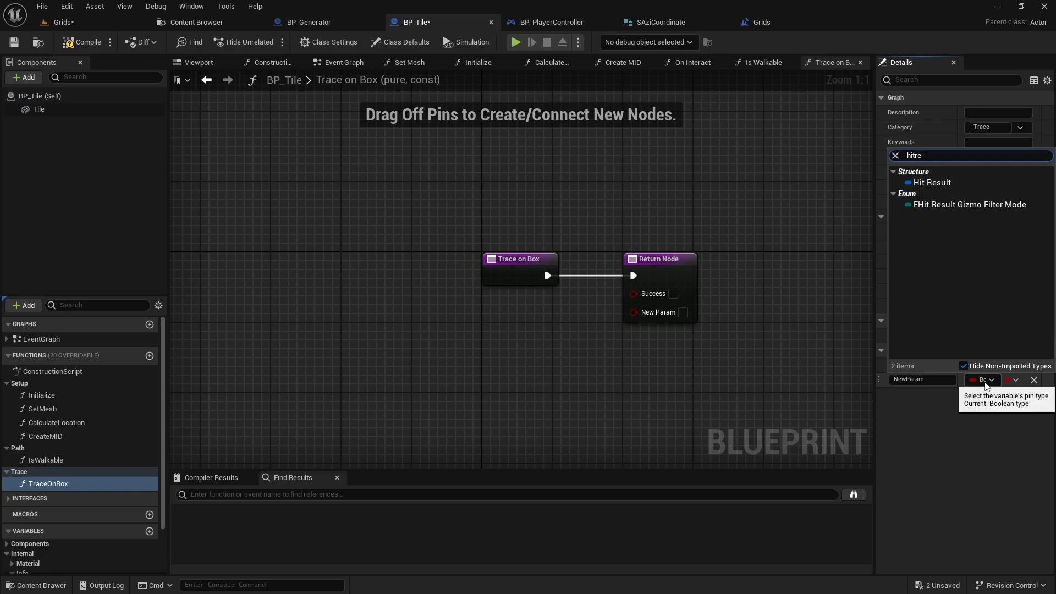
pyautogui.click(934, 183)
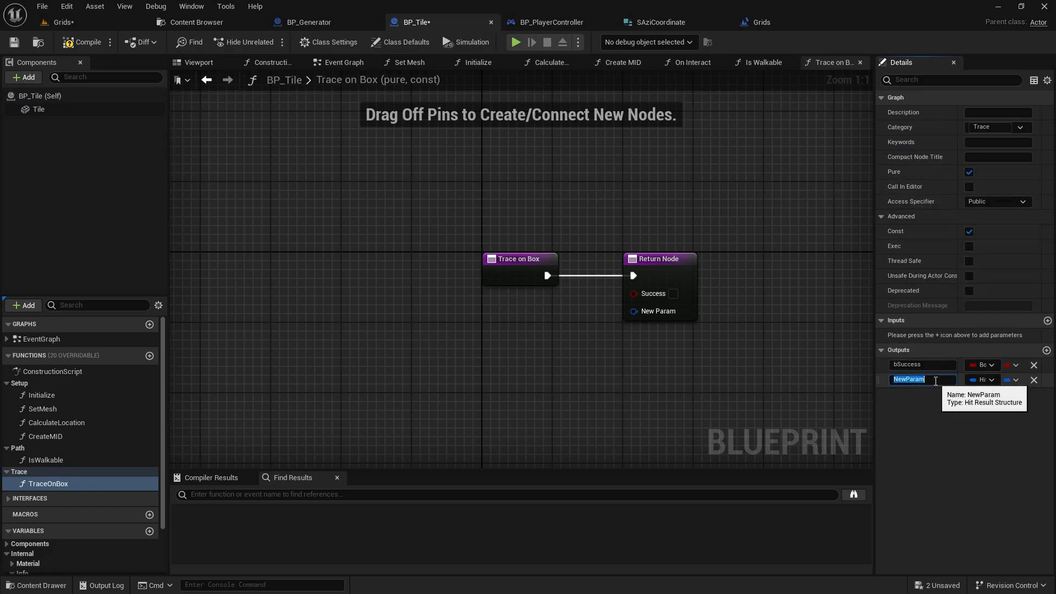
pyautogui.write('OutHit')
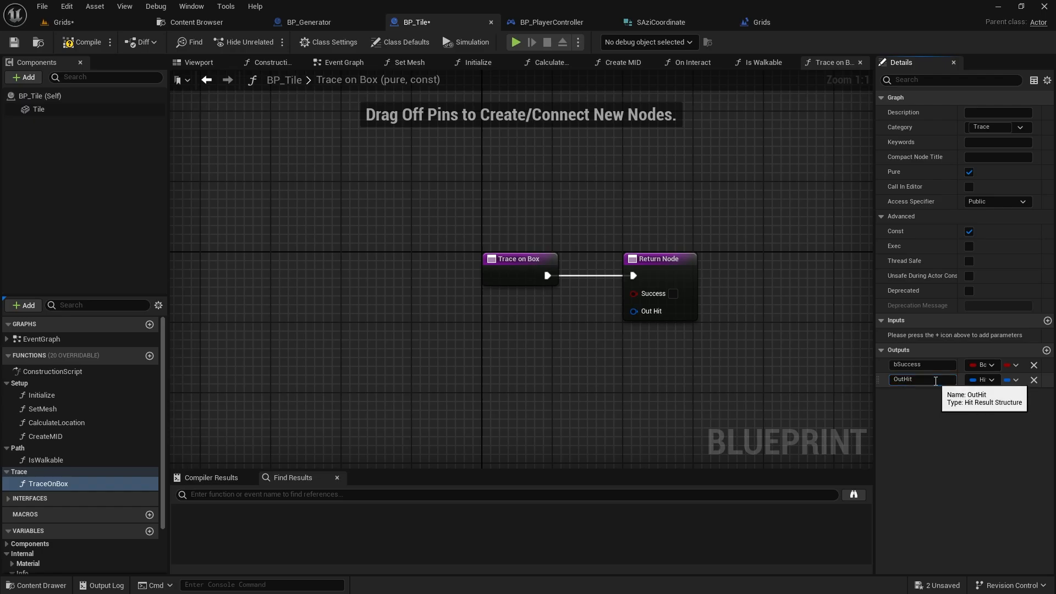
pyautogui.click(150, 356)
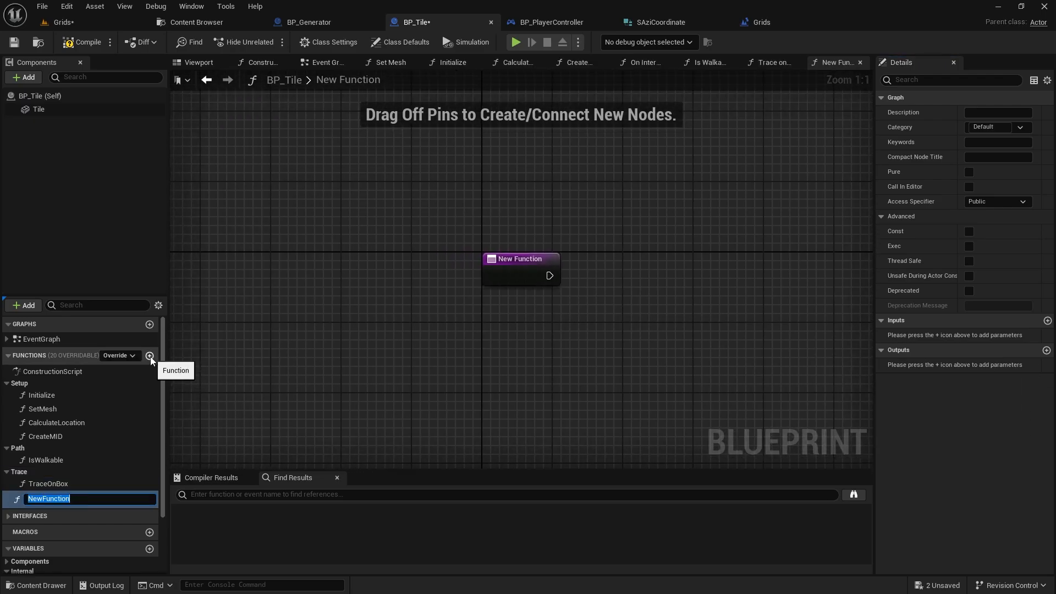
# Step: Name the new function TraceOnHexagon, file it under Trace, and make it const
pyautogui.write('TraceOnH')
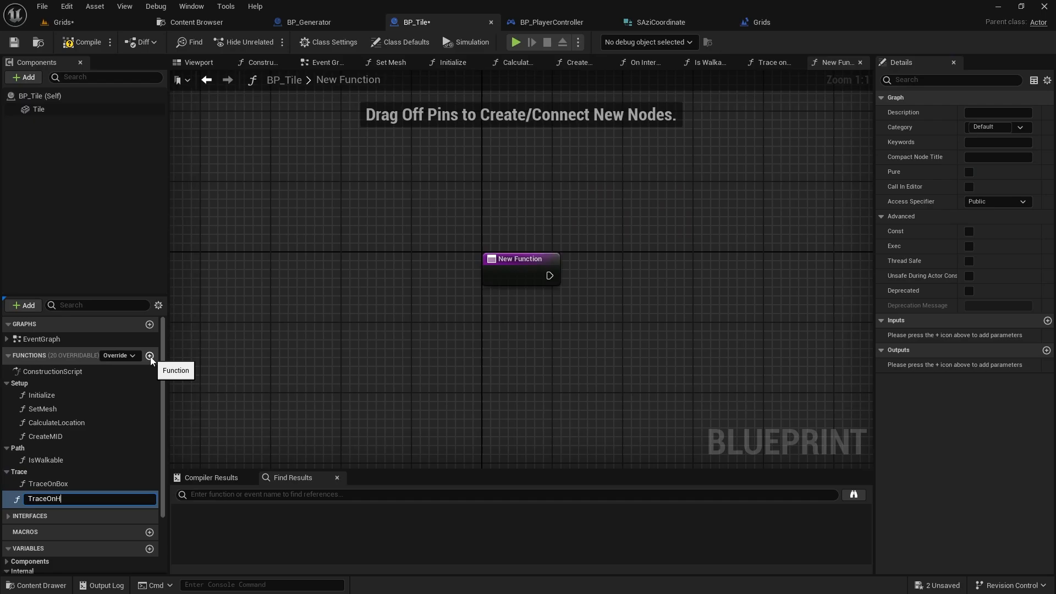
pyautogui.write('exagon')
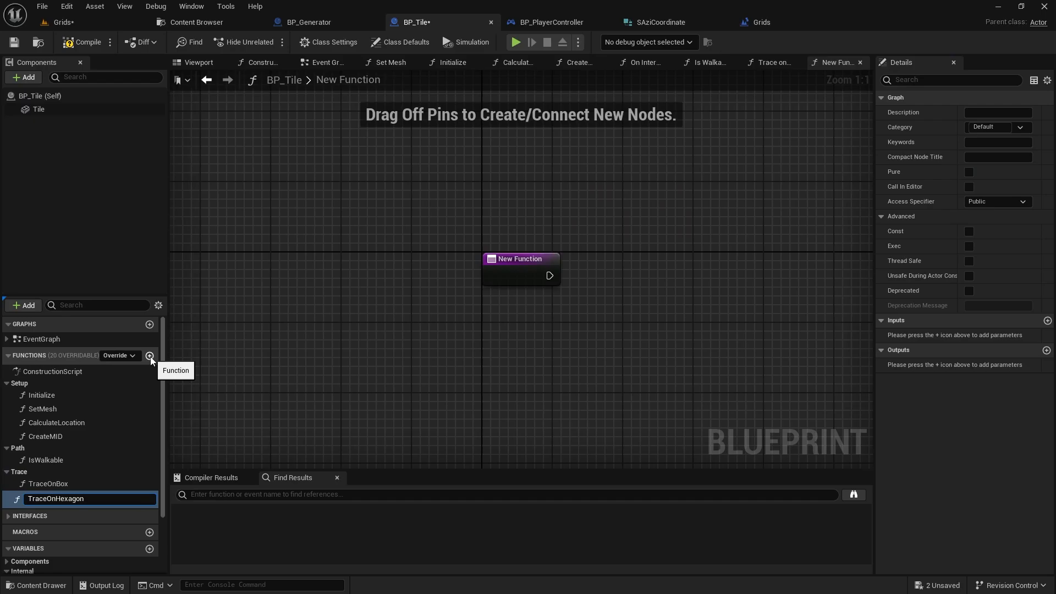
pyautogui.click(1020, 127)
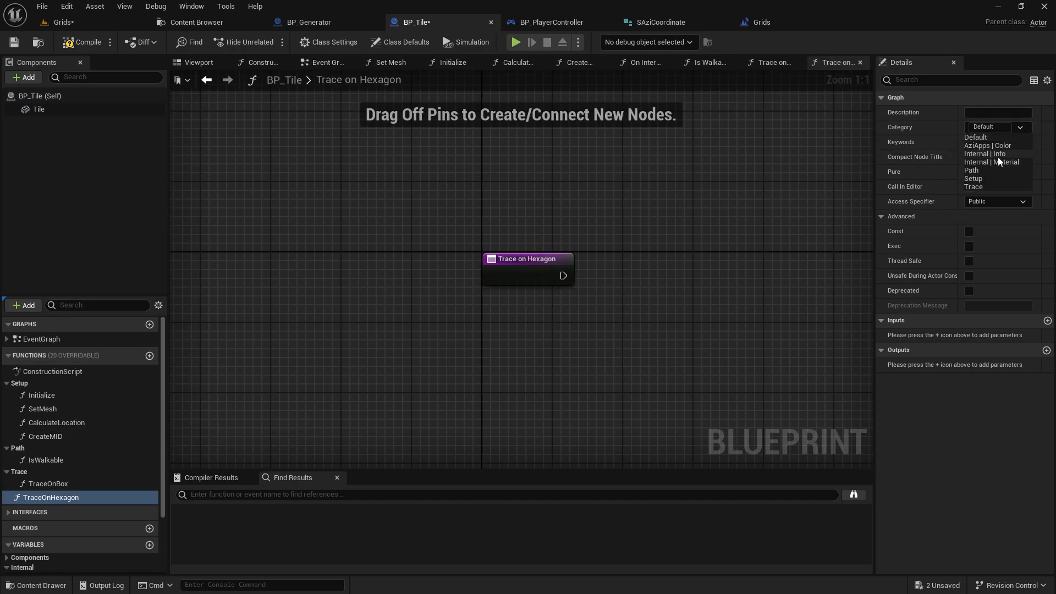
pyautogui.click(974, 186)
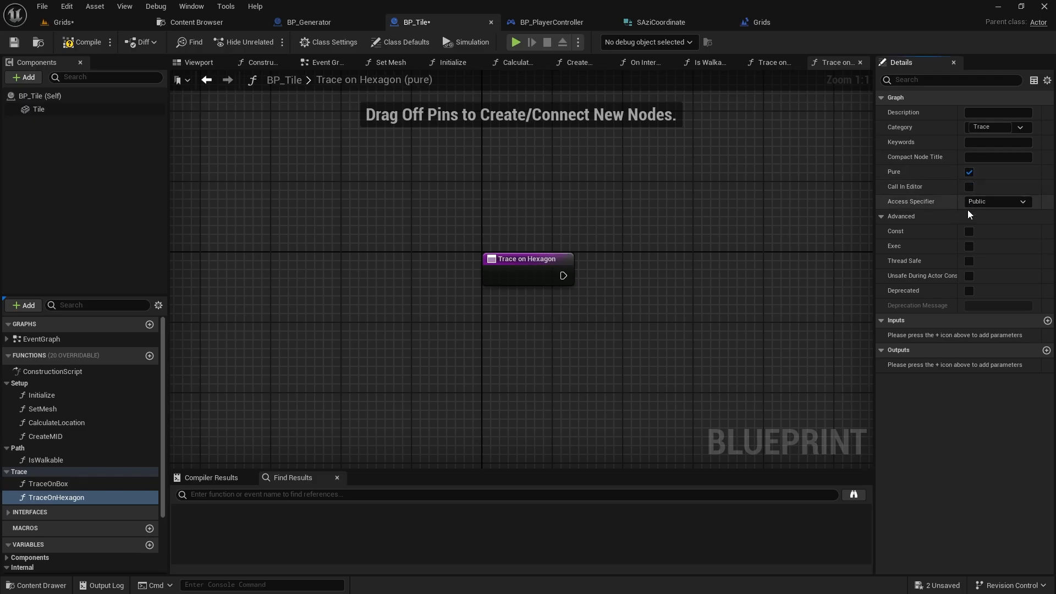
pyautogui.click(969, 231)
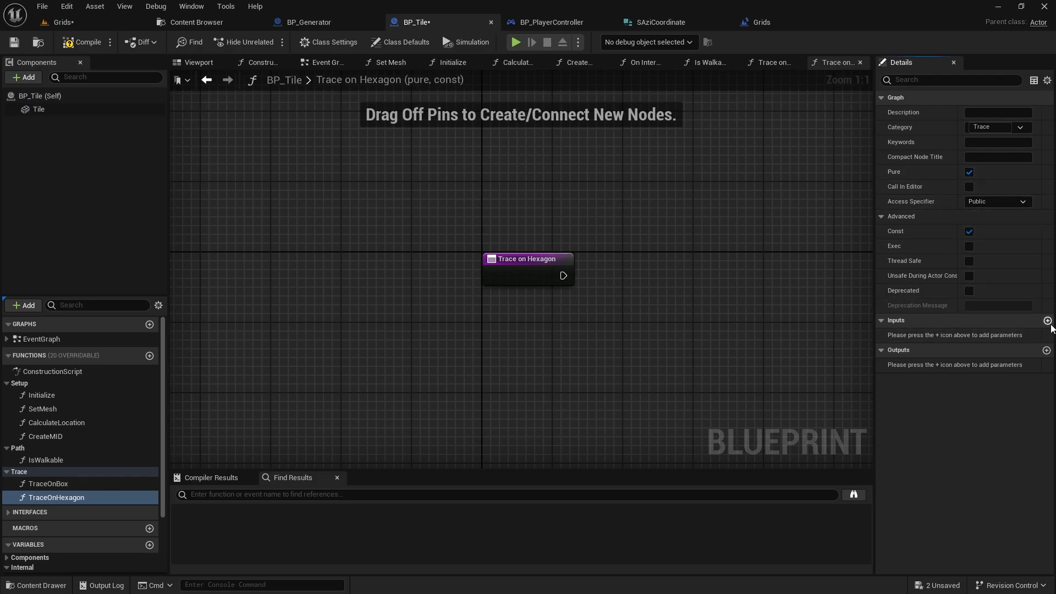
# Step: Give TraceOnHexagon input bInPointTop and outputs bSucess and Hit Result OutHit
pyautogui.click(1046, 320)
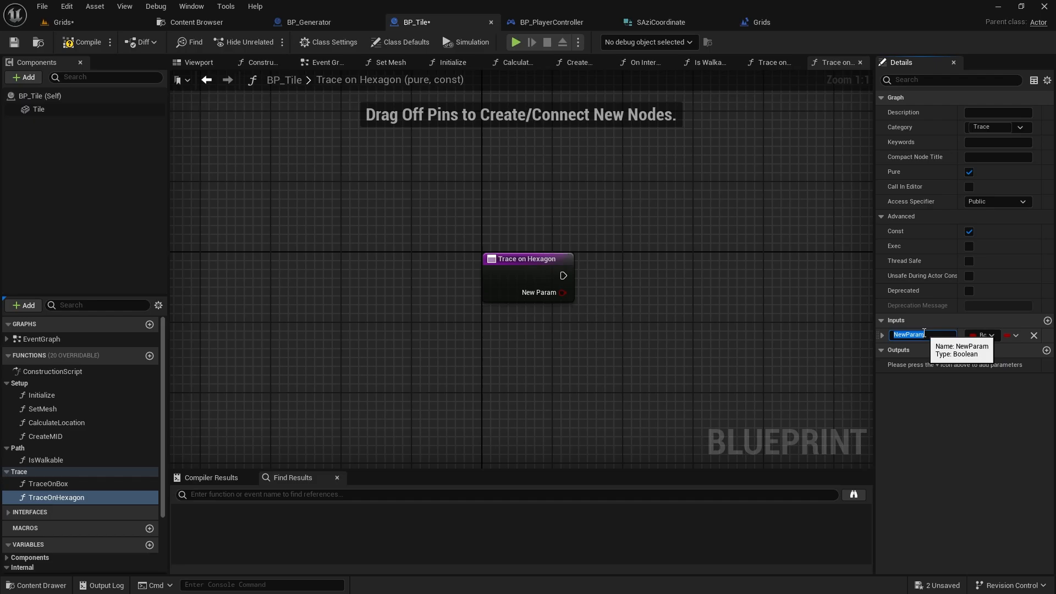
pyautogui.write('bInPointTop')
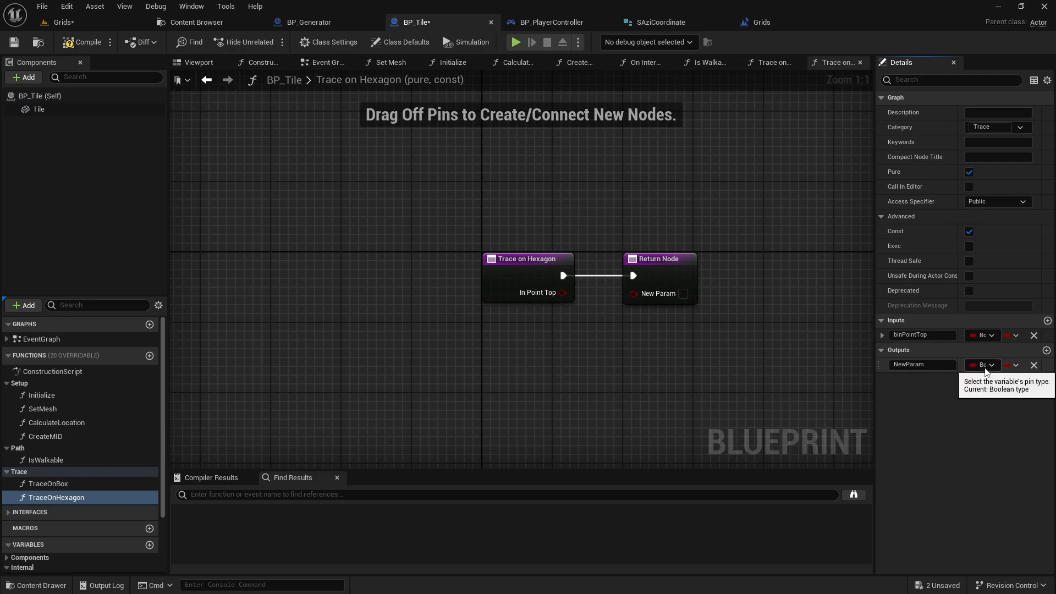
pyautogui.write('bSu')
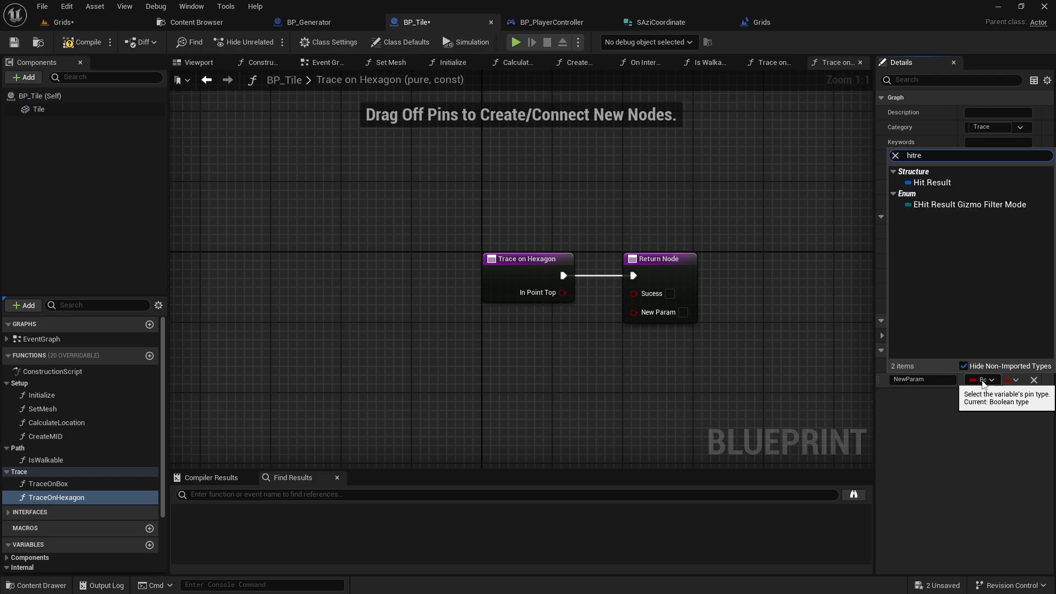
pyautogui.click(932, 182)
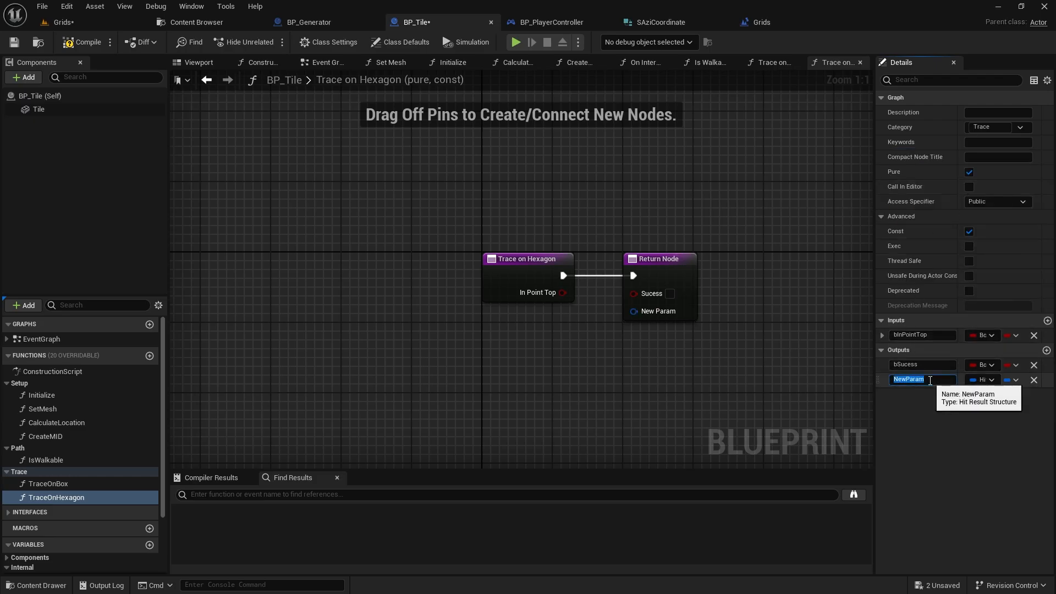
pyautogui.write('OutHit')
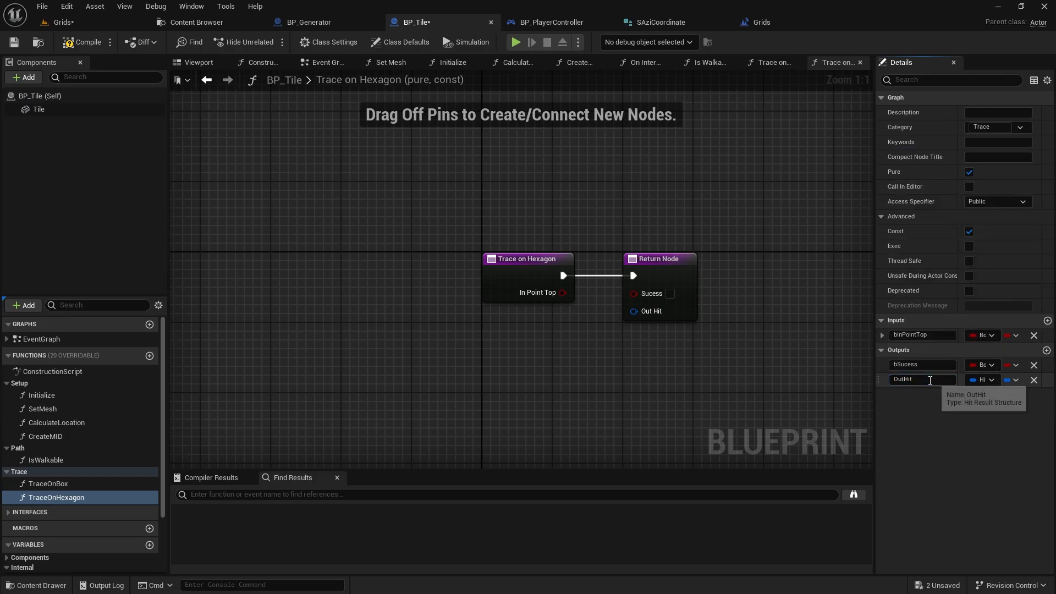
pyautogui.click(46, 460)
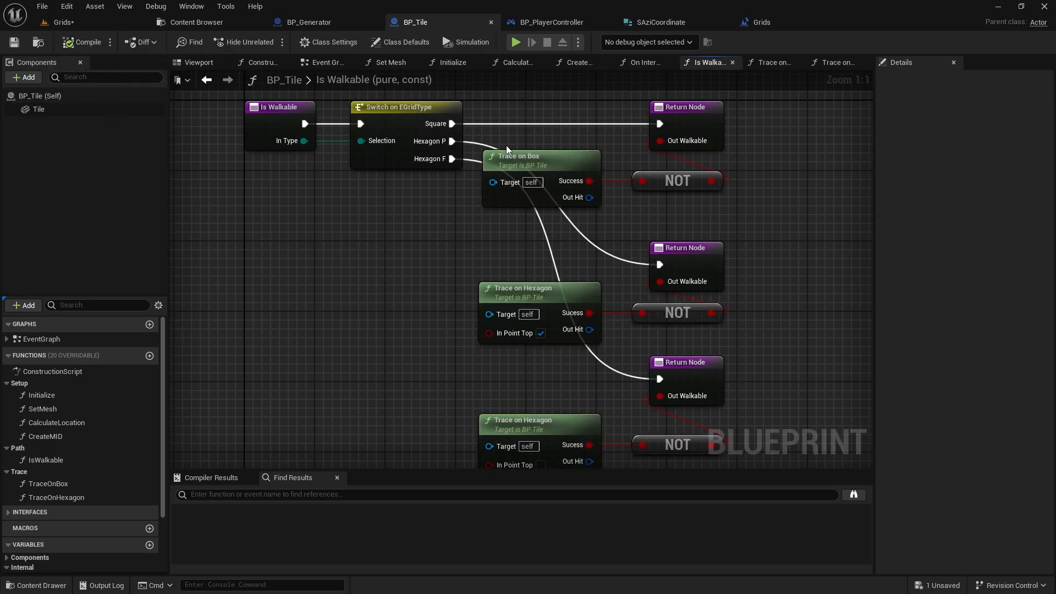
# Step: Open the TraceOnBox function graph
pyautogui.click(771, 62)
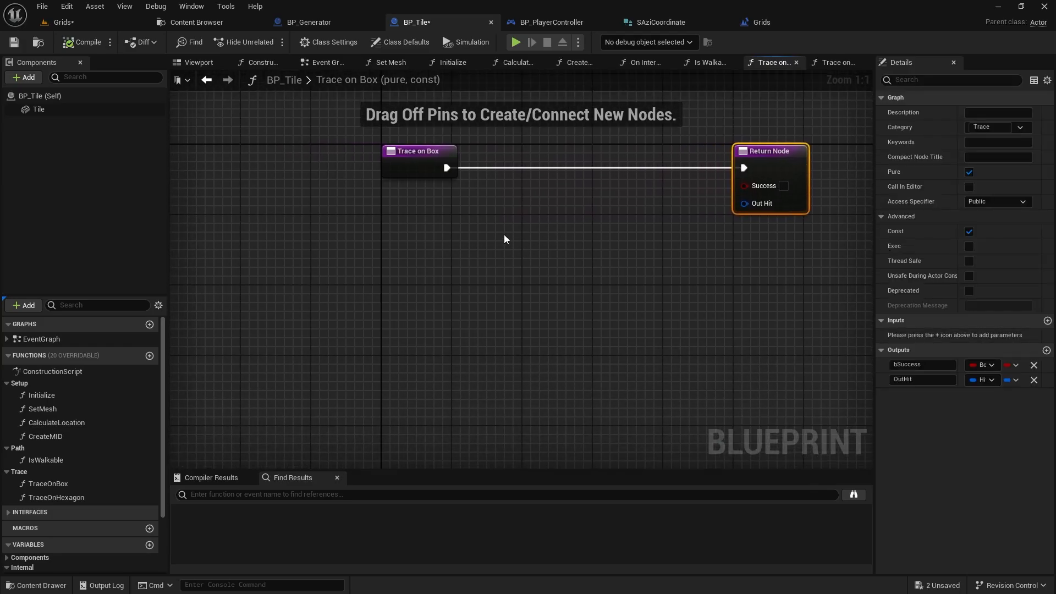
# Step: Add a Box Trace By Channel node and wire its Out Hit to the return node
pyautogui.write('boxtr')
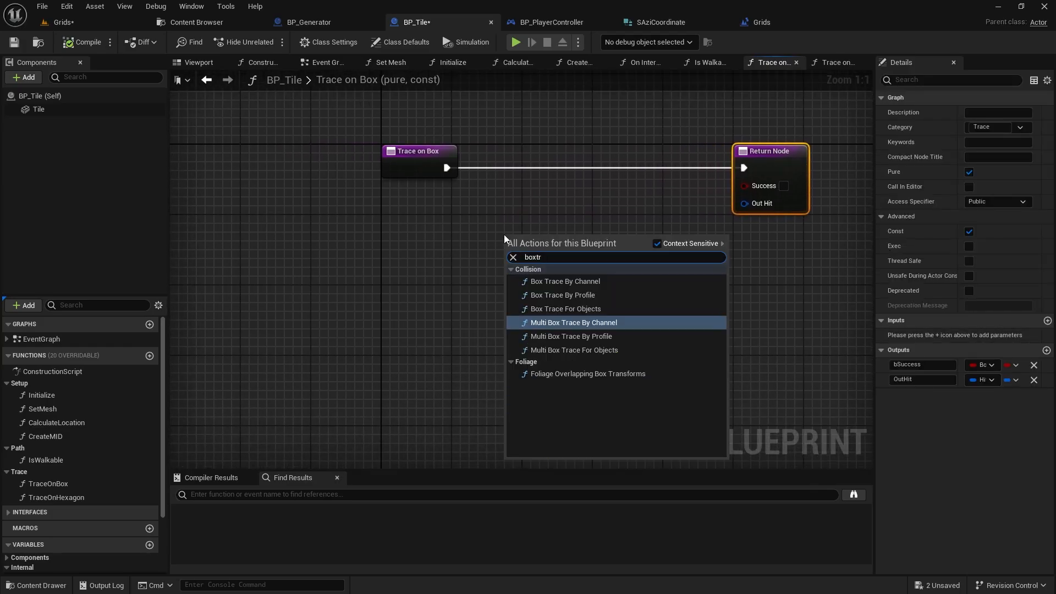
pyautogui.click(565, 281)
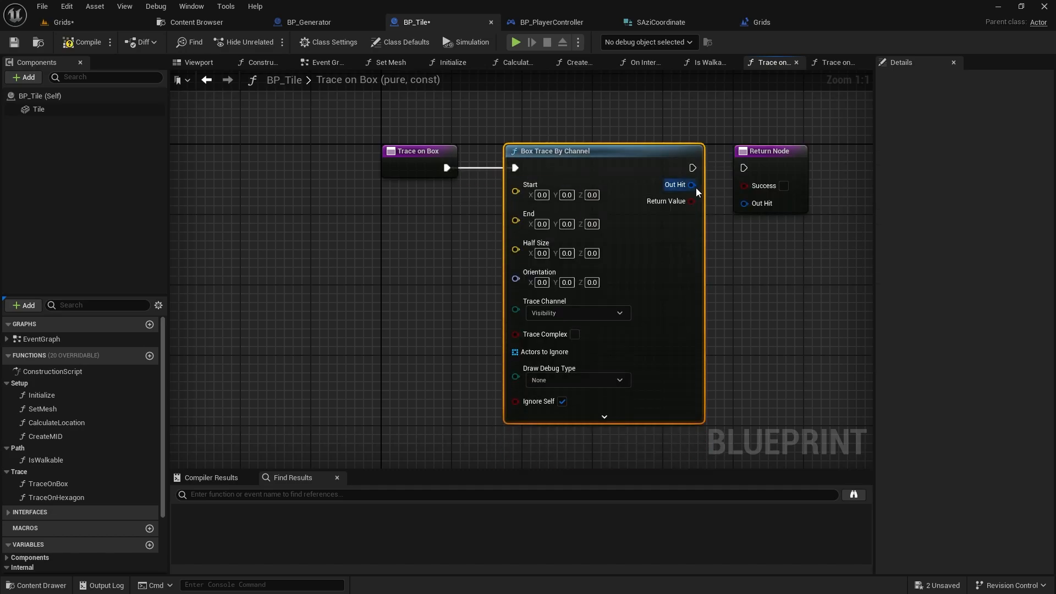
pyautogui.moveTo(696, 184); pyautogui.dragTo(738, 196)
pyautogui.write('G')
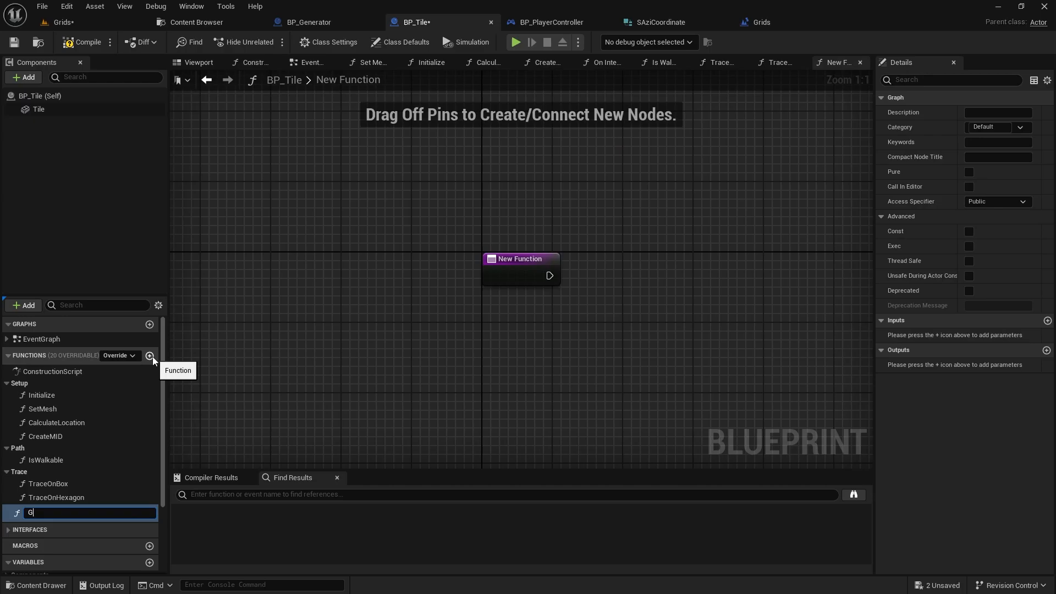
# Step: Create the pure GetTraceStartLocation function with a vector OutLocation output
pyautogui.write('etTraceLo')
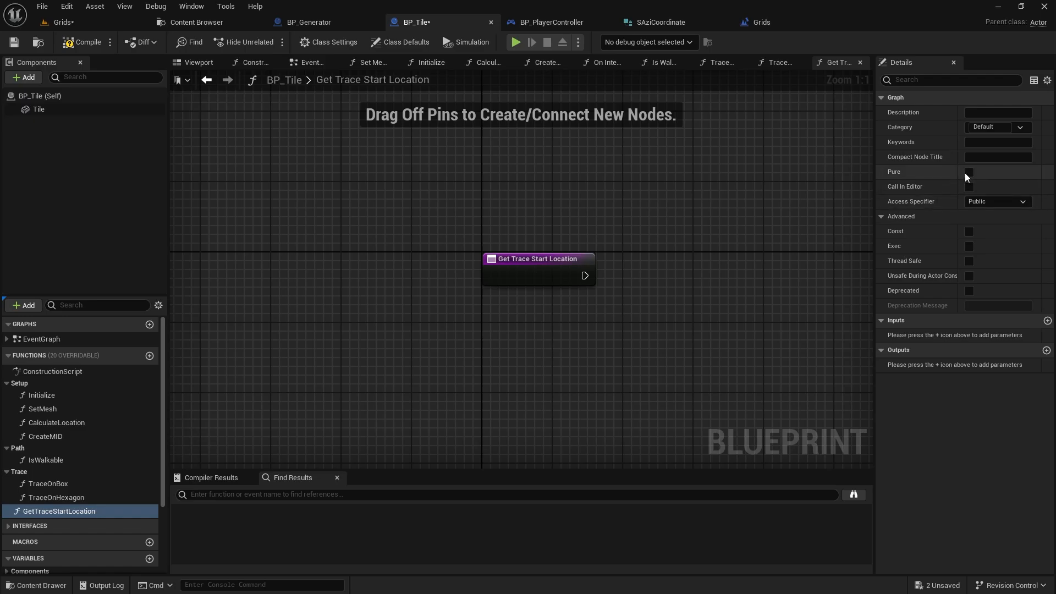
pyautogui.click(1020, 127)
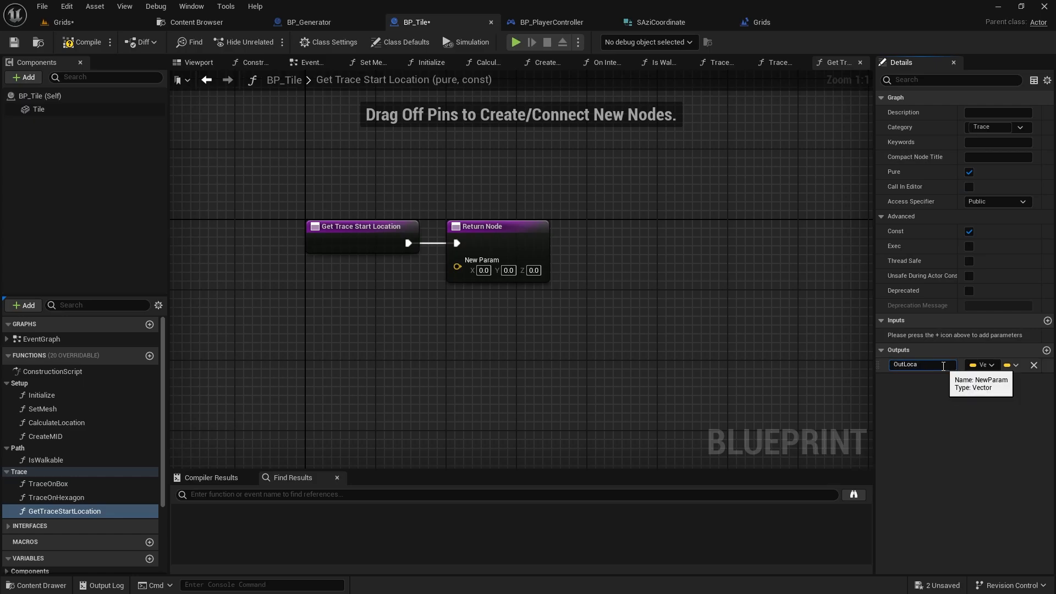
pyautogui.write('OutLocation')
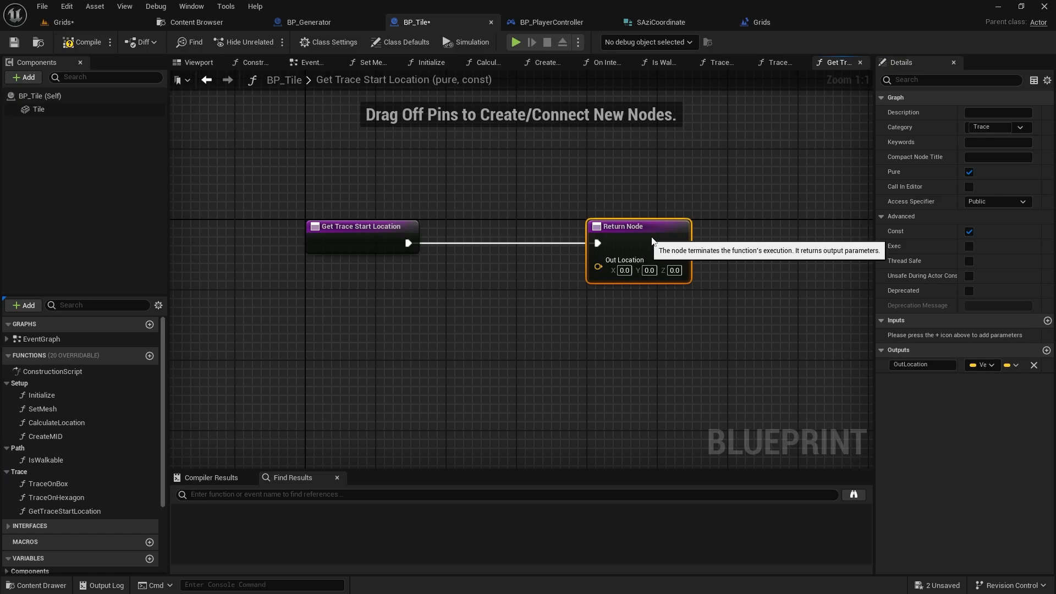
pyautogui.click(774, 62)
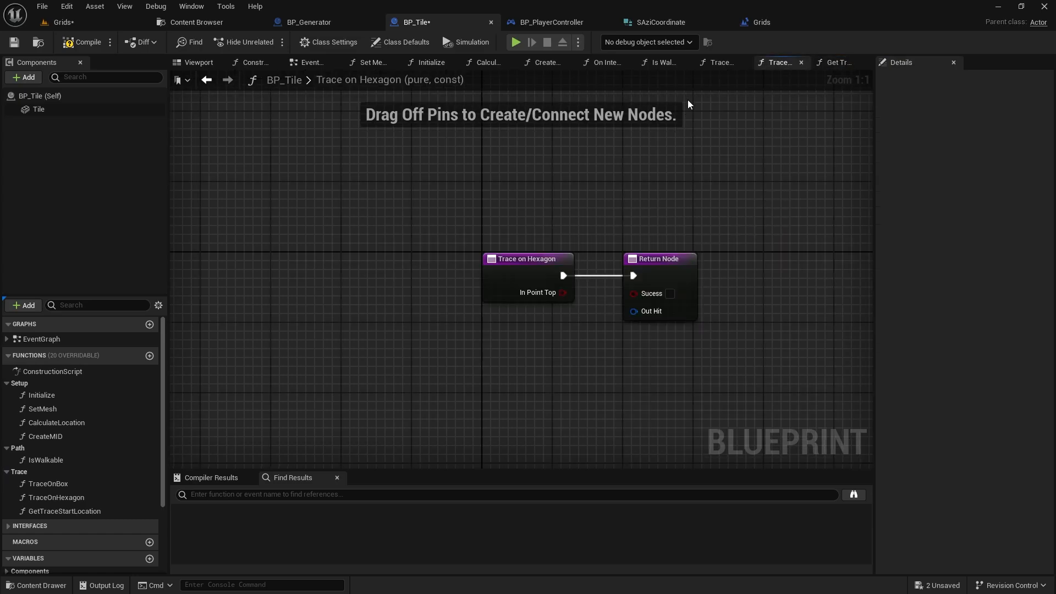
pyautogui.click(720, 63)
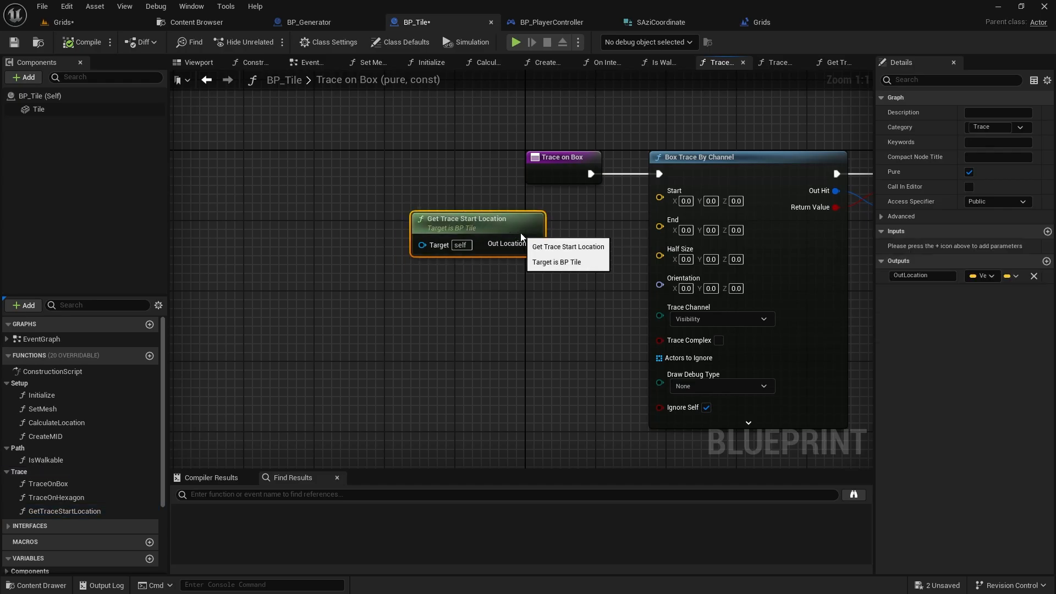
# Step: Feed GetTraceStartLocation into the trace Start; add Get Actor Location, Make Array and Tile bounds nodes
pyautogui.moveTo(464, 222); pyautogui.dragTo(519, 213)
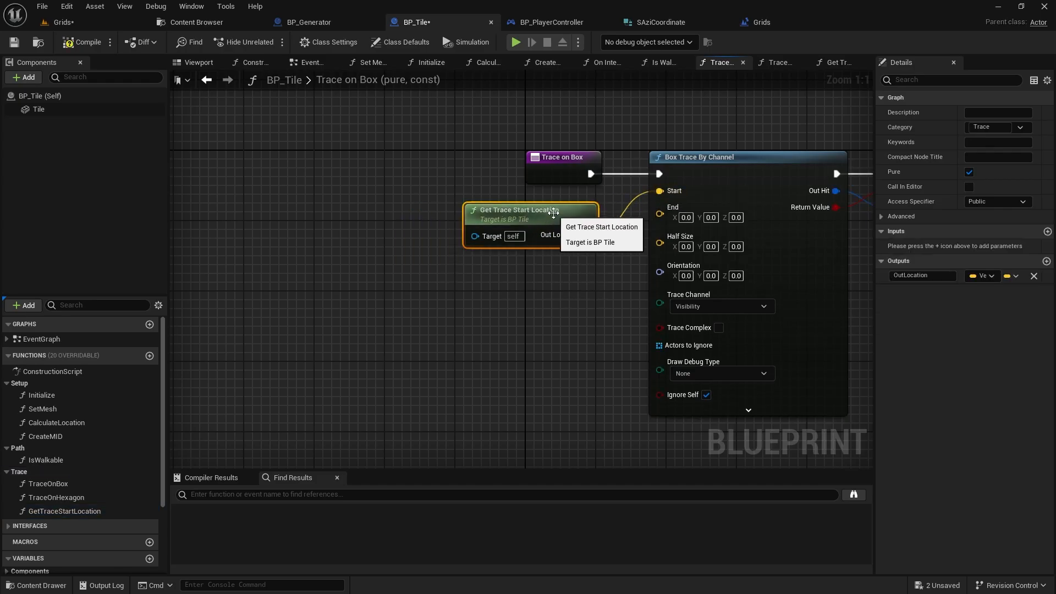
pyautogui.write('get ac')
pyautogui.write('make')
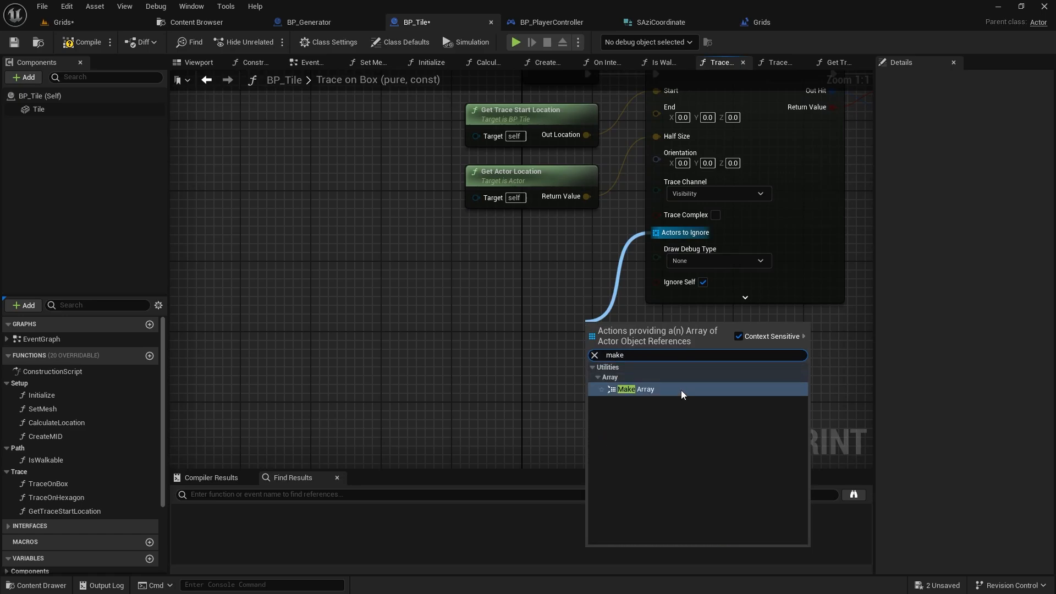
pyautogui.click(634, 390)
pyautogui.write('get component b')
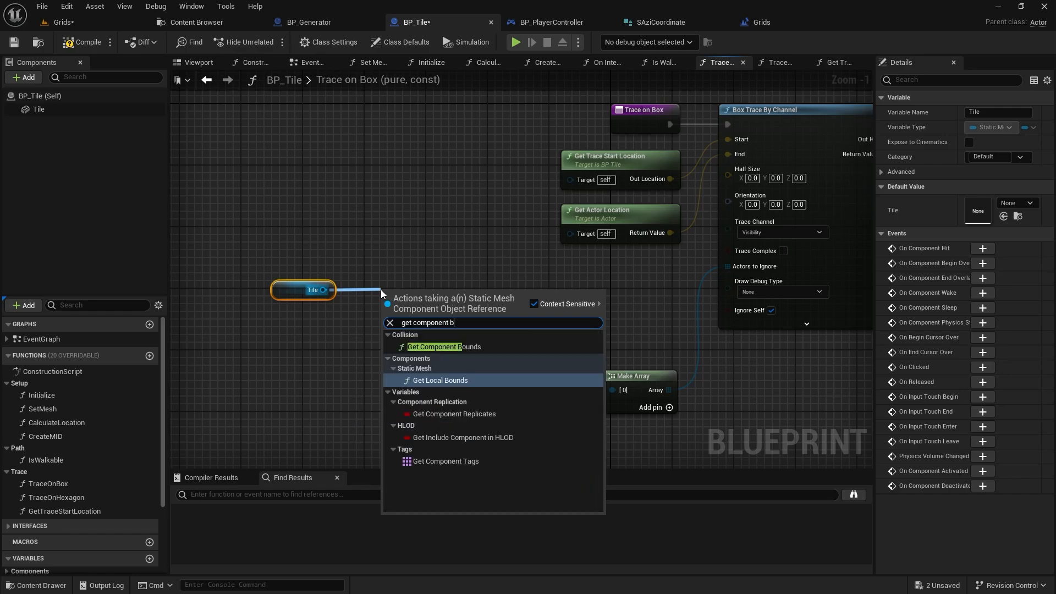
pyautogui.click(443, 346)
pyautogui.write('get')
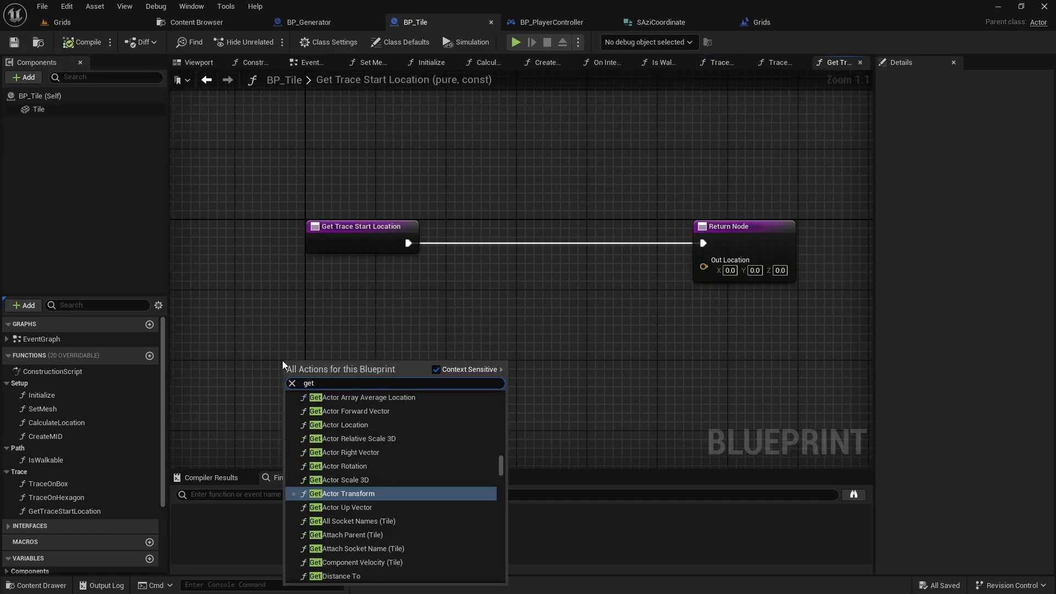
# Step: Make GetTraceStartLocation return the actor location plus 150 on Z, and compile
pyautogui.click(345, 424)
pyautogui.write('+')
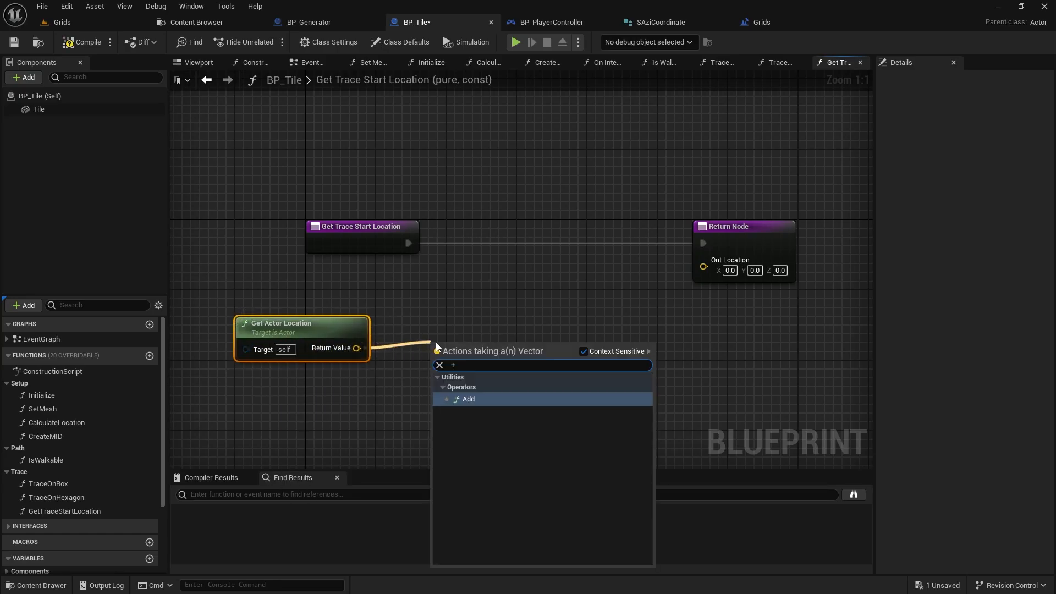
pyautogui.click(468, 399)
pyautogui.write('150')
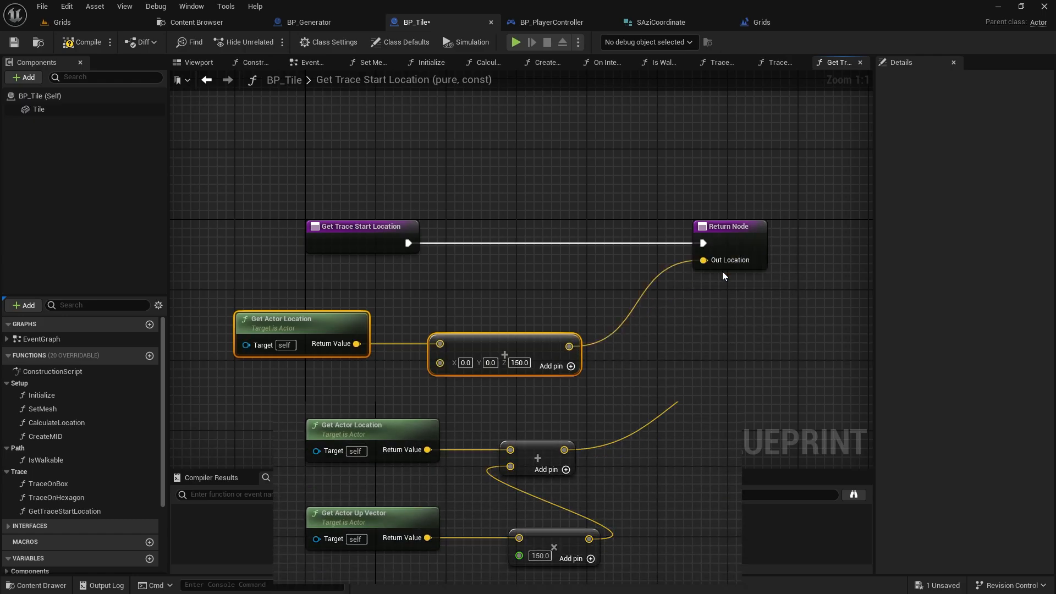
pyautogui.click(83, 42)
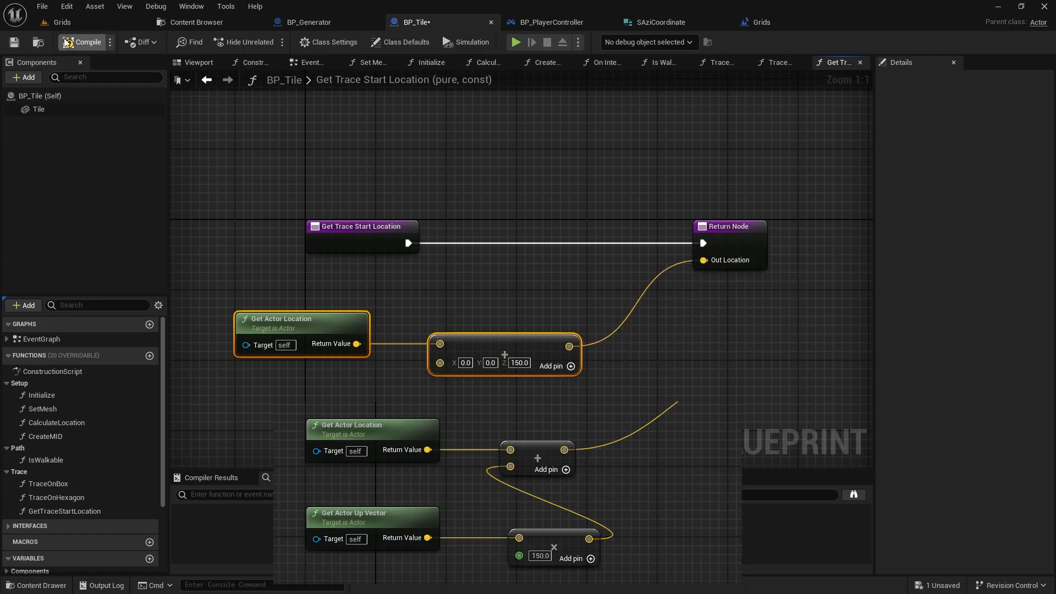
pyautogui.click(82, 42)
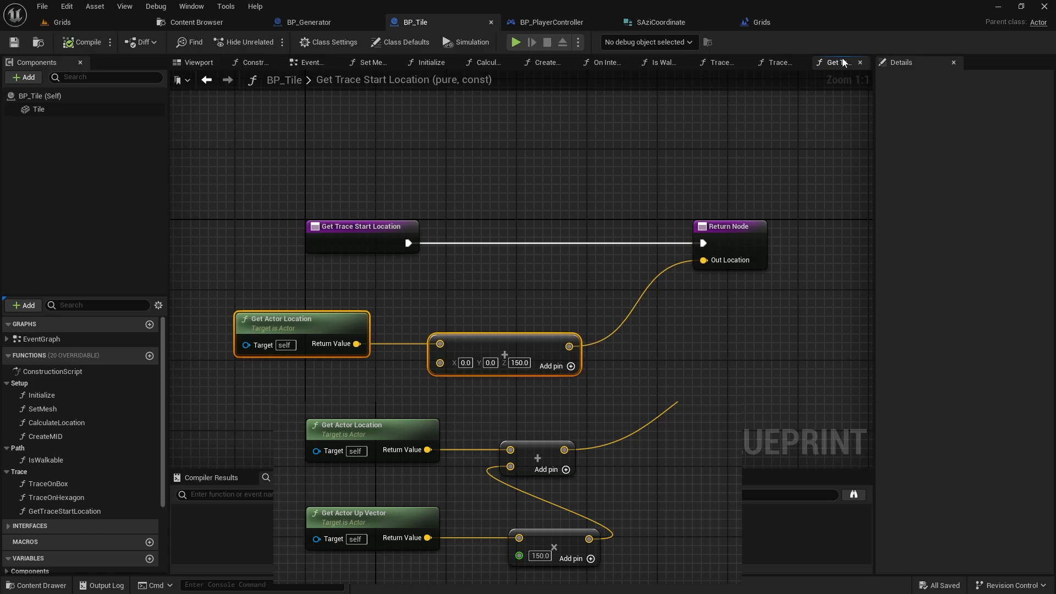
pyautogui.click(835, 62)
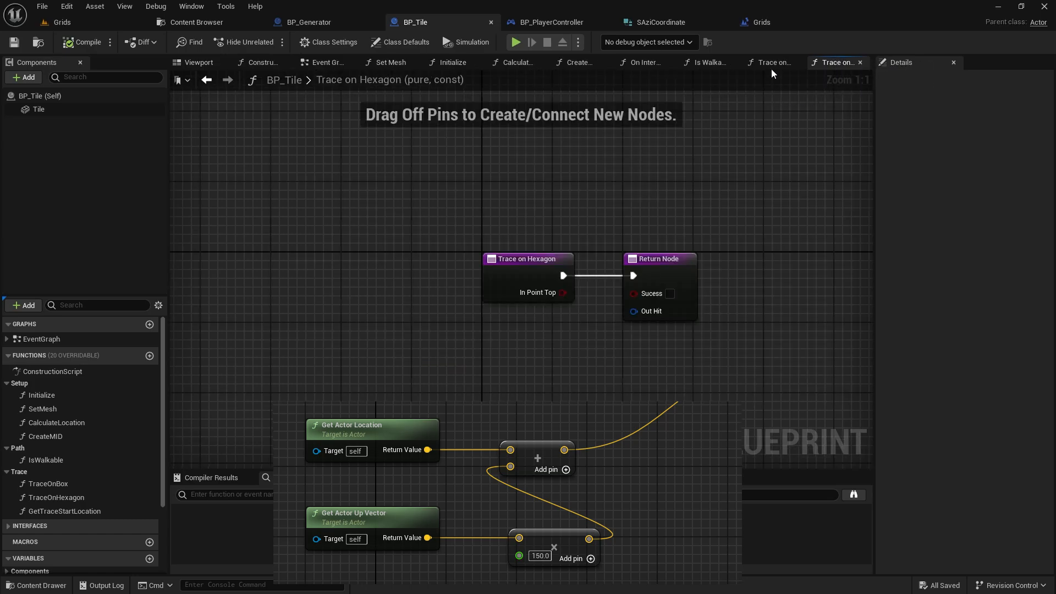
# Step: Set the box trace's Draw Debug Type to Persistent in Trace on Box
pyautogui.click(770, 62)
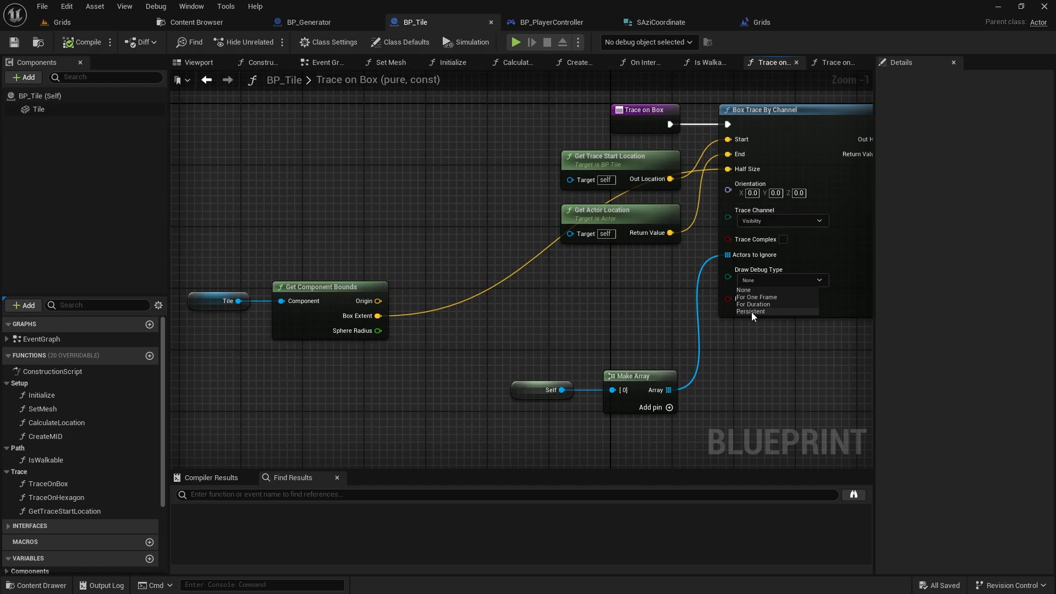
pyautogui.click(750, 312)
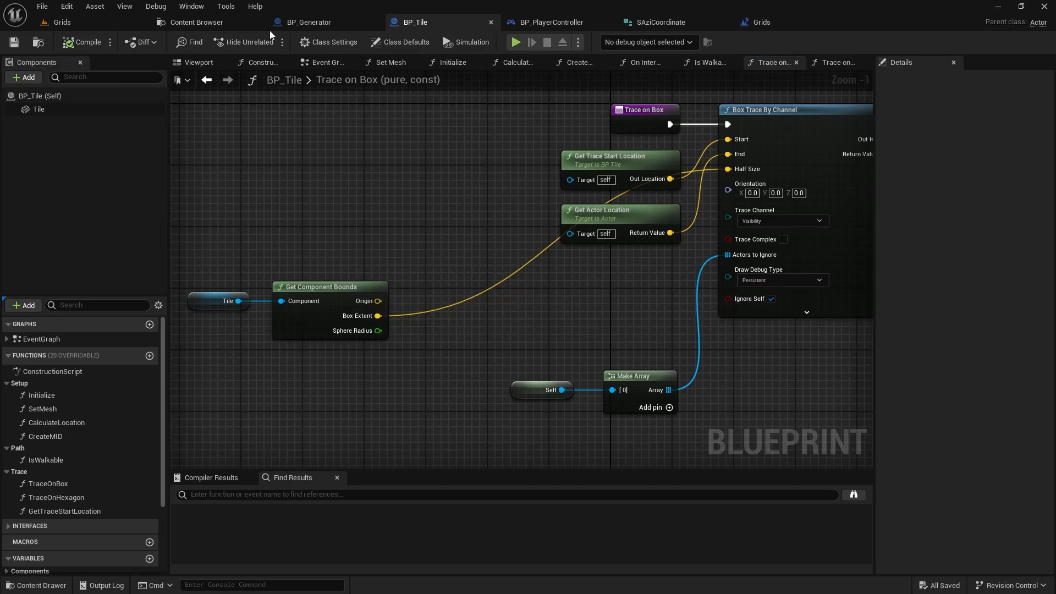
pyautogui.click(309, 22)
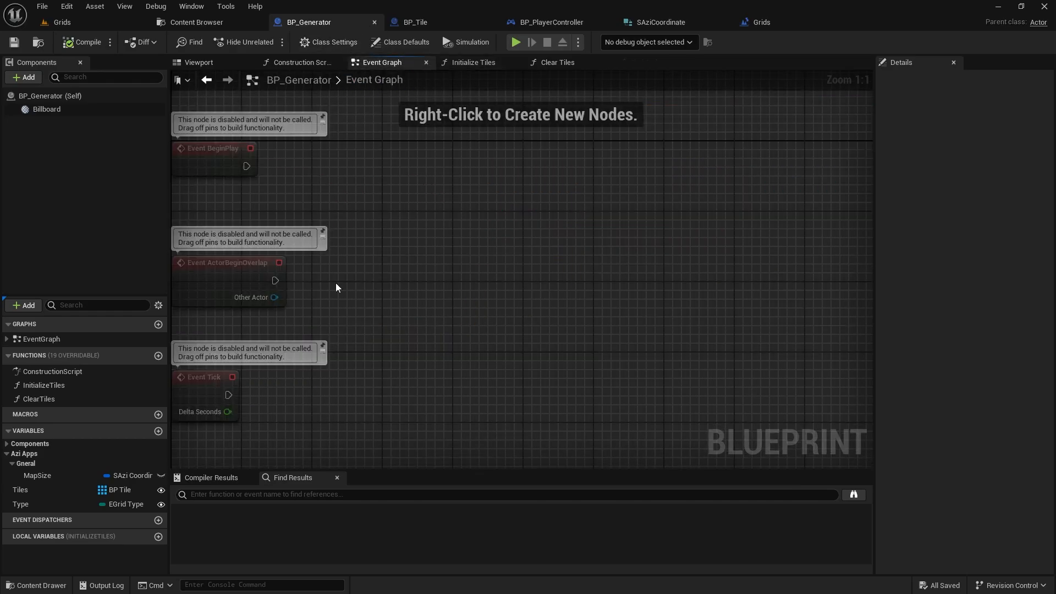
# Step: Loop over the Tiles array, calling Is Walkable on each tile with the grid Type
pyautogui.moveTo(21, 489); pyautogui.dragTo(428, 212)
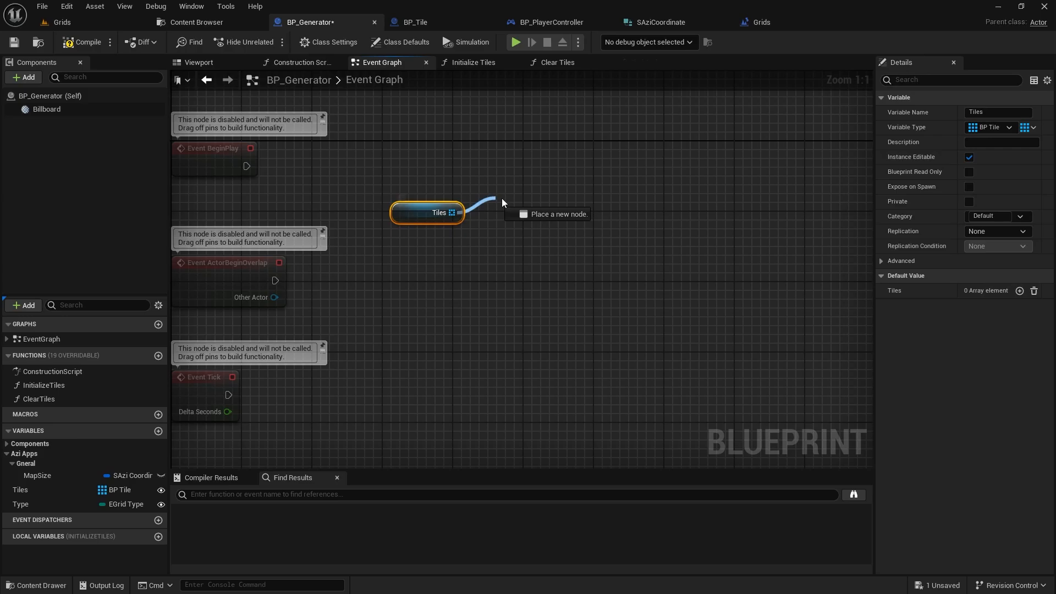
pyautogui.click(559, 213)
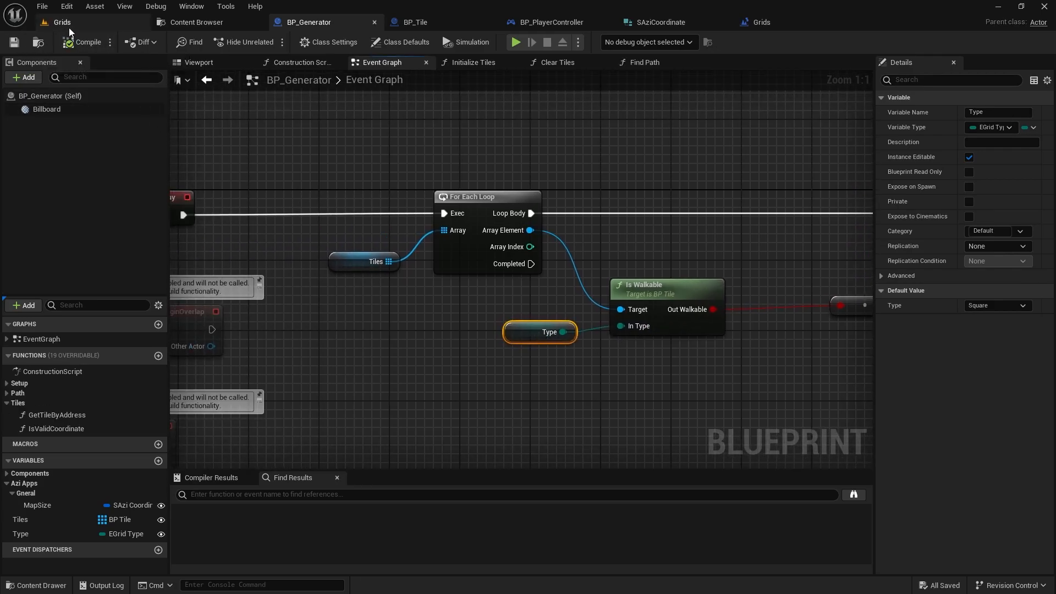
pyautogui.click(331, 41)
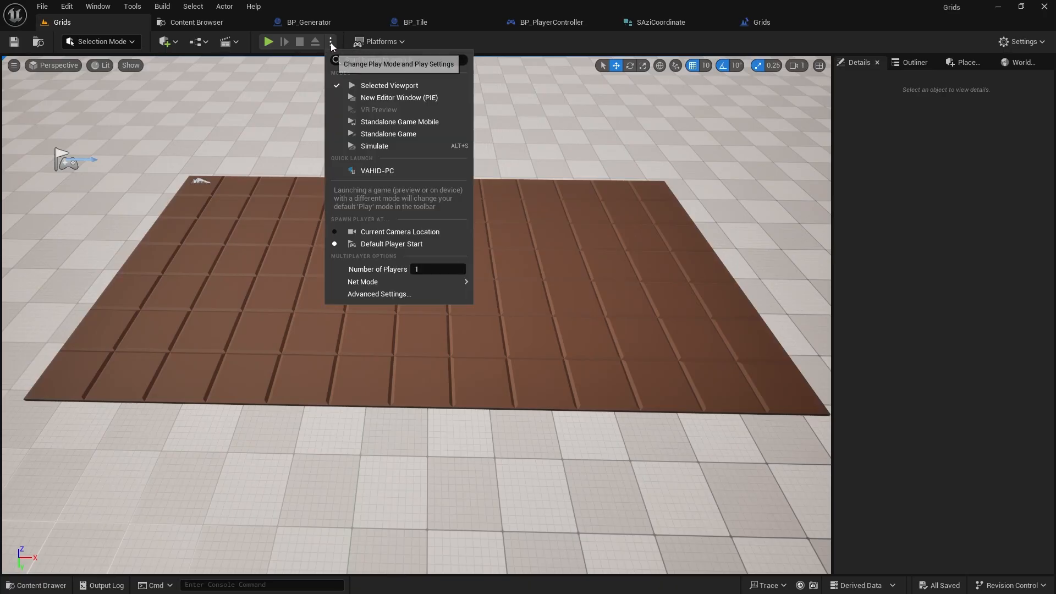
# Step: Simulate the Grids level, jump to camera bookmark 1 to view the debug boxes, then stop
pyautogui.click(267, 41)
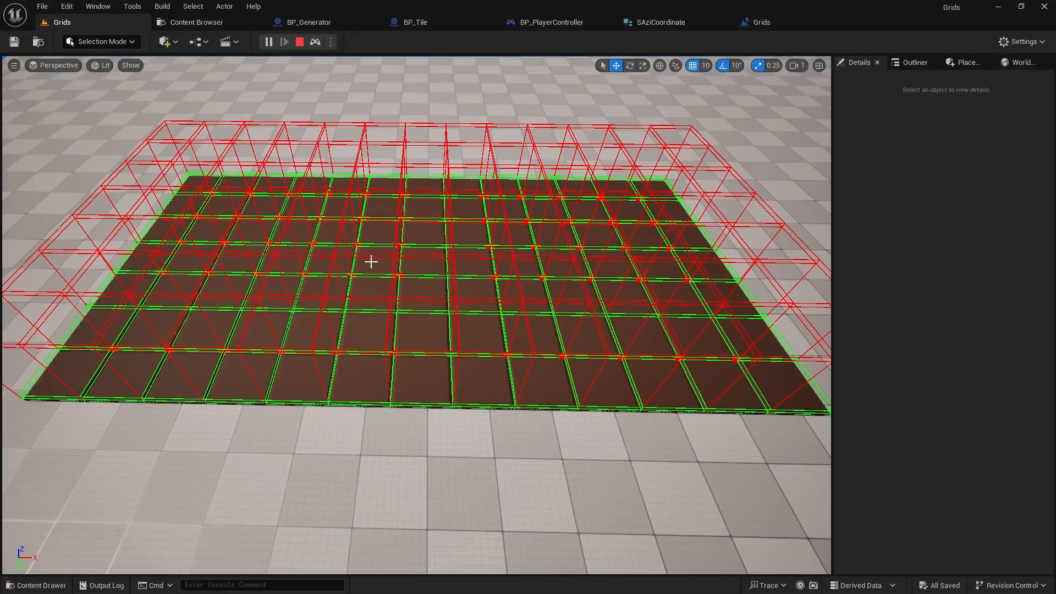
pyautogui.press('1')
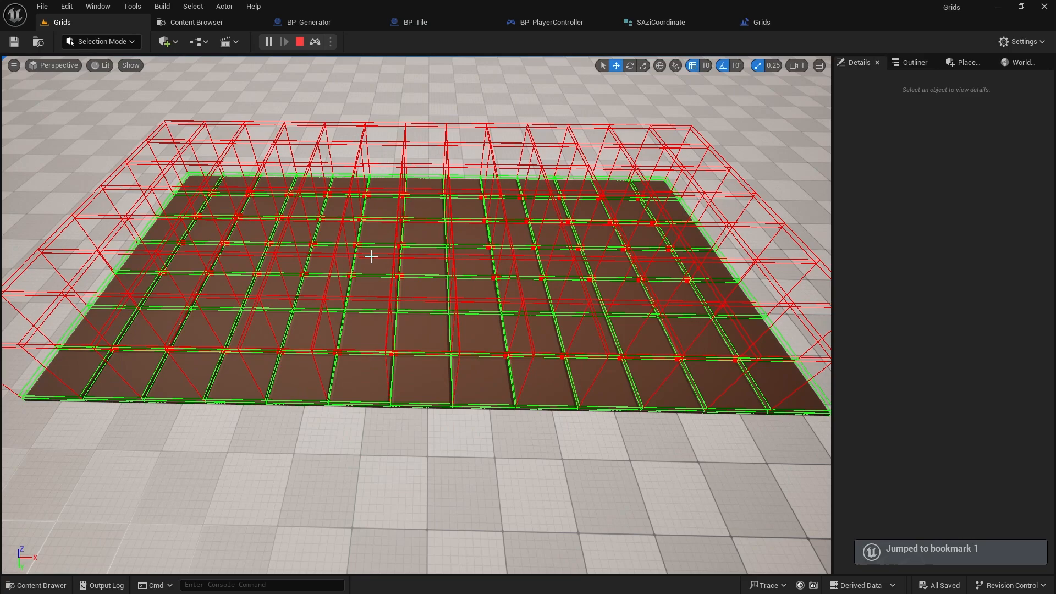
pyautogui.click(267, 42)
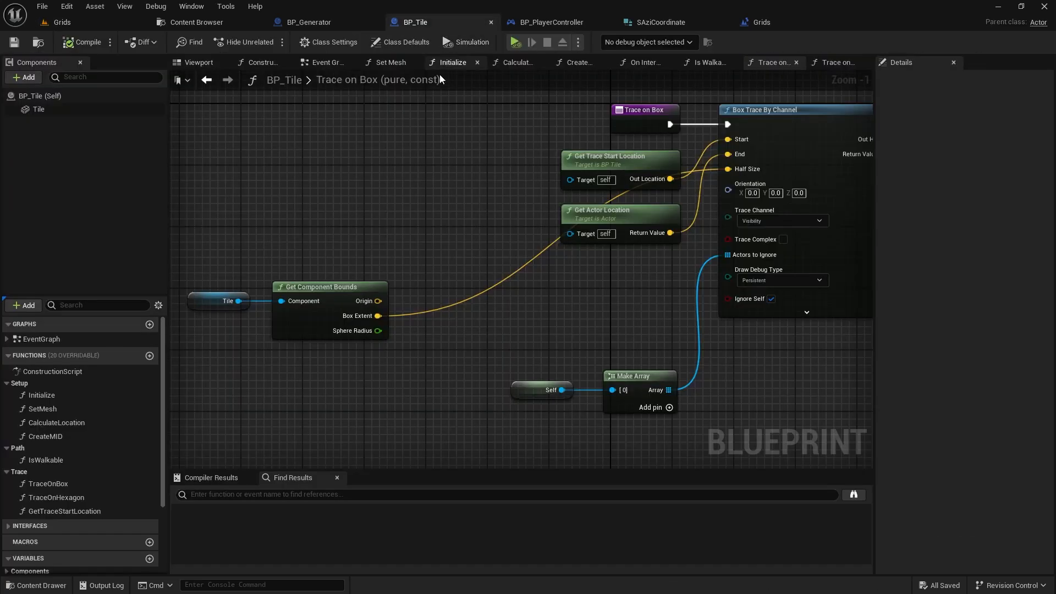
# Step: Set the box trace Half Size to box extent plus (0,0,30) times 0.9, and compile
pyautogui.moveTo(375, 315); pyautogui.dragTo(468, 319)
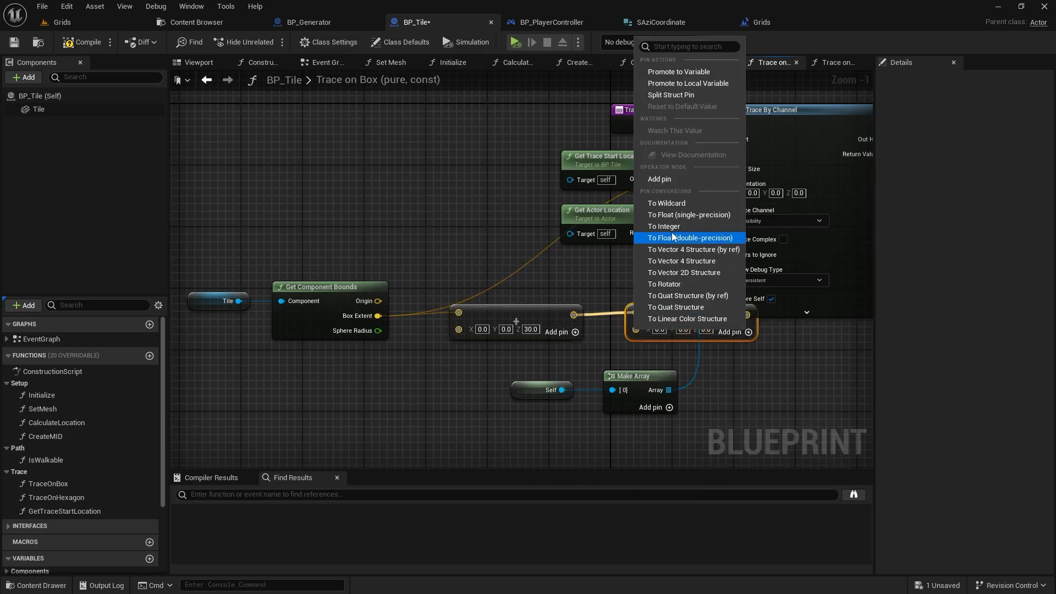
pyautogui.click(689, 238)
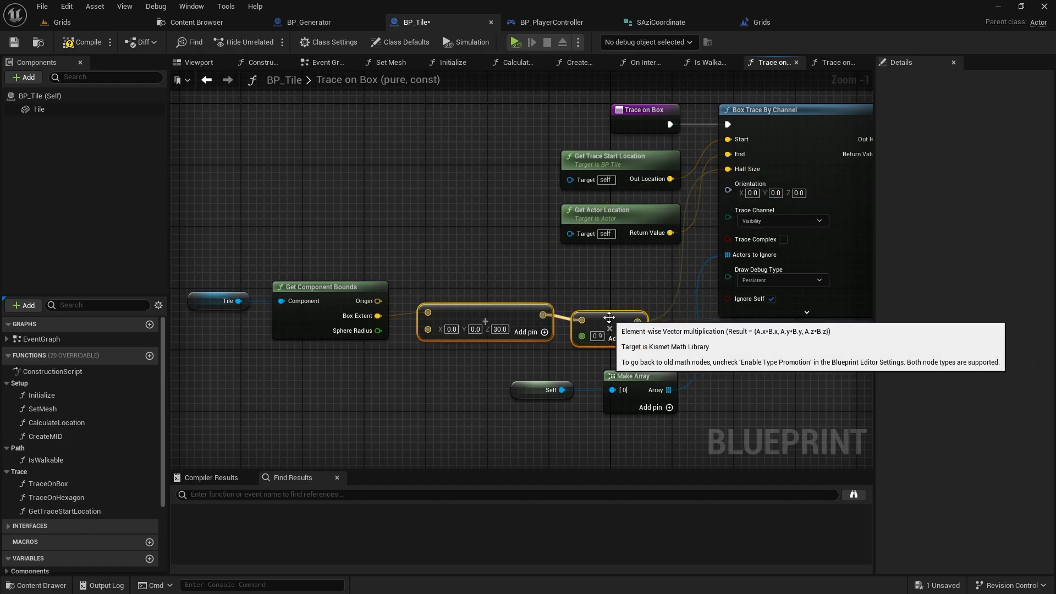
pyautogui.click(86, 41)
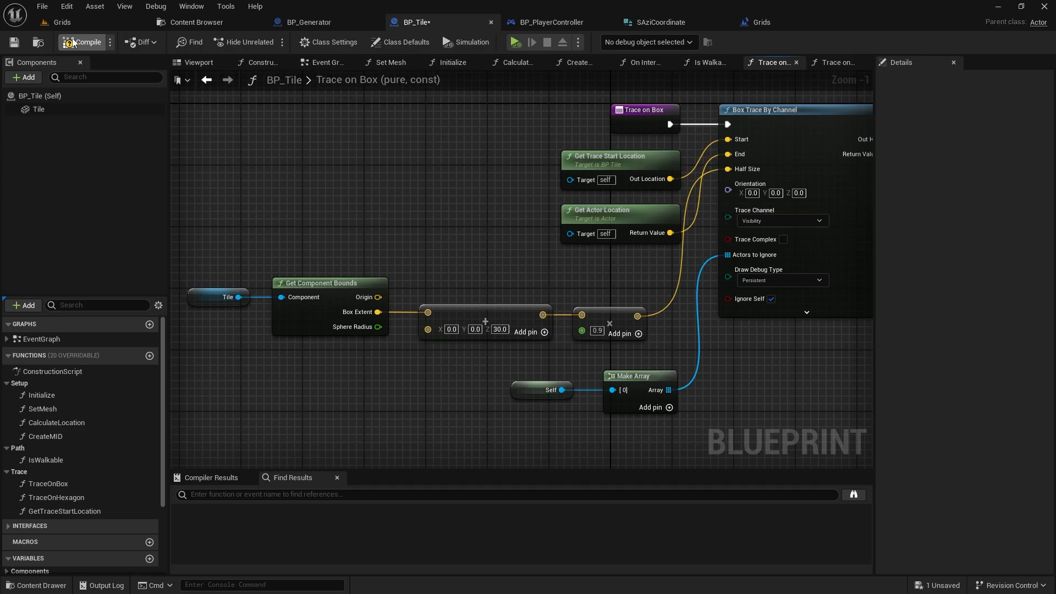
# Step: Give the Floor custom collision that ignores the Visibility trace channel
pyautogui.click(61, 21)
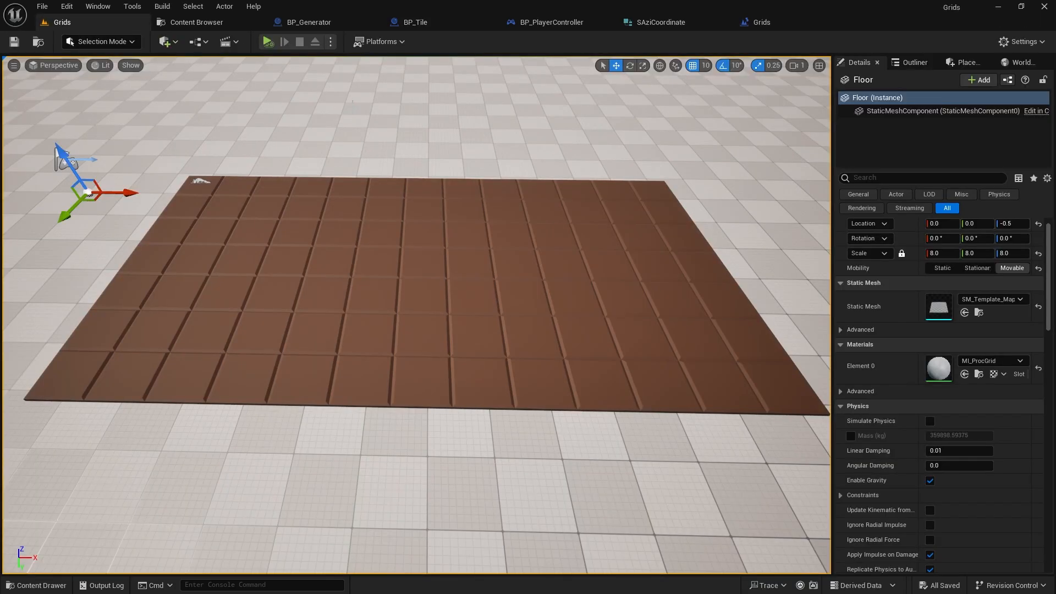
pyautogui.click(1046, 178)
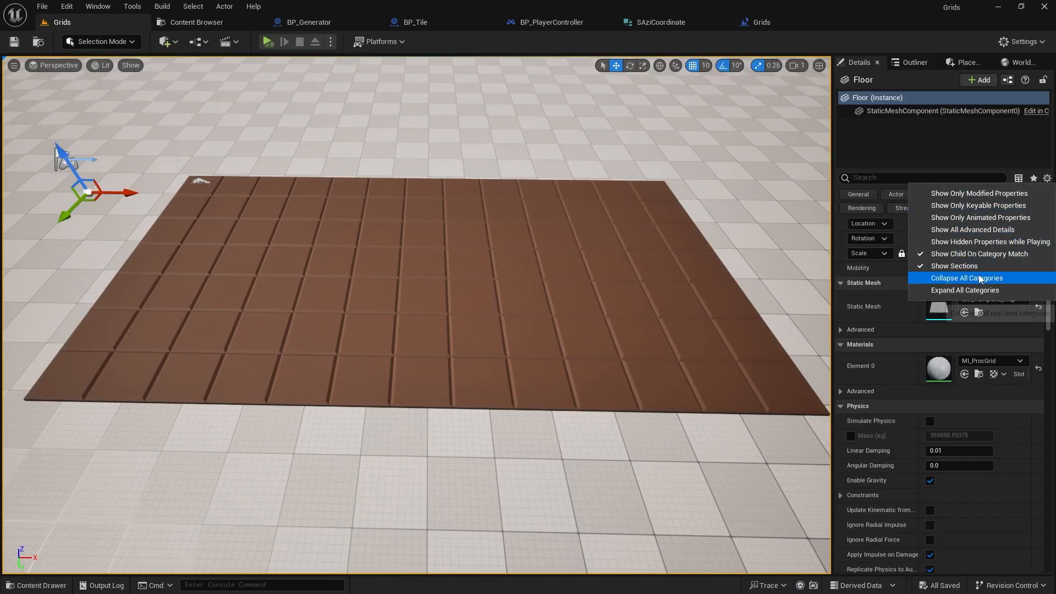
pyautogui.click(966, 277)
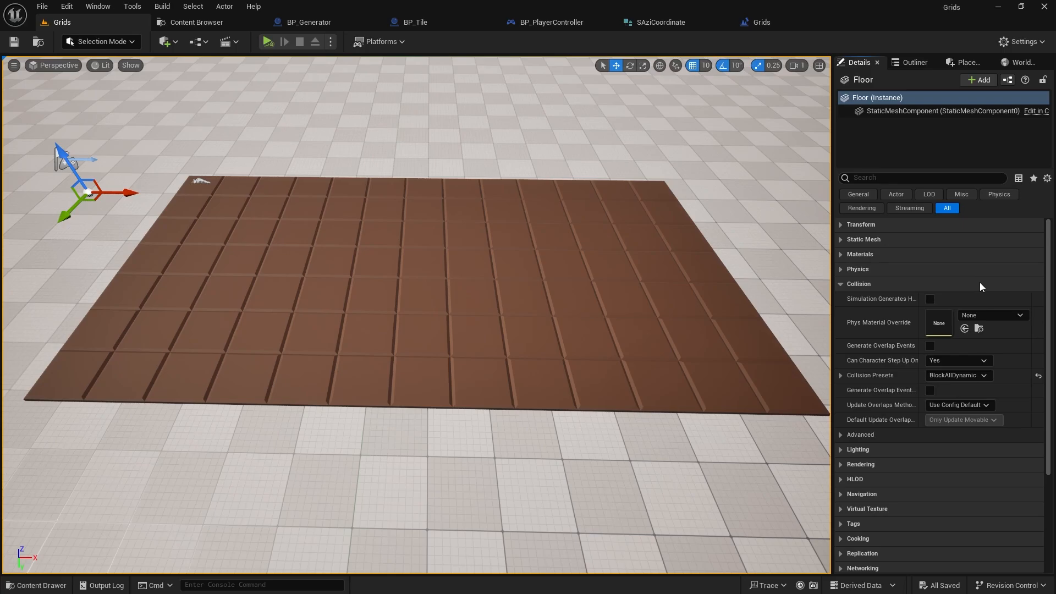
pyautogui.click(956, 376)
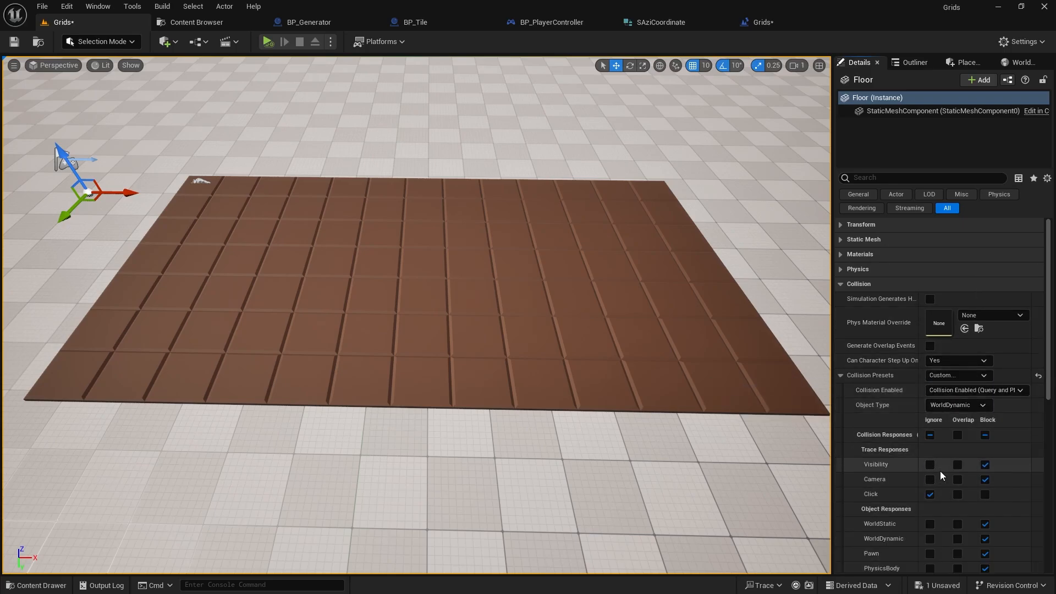
pyautogui.click(931, 465)
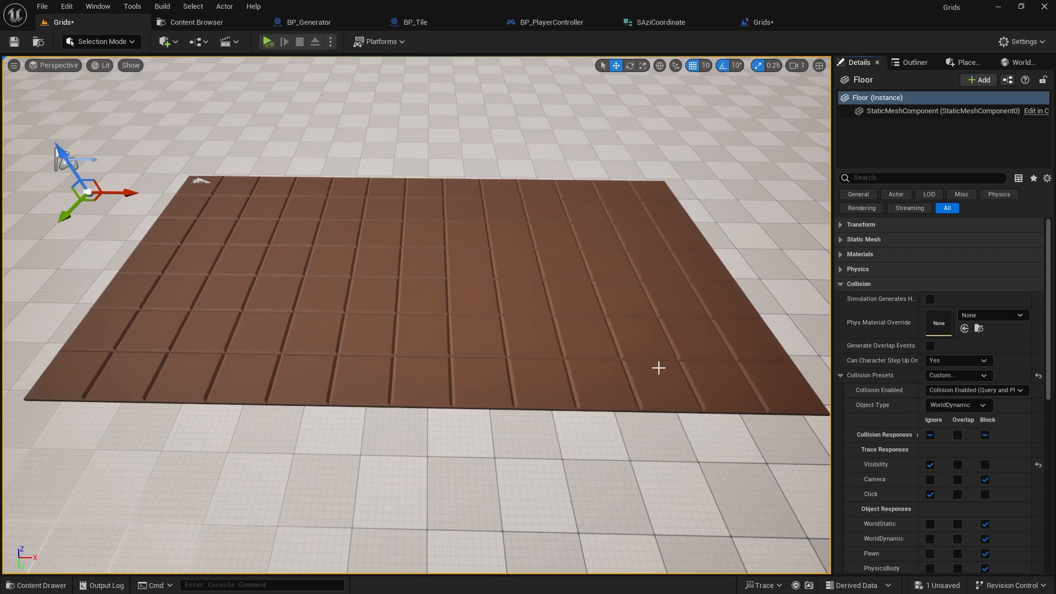
pyautogui.click(330, 41)
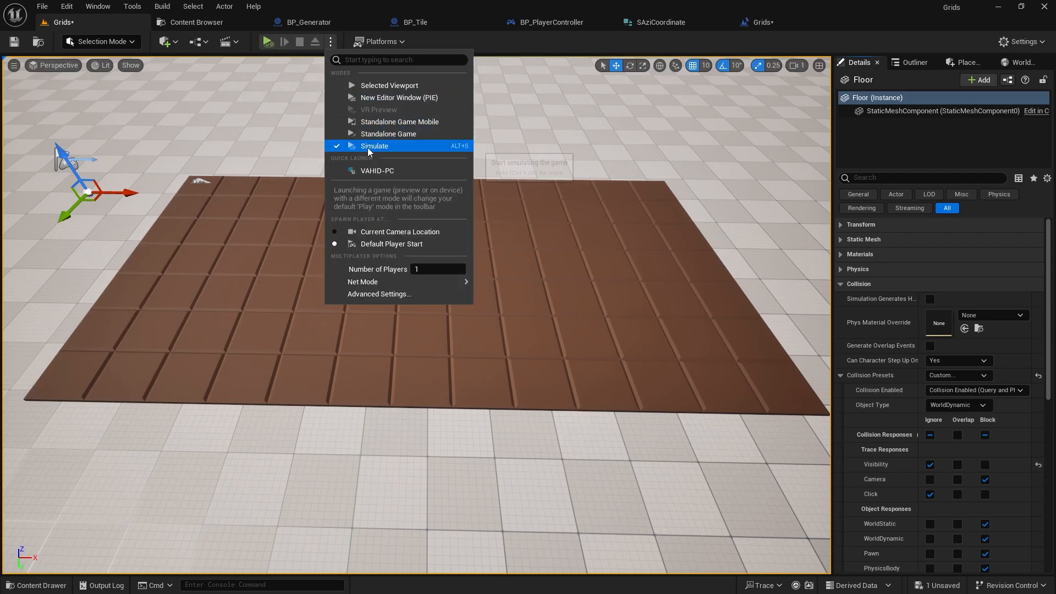
pyautogui.click(374, 146)
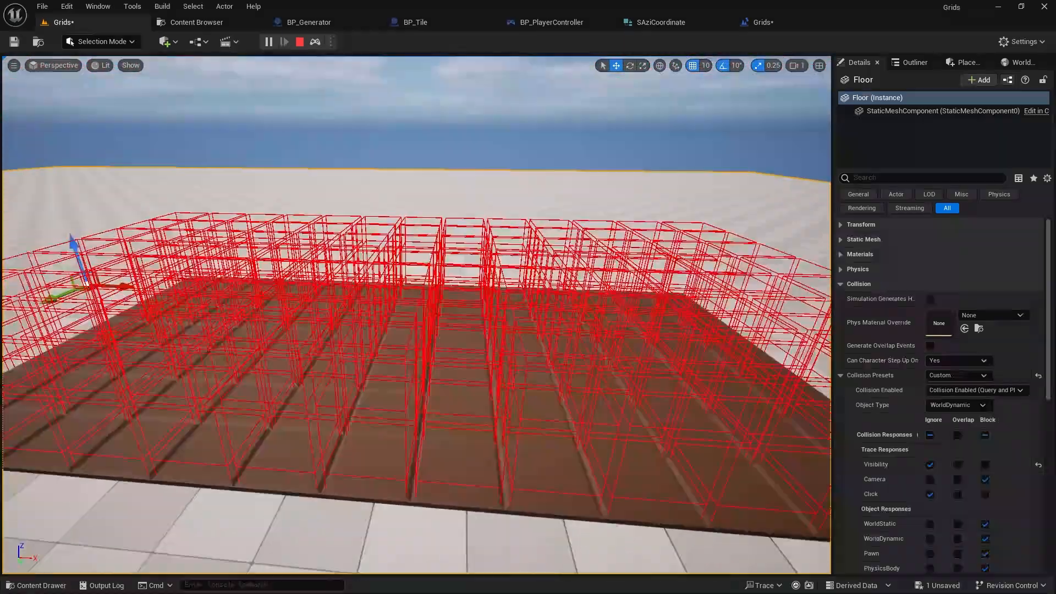
pyautogui.press('1')
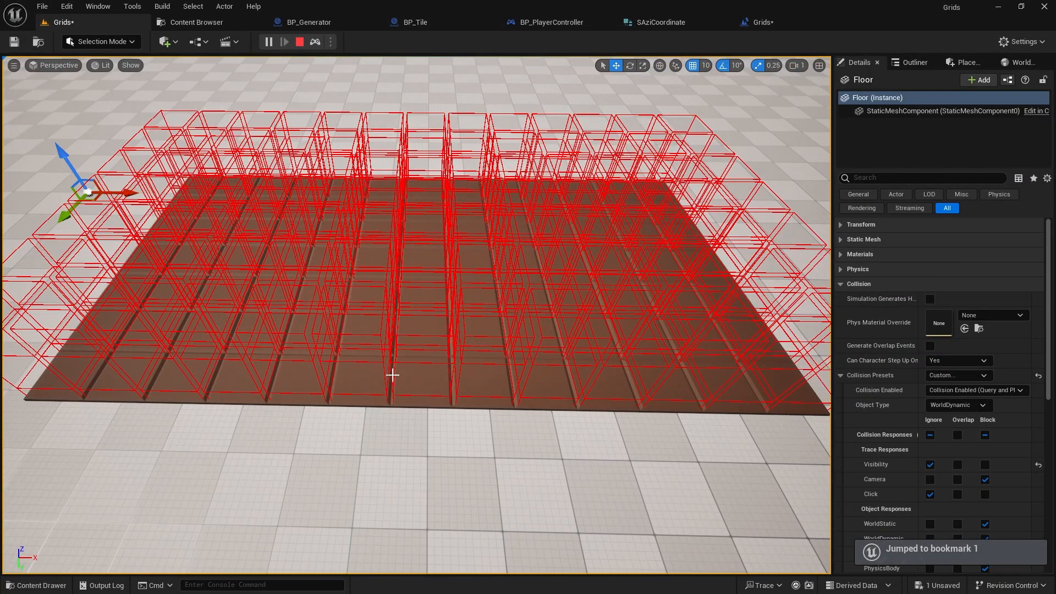
pyautogui.moveTo(300, 41)
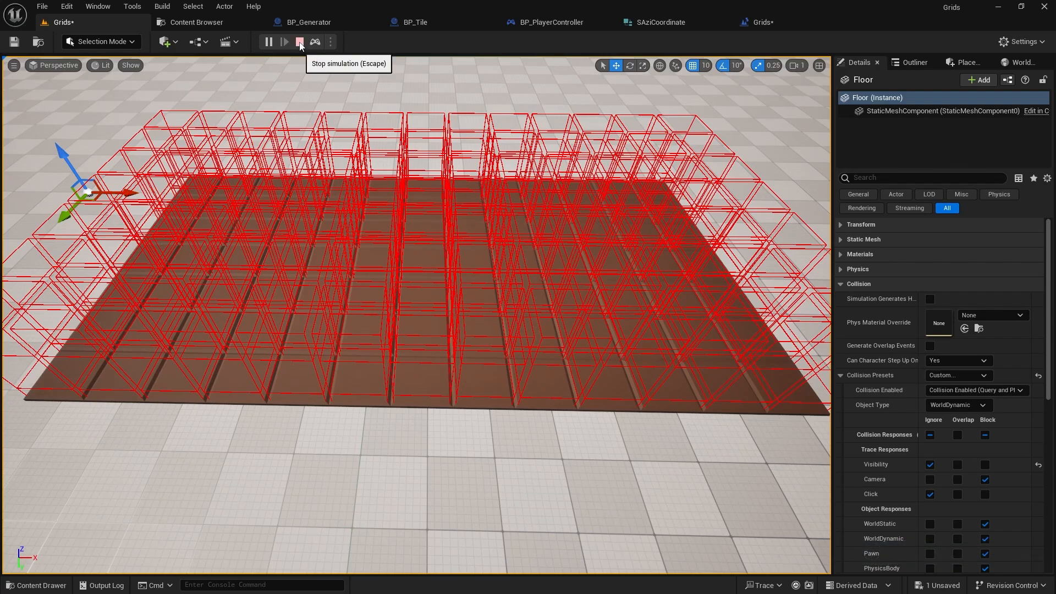
pyautogui.click(300, 42)
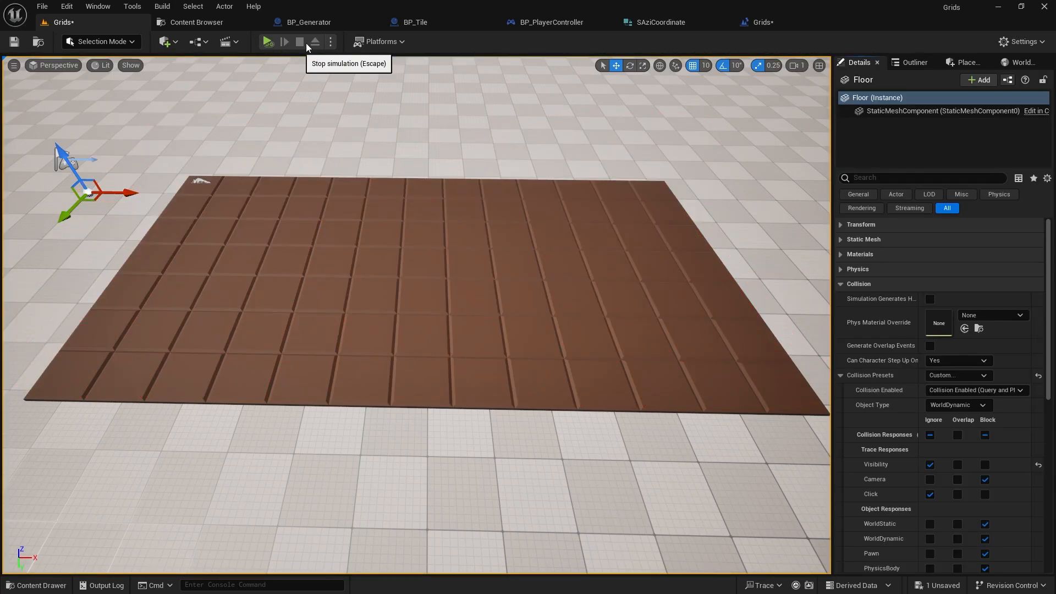
# Step: Add a Capsule Trace By Channel node to the Trace on Hexagon graph
pyautogui.click(414, 21)
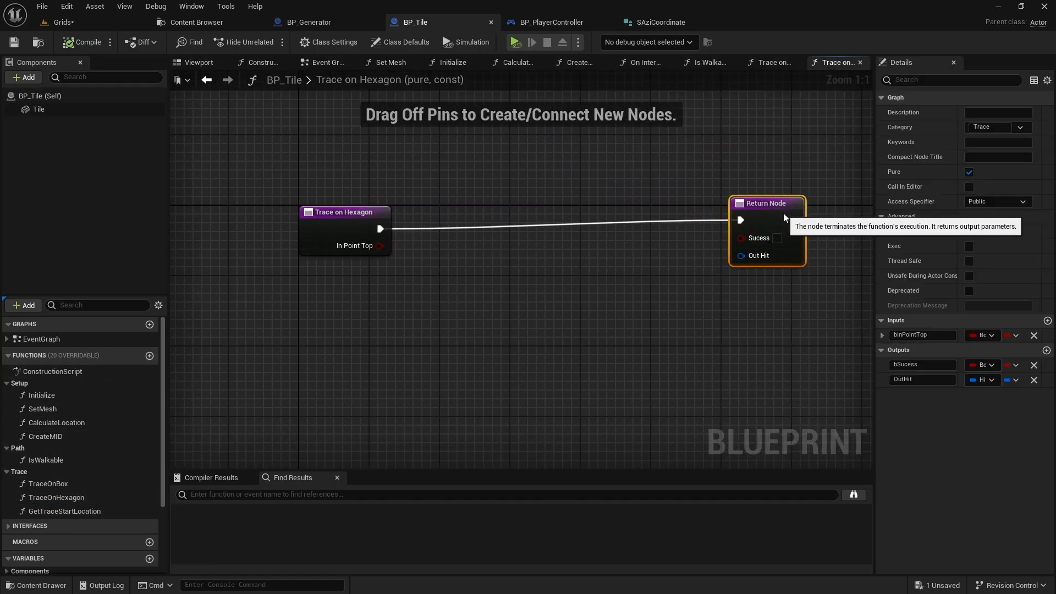
pyautogui.moveTo(380, 229); pyautogui.dragTo(492, 240)
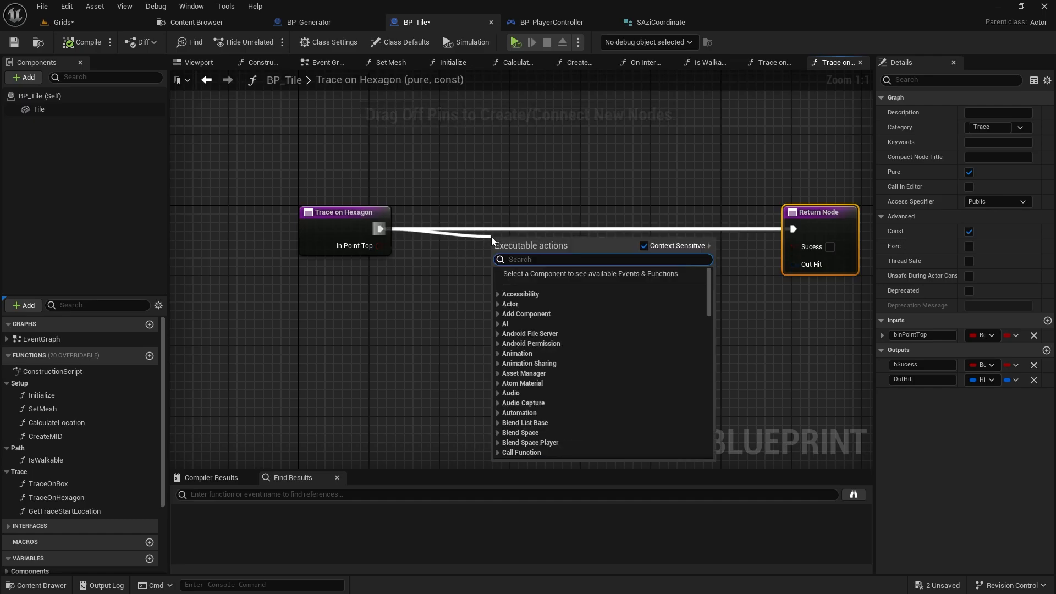
pyautogui.write('capsule tra')
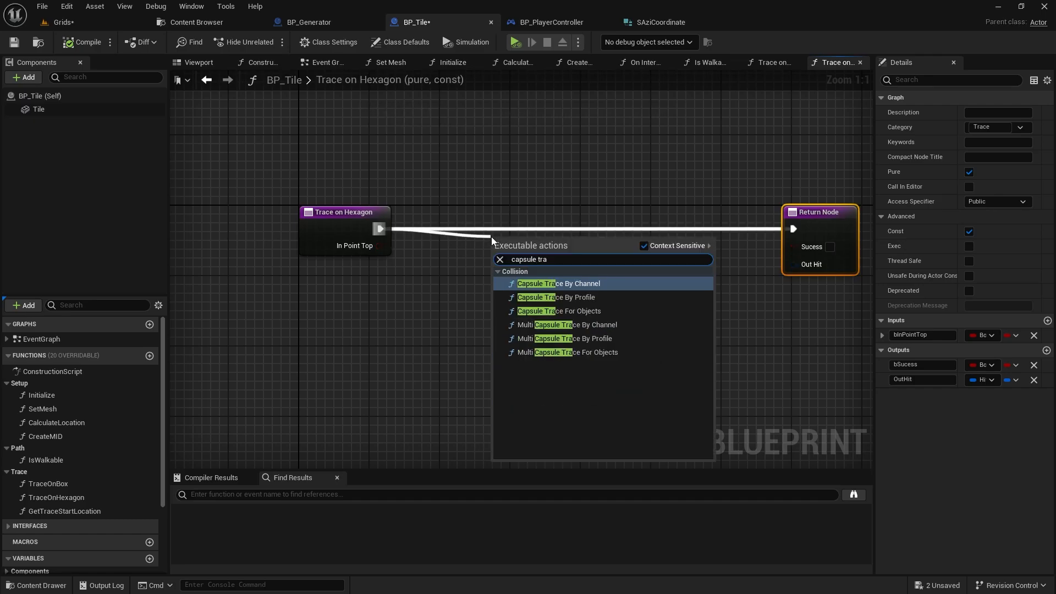
pyautogui.click(558, 283)
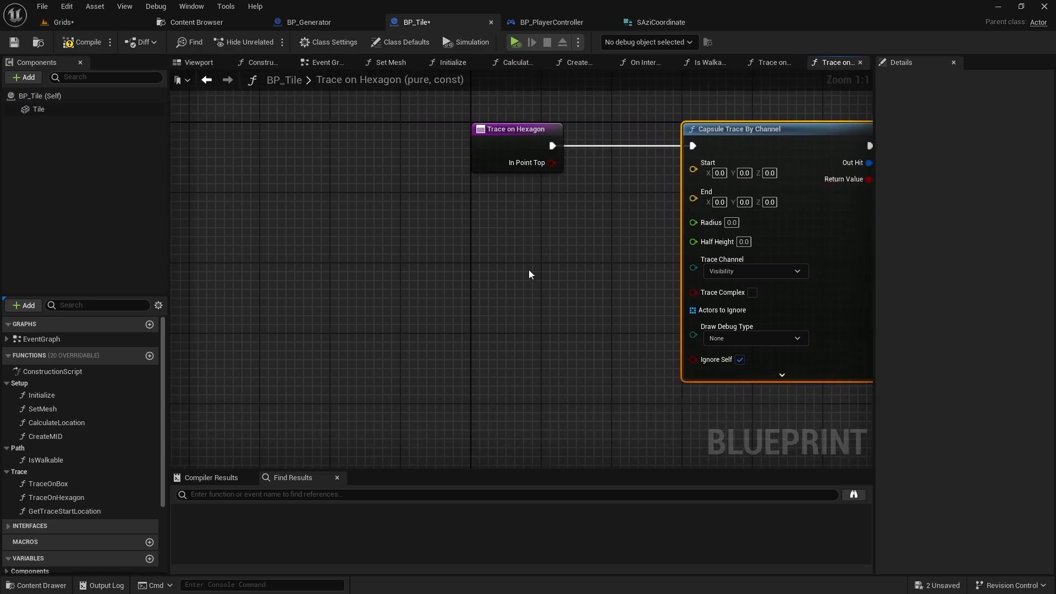
# Step: Add Get Actor Location and a Tile component getter for the capsule trace inputs
pyautogui.click(63, 511)
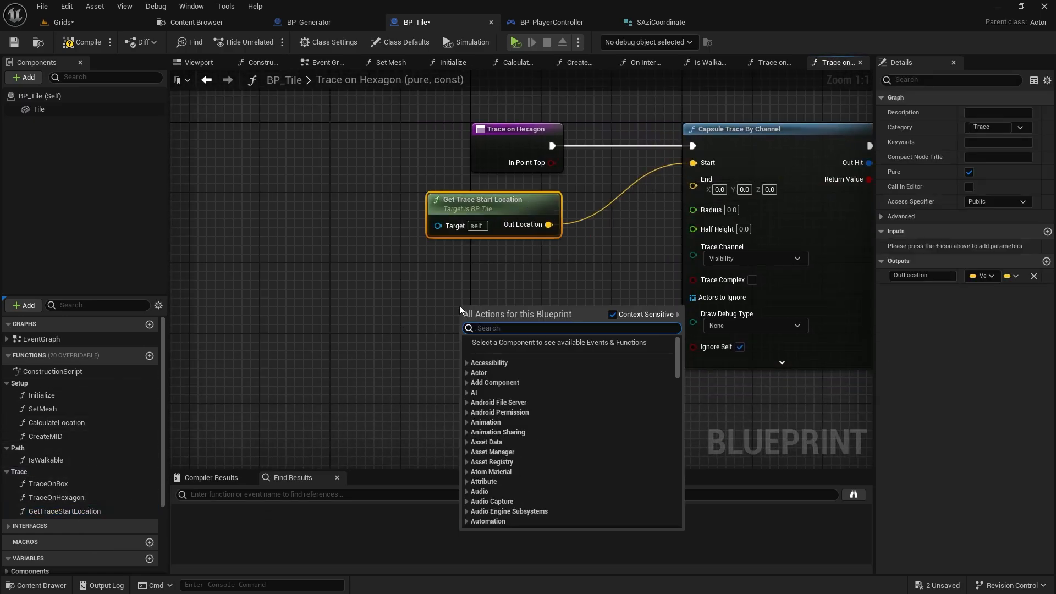
pyautogui.write('get actor lo')
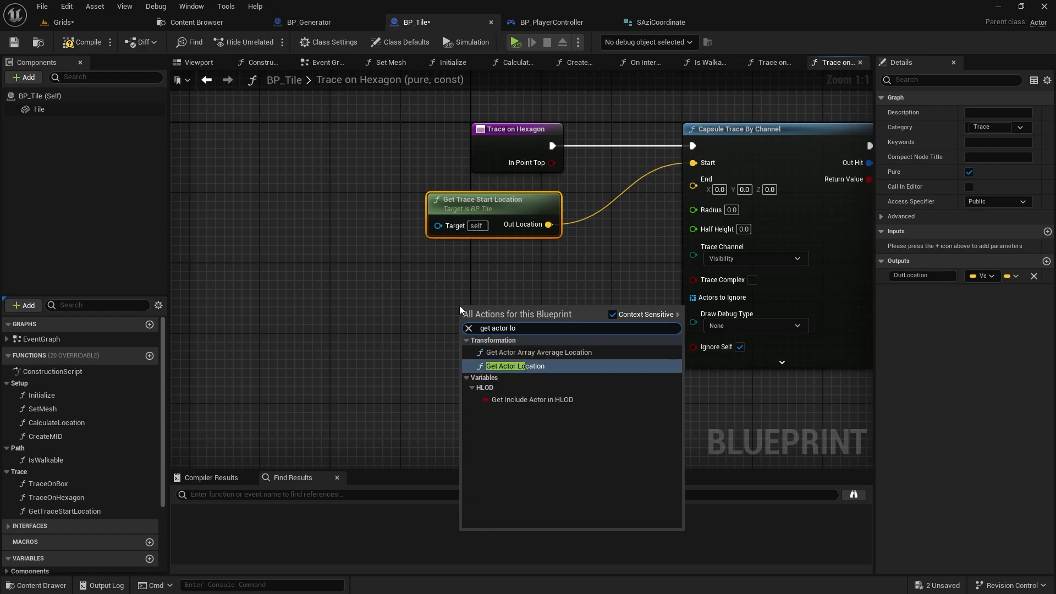
pyautogui.click(516, 366)
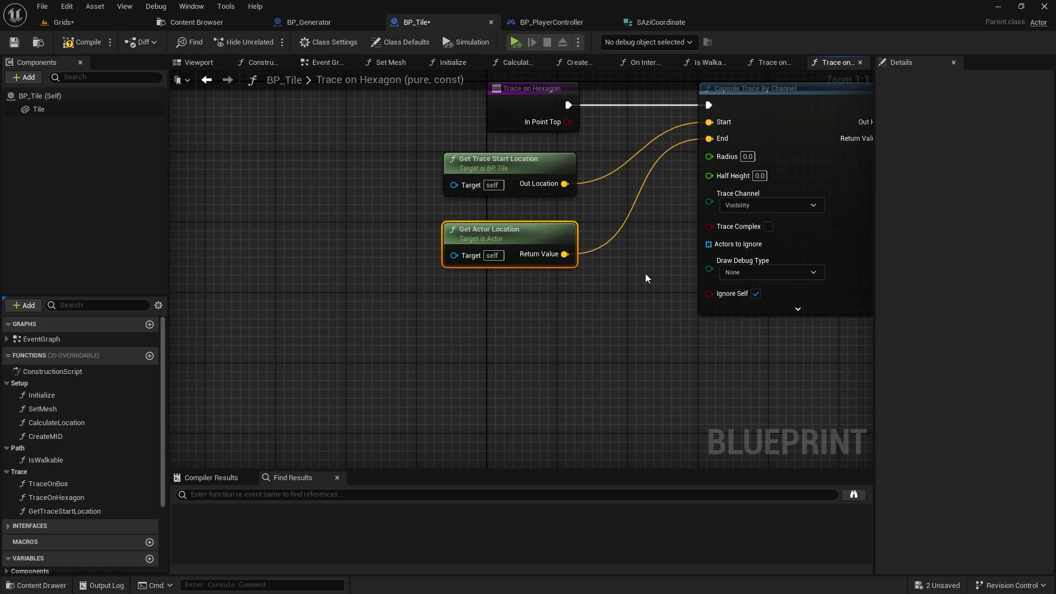
pyautogui.click(39, 109)
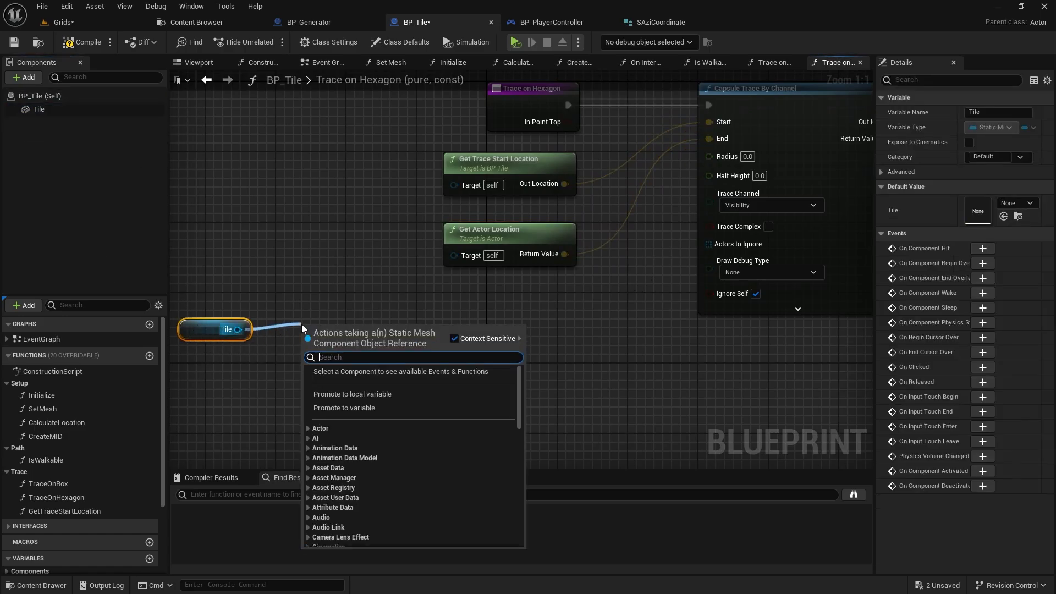
# Step: Add Get Component Bounds for the tile and split its box extent into X, Y, Z
pyautogui.write('get component')
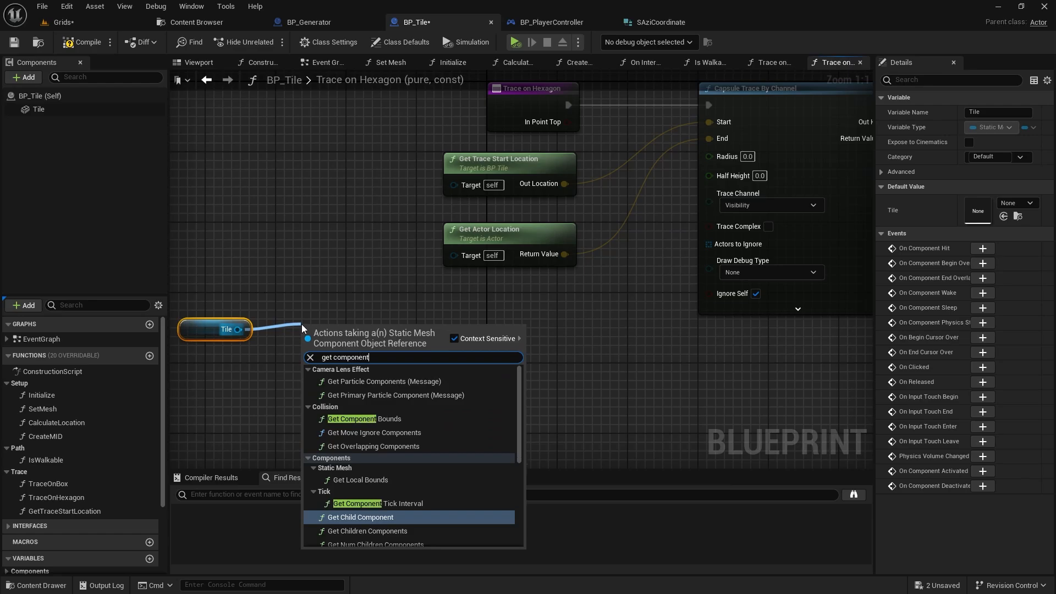
pyautogui.click(364, 418)
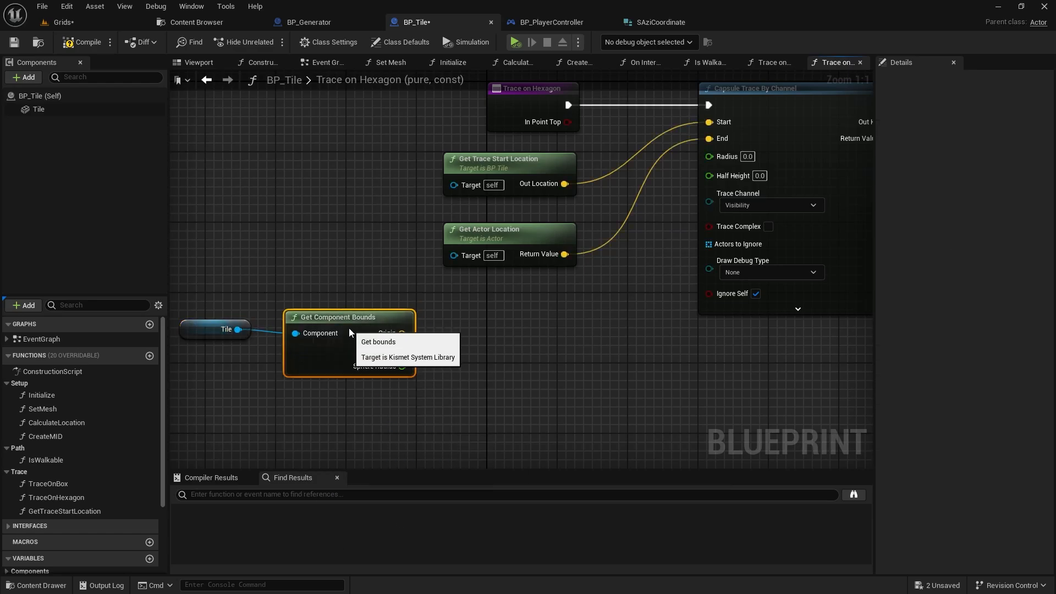
pyautogui.moveTo(402, 349); pyautogui.dragTo(462, 354)
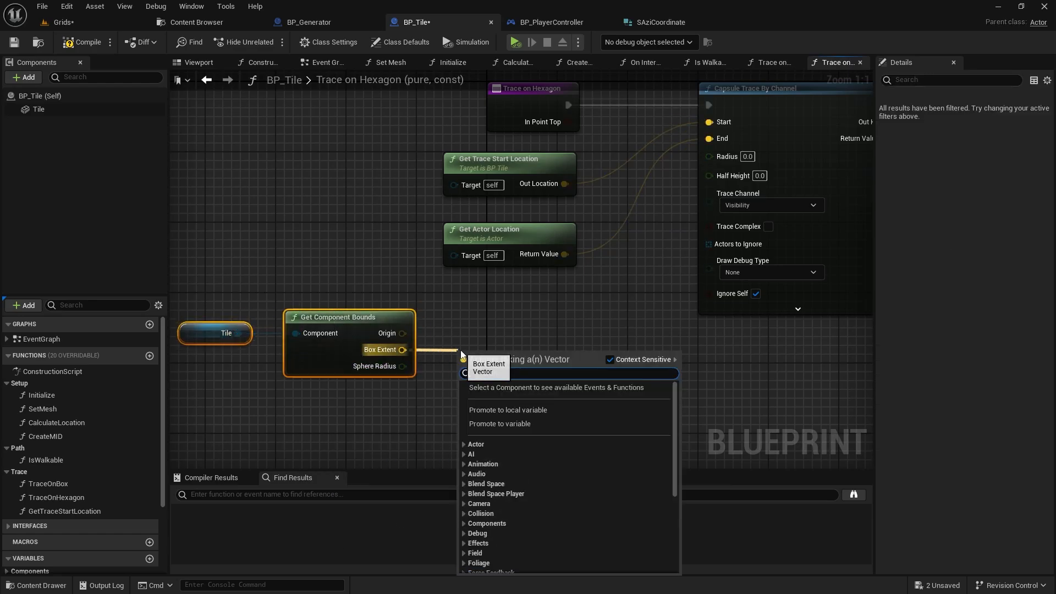
pyautogui.click(500, 359)
pyautogui.write('get in point top')
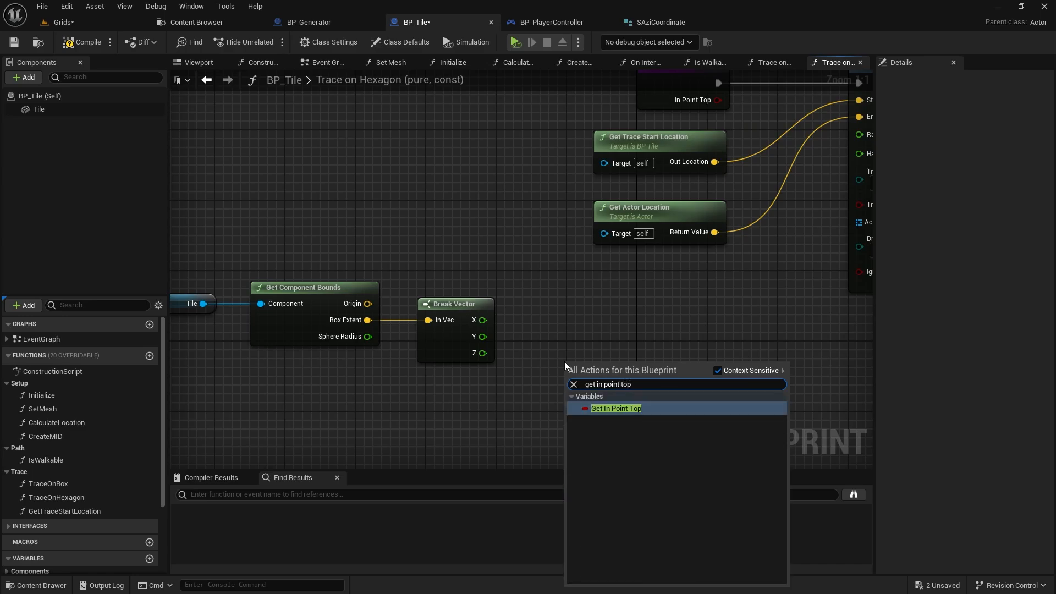
# Step: Feed X or Y extent, picked by In Point Top, times 0.9 into Radius; debug Persistent
pyautogui.click(616, 408)
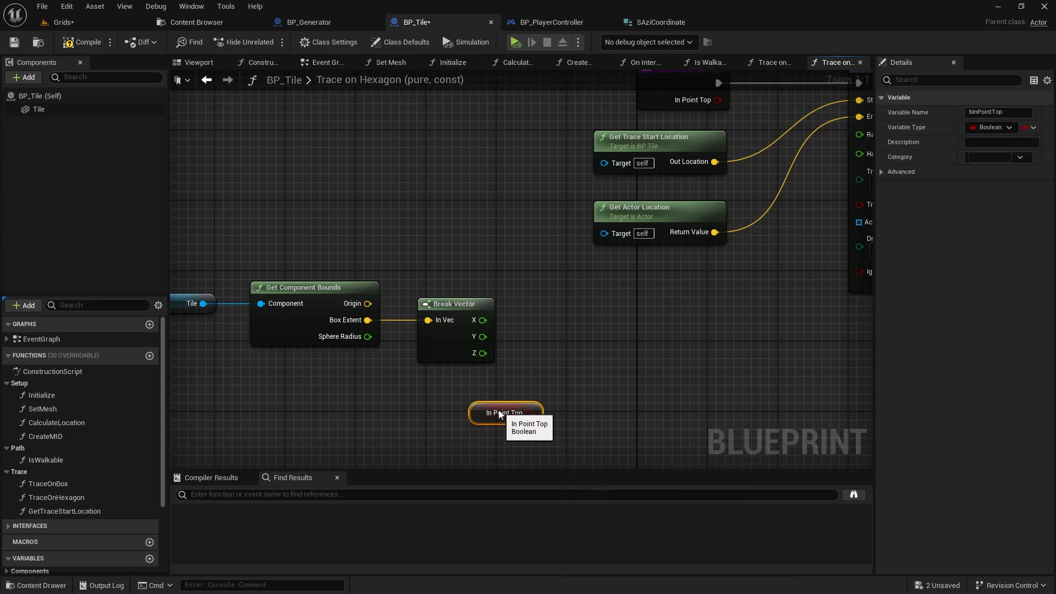
pyautogui.moveTo(644, 351)
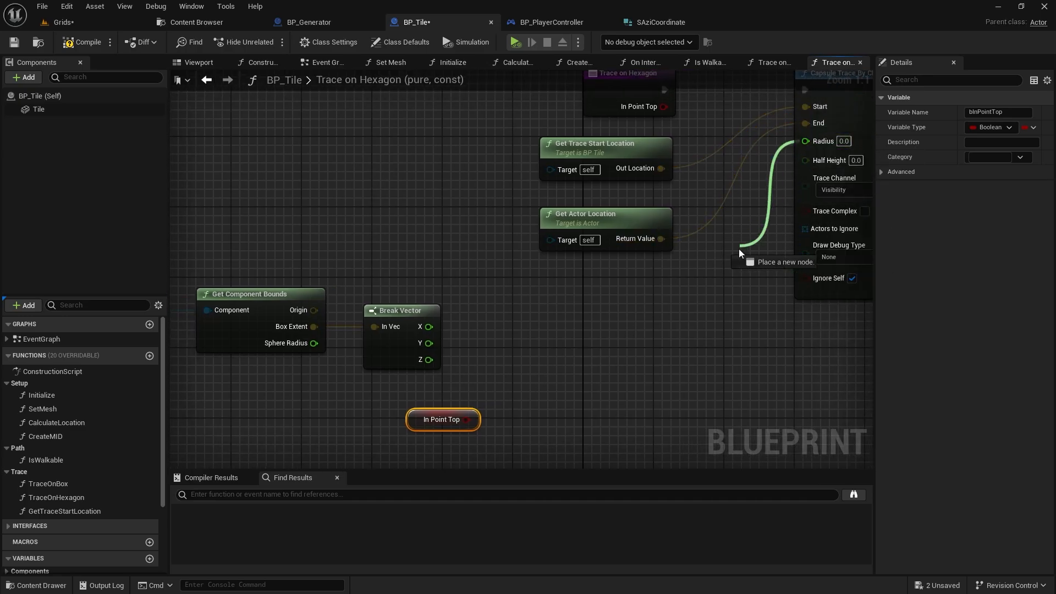
pyautogui.write('*')
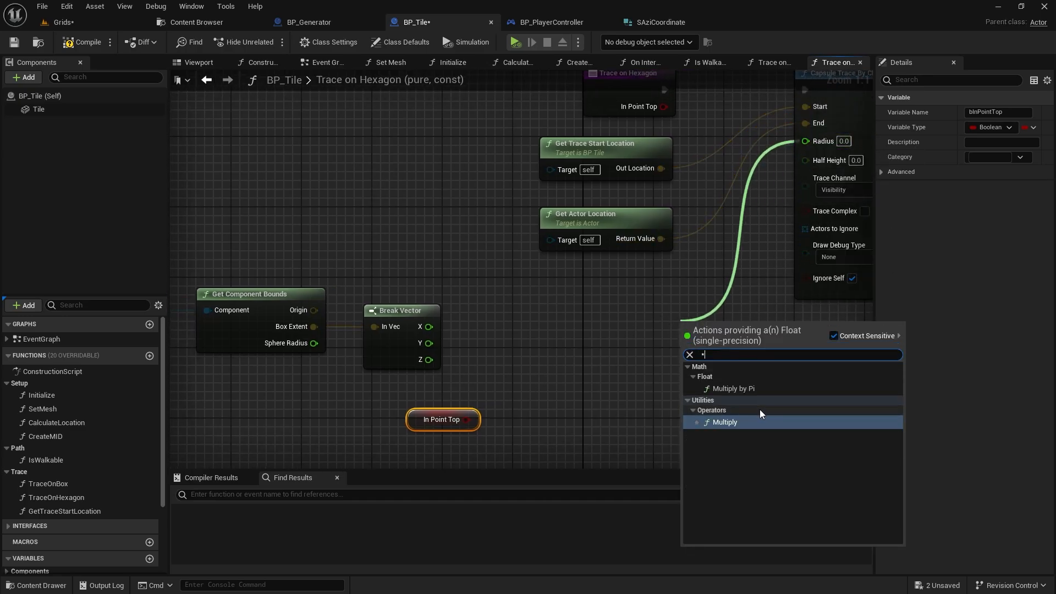
pyautogui.click(725, 422)
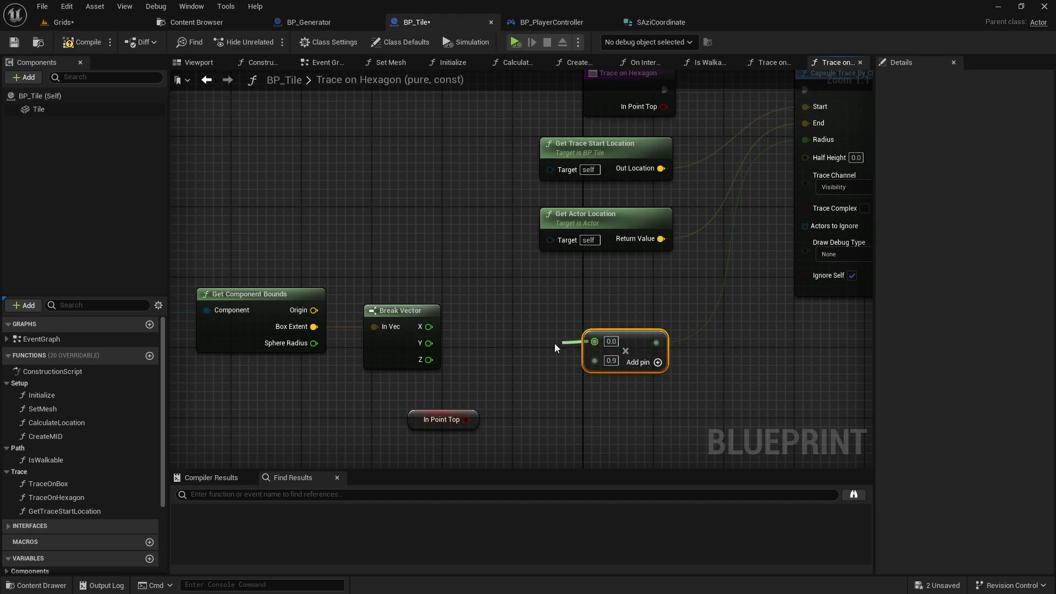
pyautogui.write('sele')
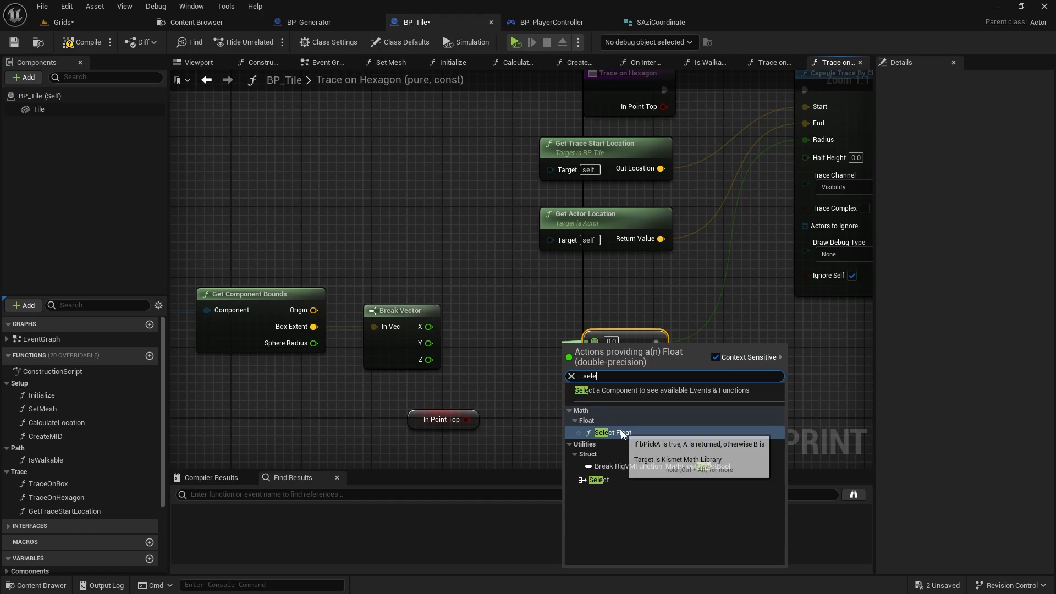
pyautogui.click(612, 433)
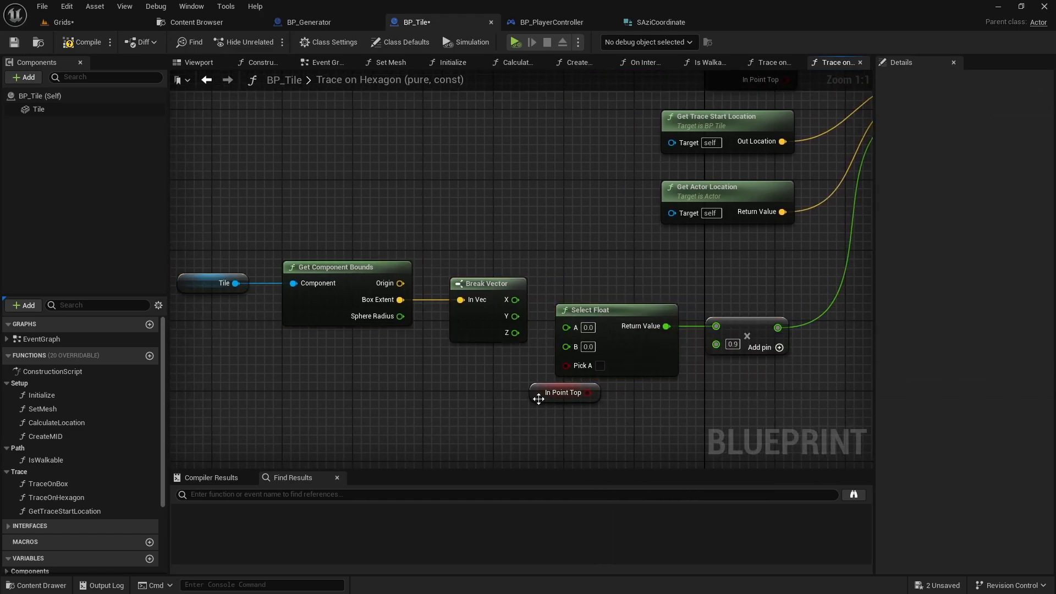
pyautogui.click(563, 401)
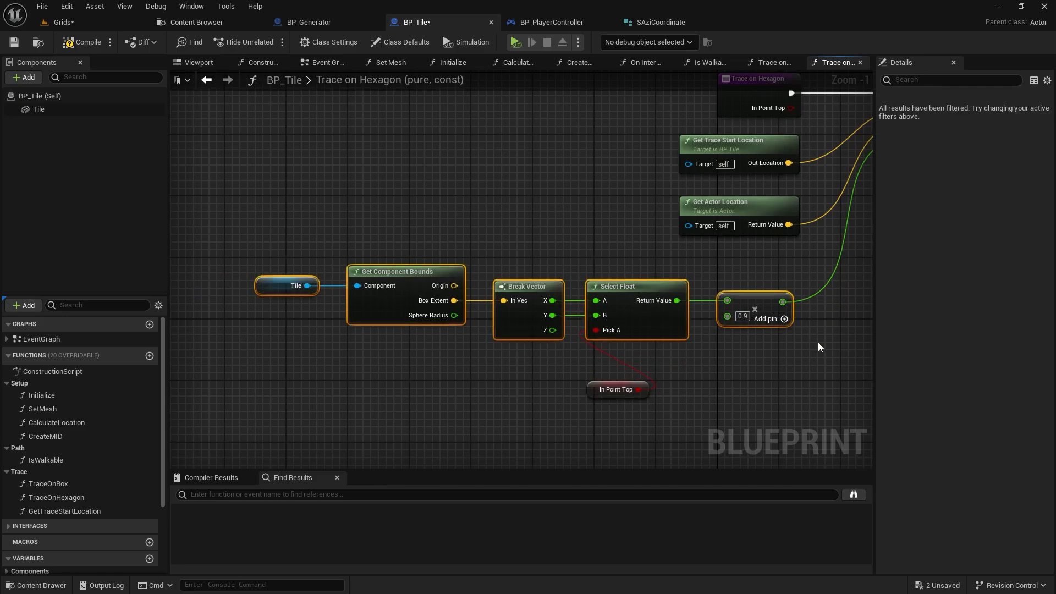
pyautogui.click(615, 358)
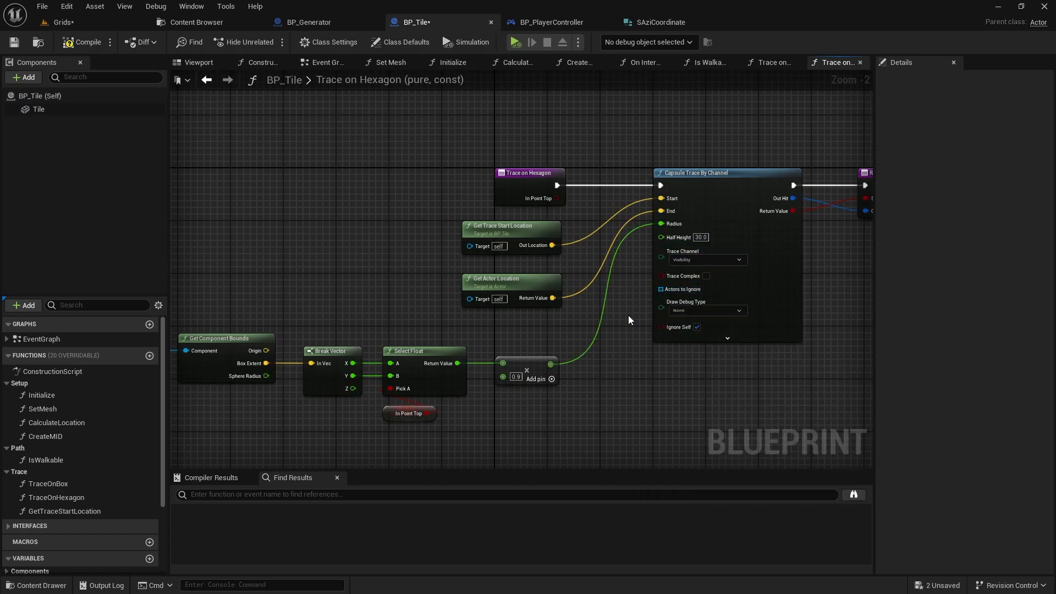
pyautogui.moveTo(681, 330)
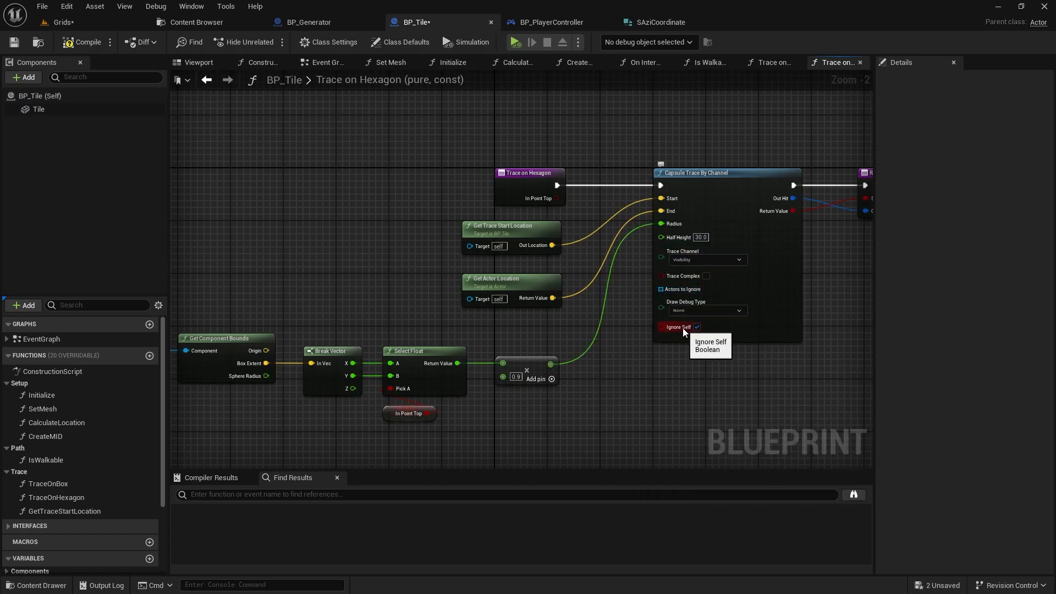
pyautogui.click(707, 310)
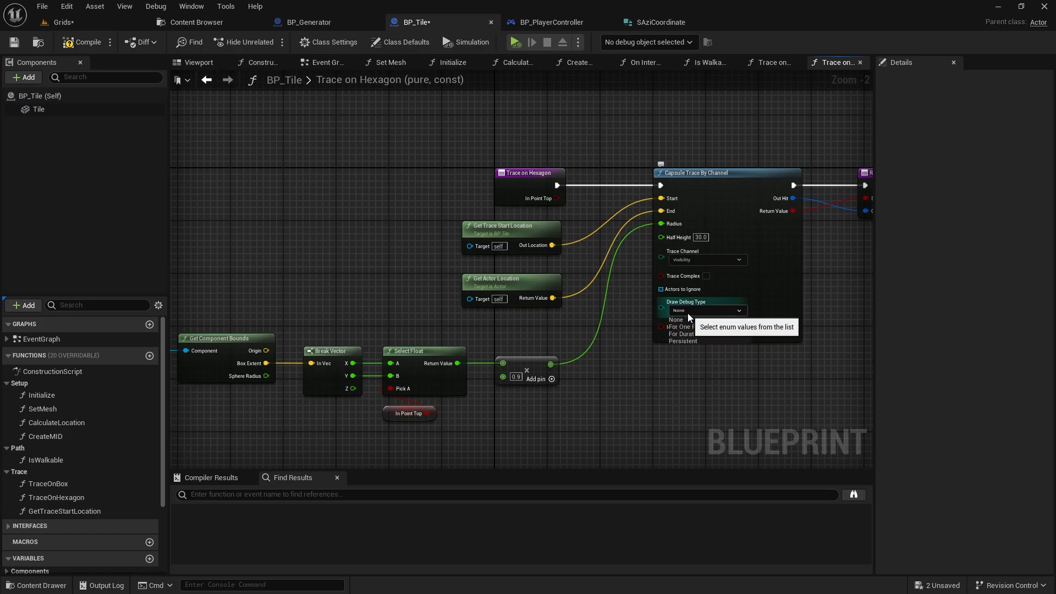
pyautogui.click(682, 341)
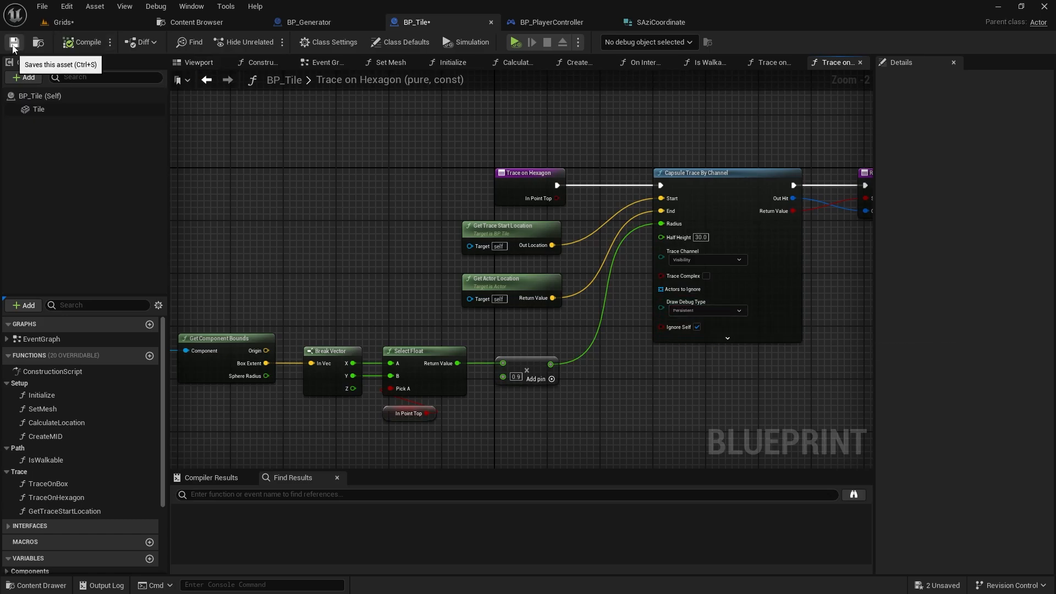
# Step: Save BP_Tile, set the generator to Hexagon_P, re-initialize tiles, and start simulating
pyautogui.click(63, 21)
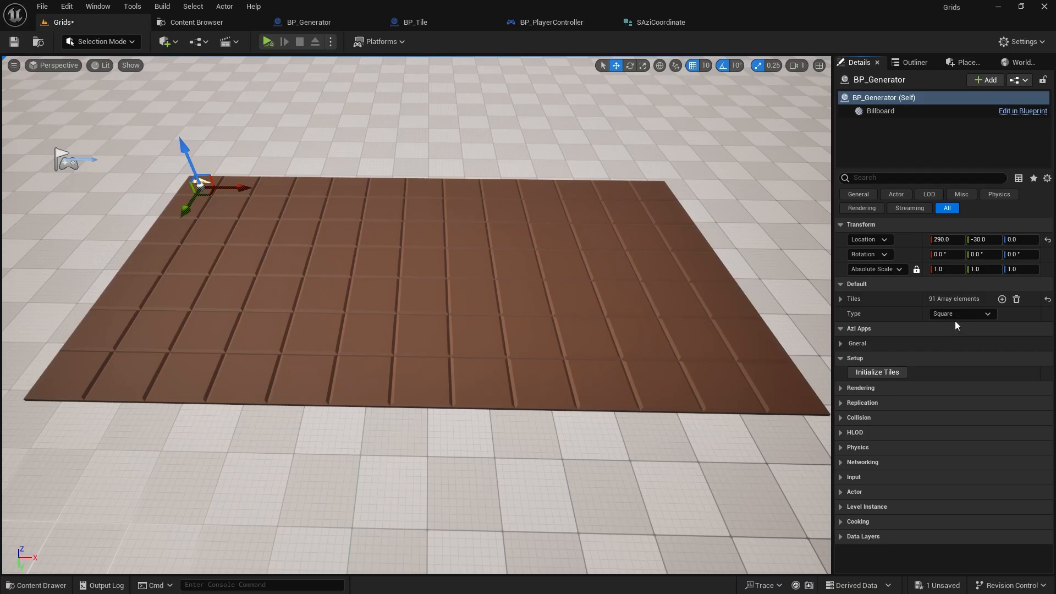
pyautogui.click(962, 313)
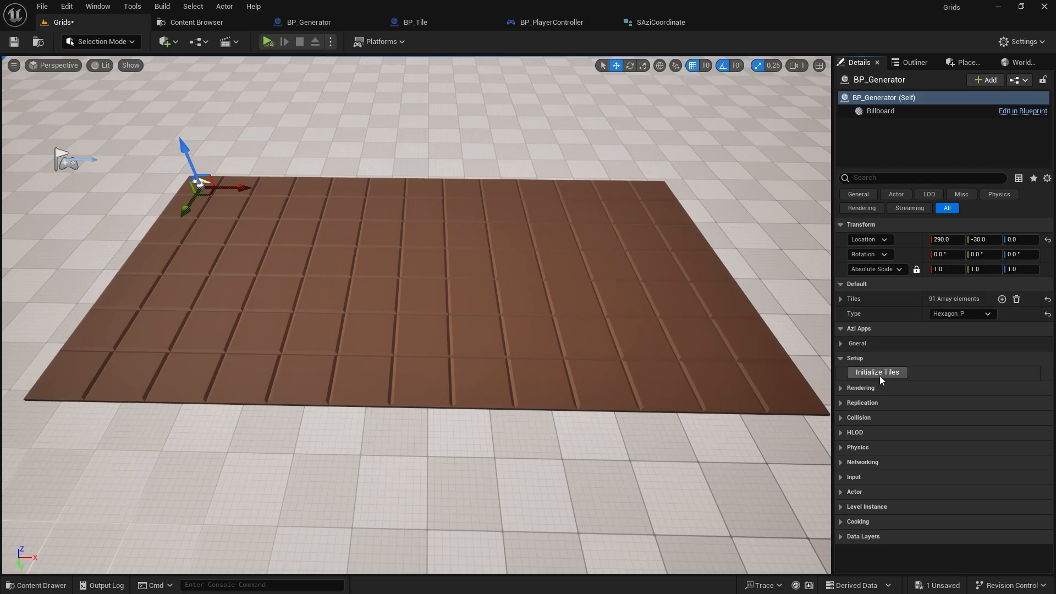
pyautogui.click(876, 371)
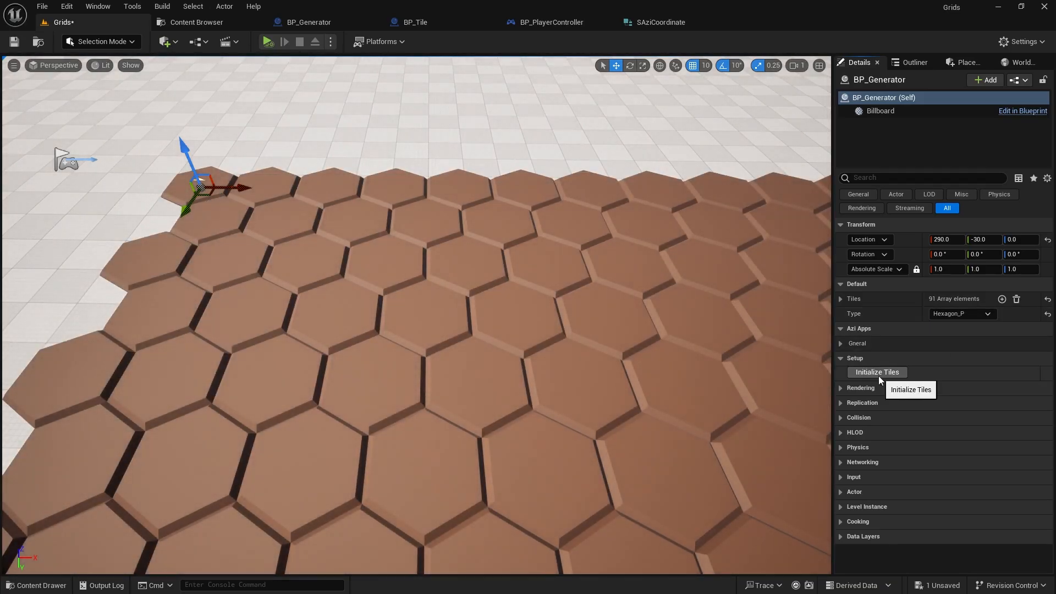
pyautogui.click(268, 42)
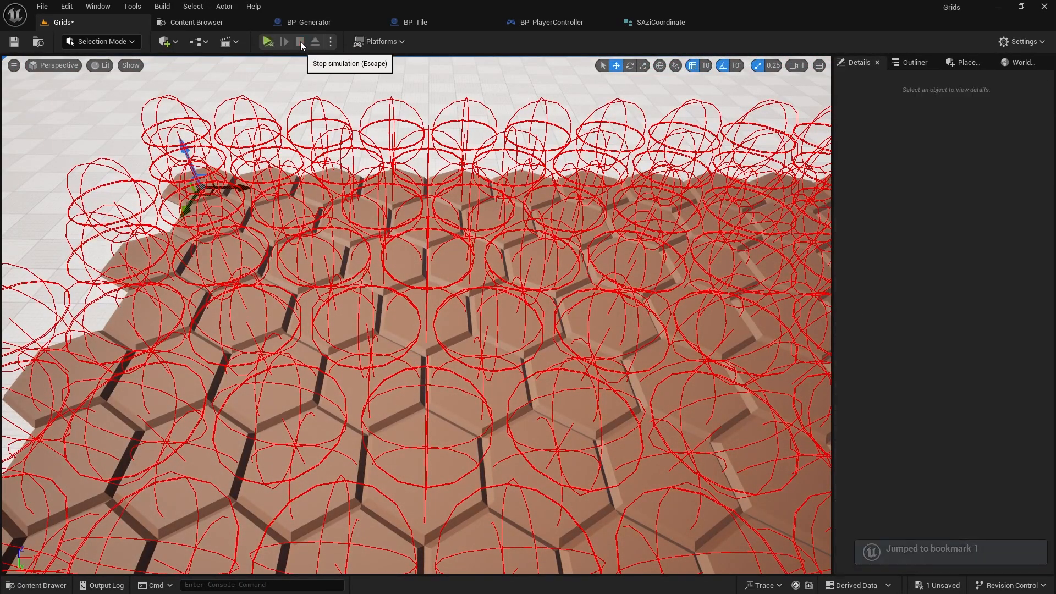
# Step: Stop the simulation, select ClearTiles in BP_Generator, and recompile the generator blueprint
pyautogui.click(414, 22)
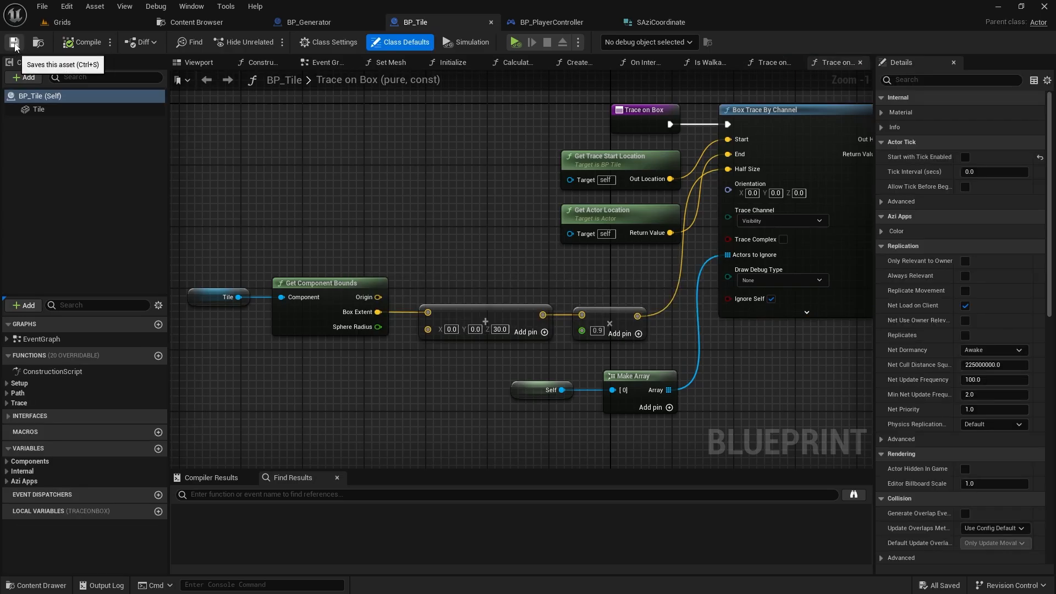
pyautogui.click(310, 22)
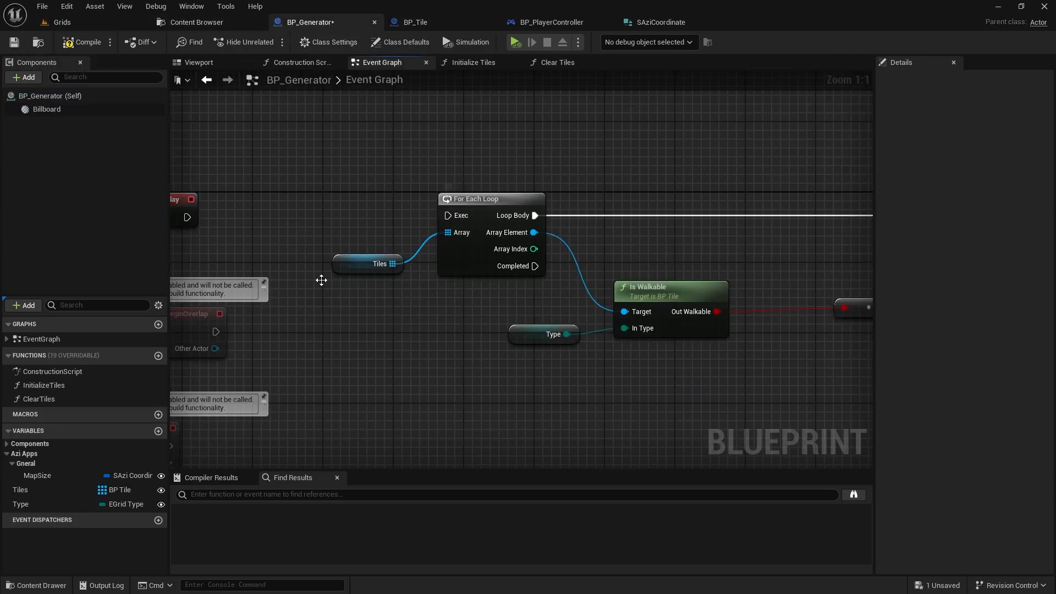
pyautogui.click(44, 384)
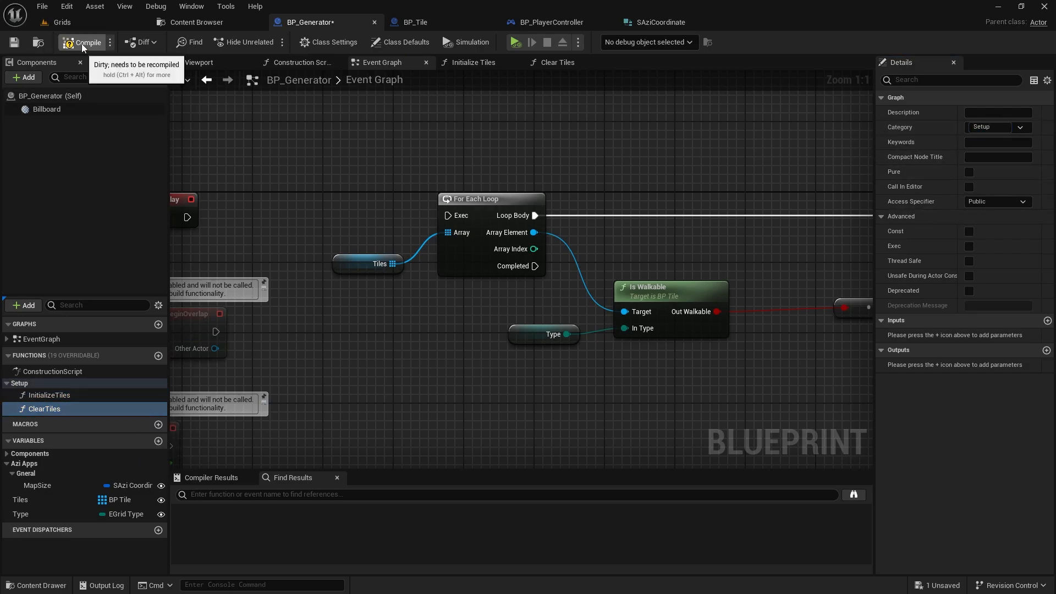
pyautogui.click(516, 41)
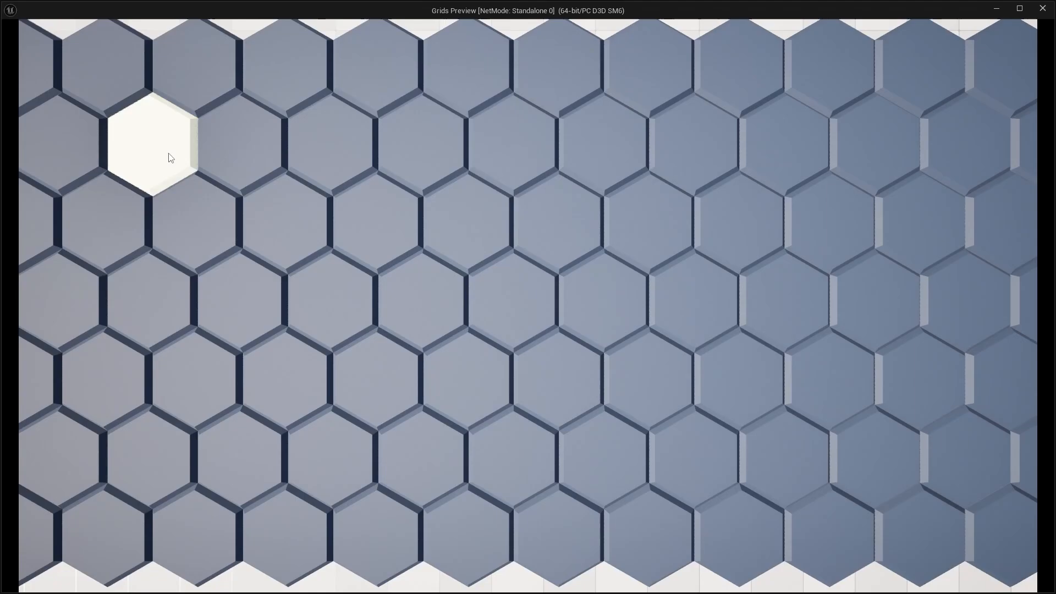